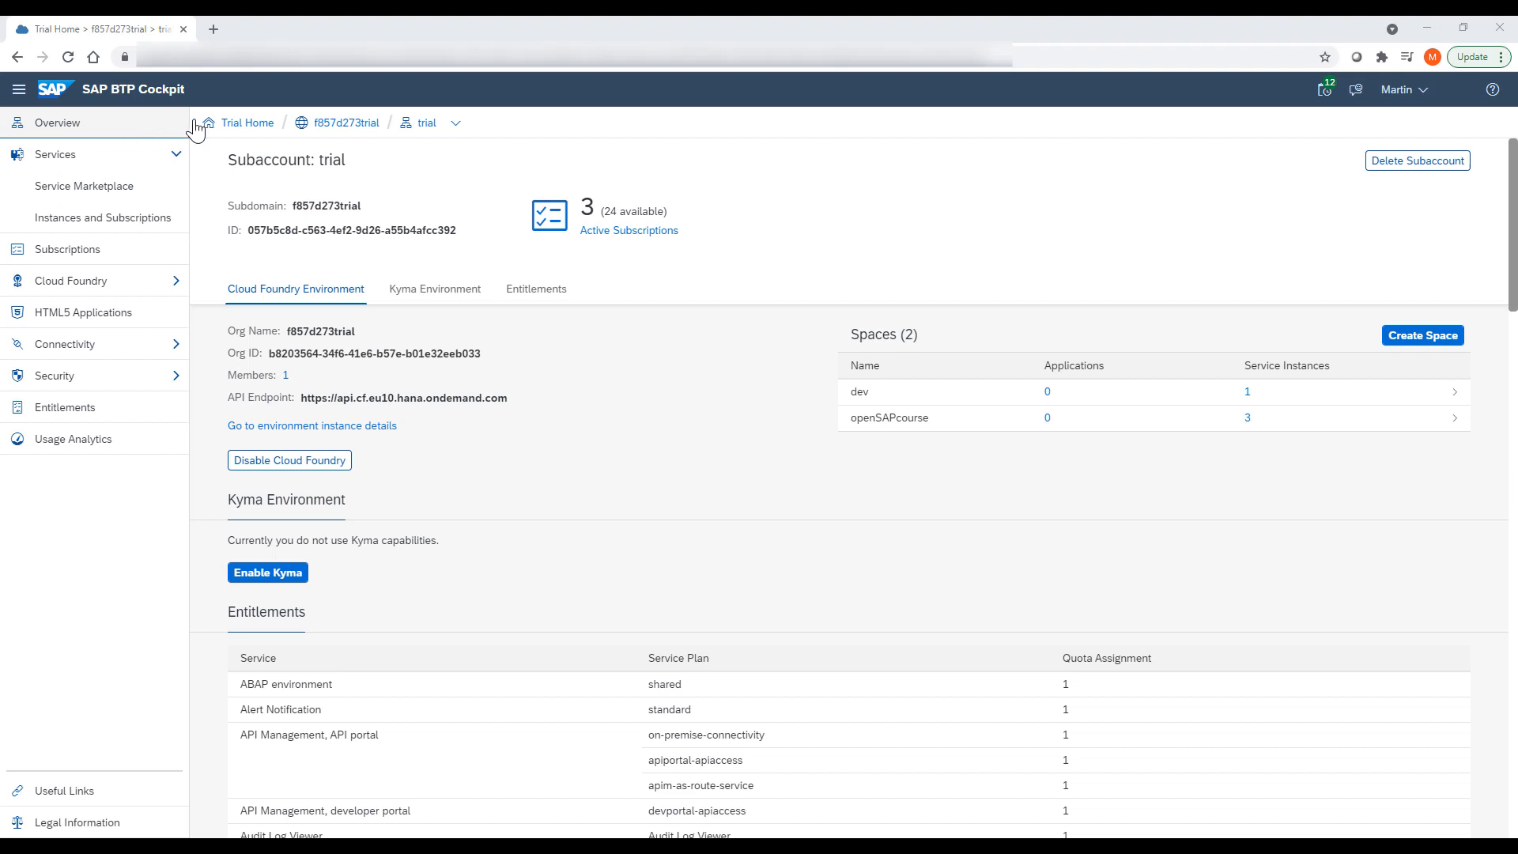
mouse_move(427, 130)
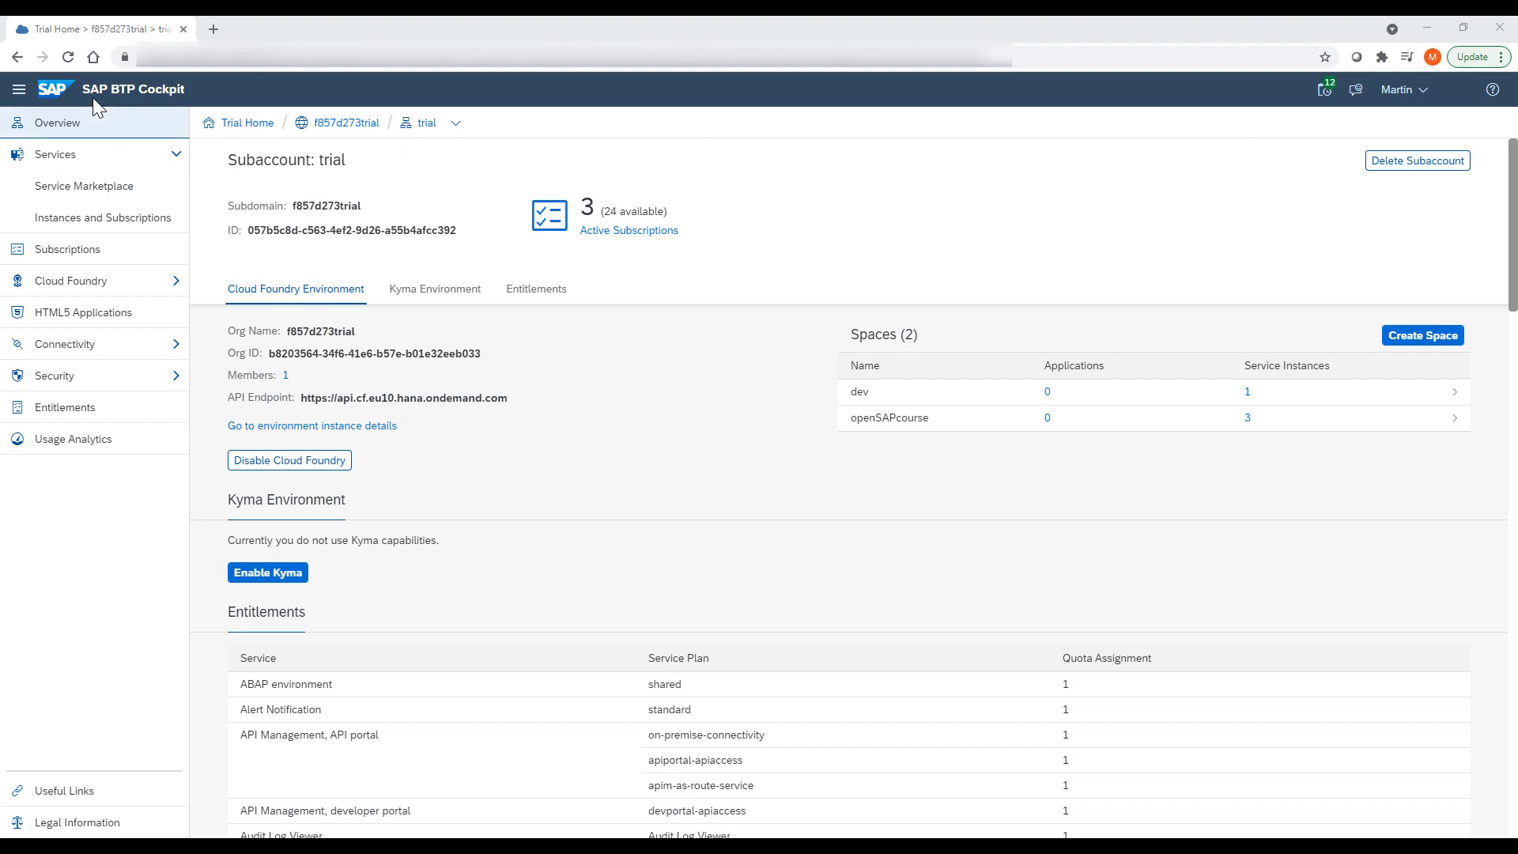
mouse_move(187, 107)
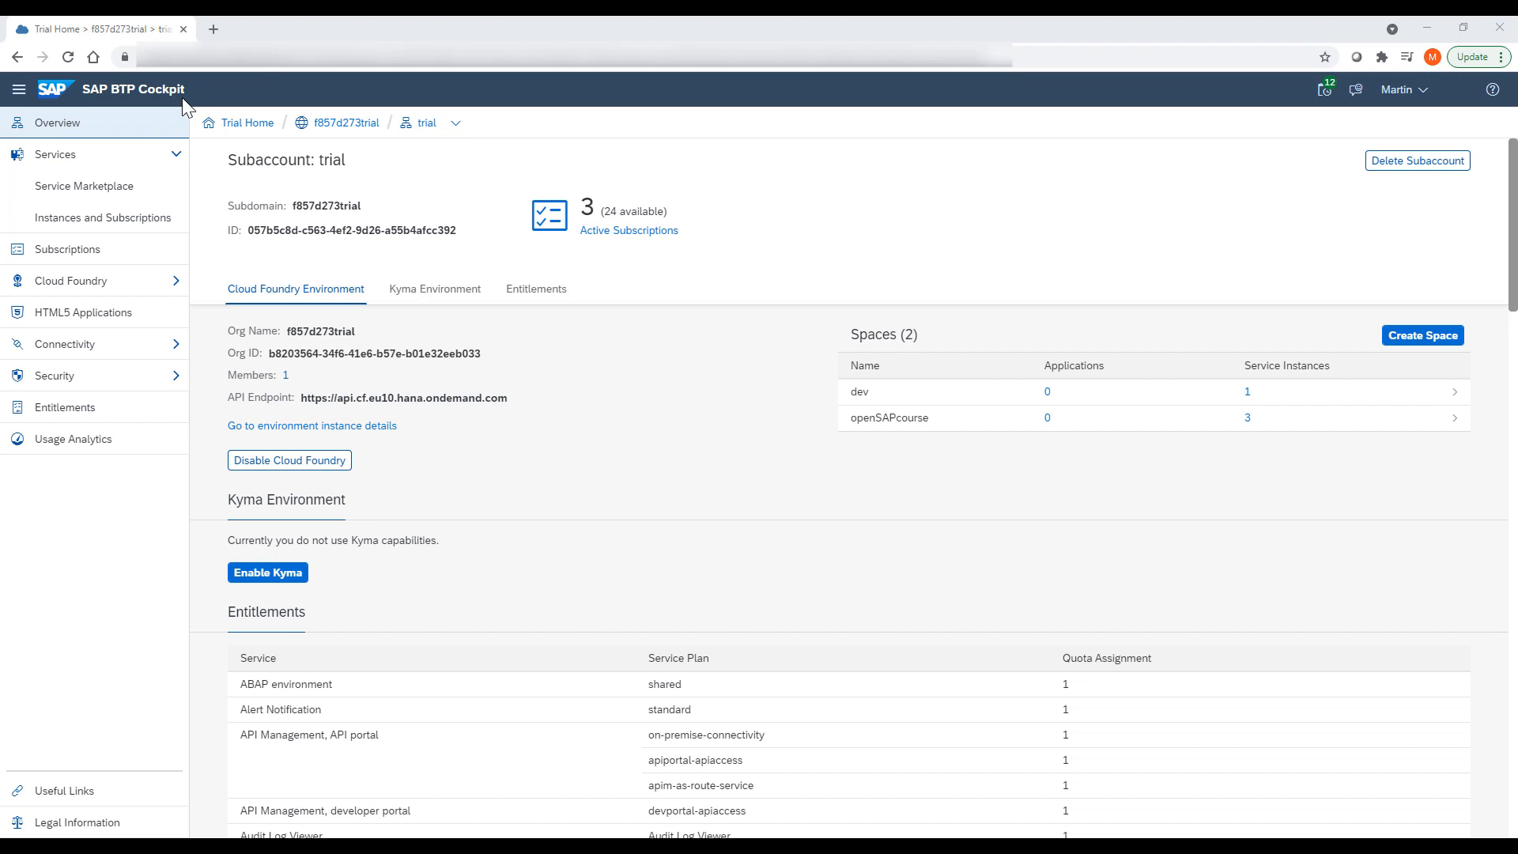
mouse_move(606, 234)
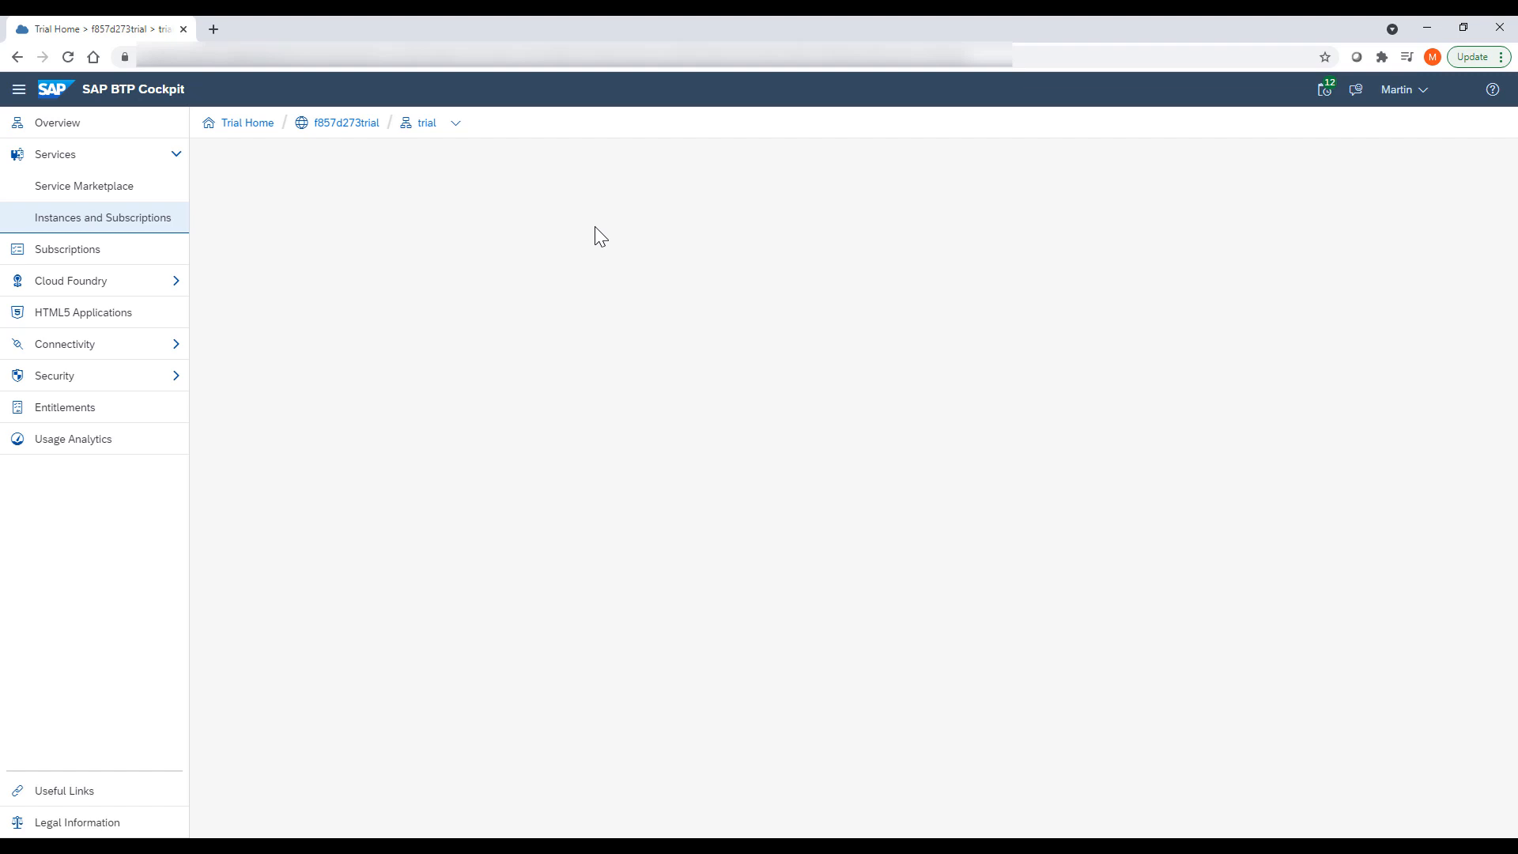
Show the trial subaccount's Instances and Subscriptions page under Services
click(105, 216)
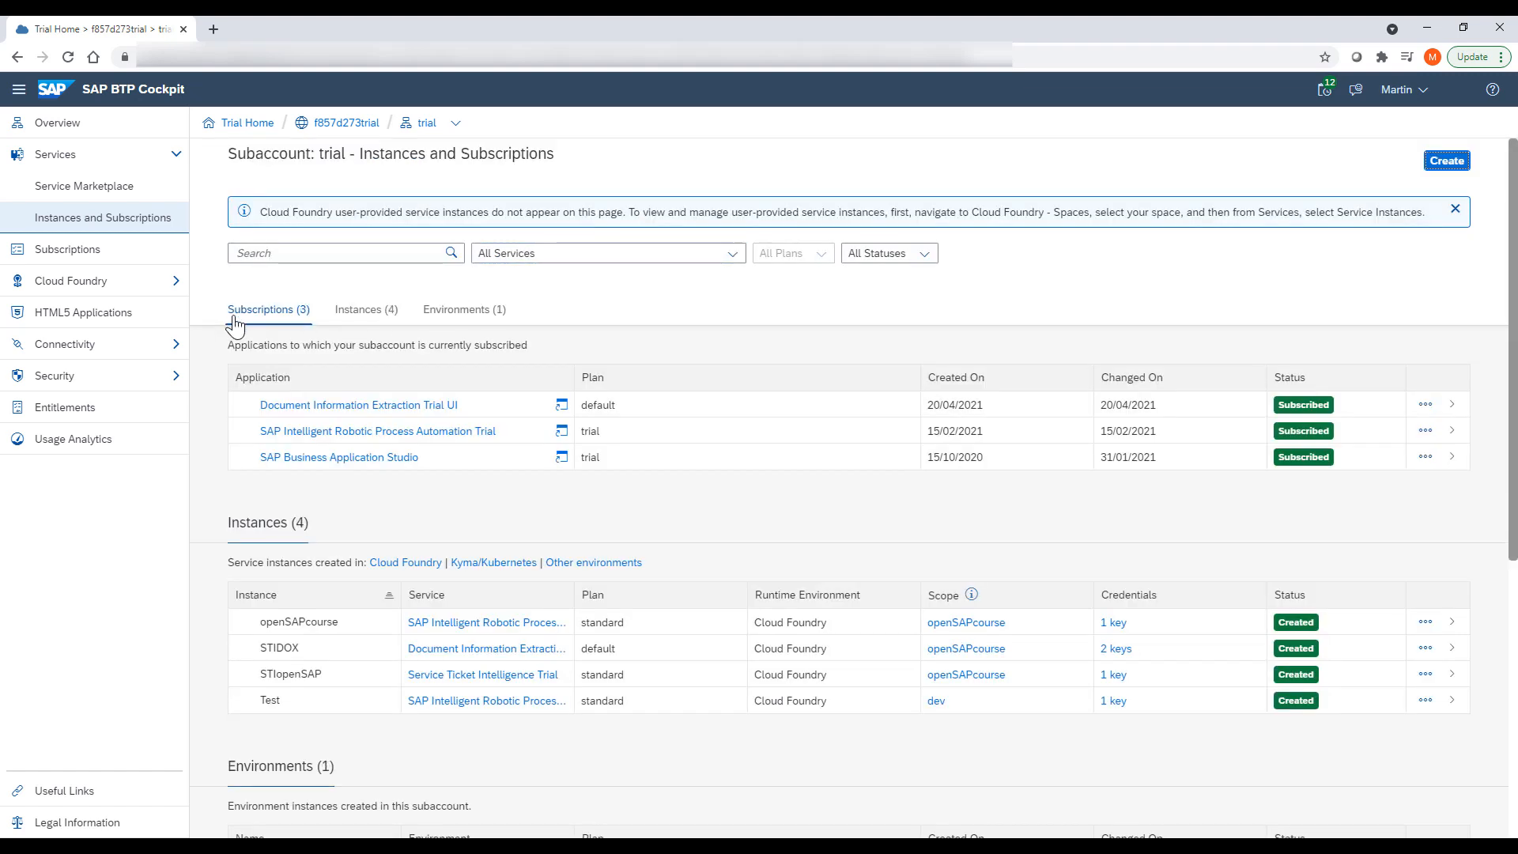
mouse_move(406, 329)
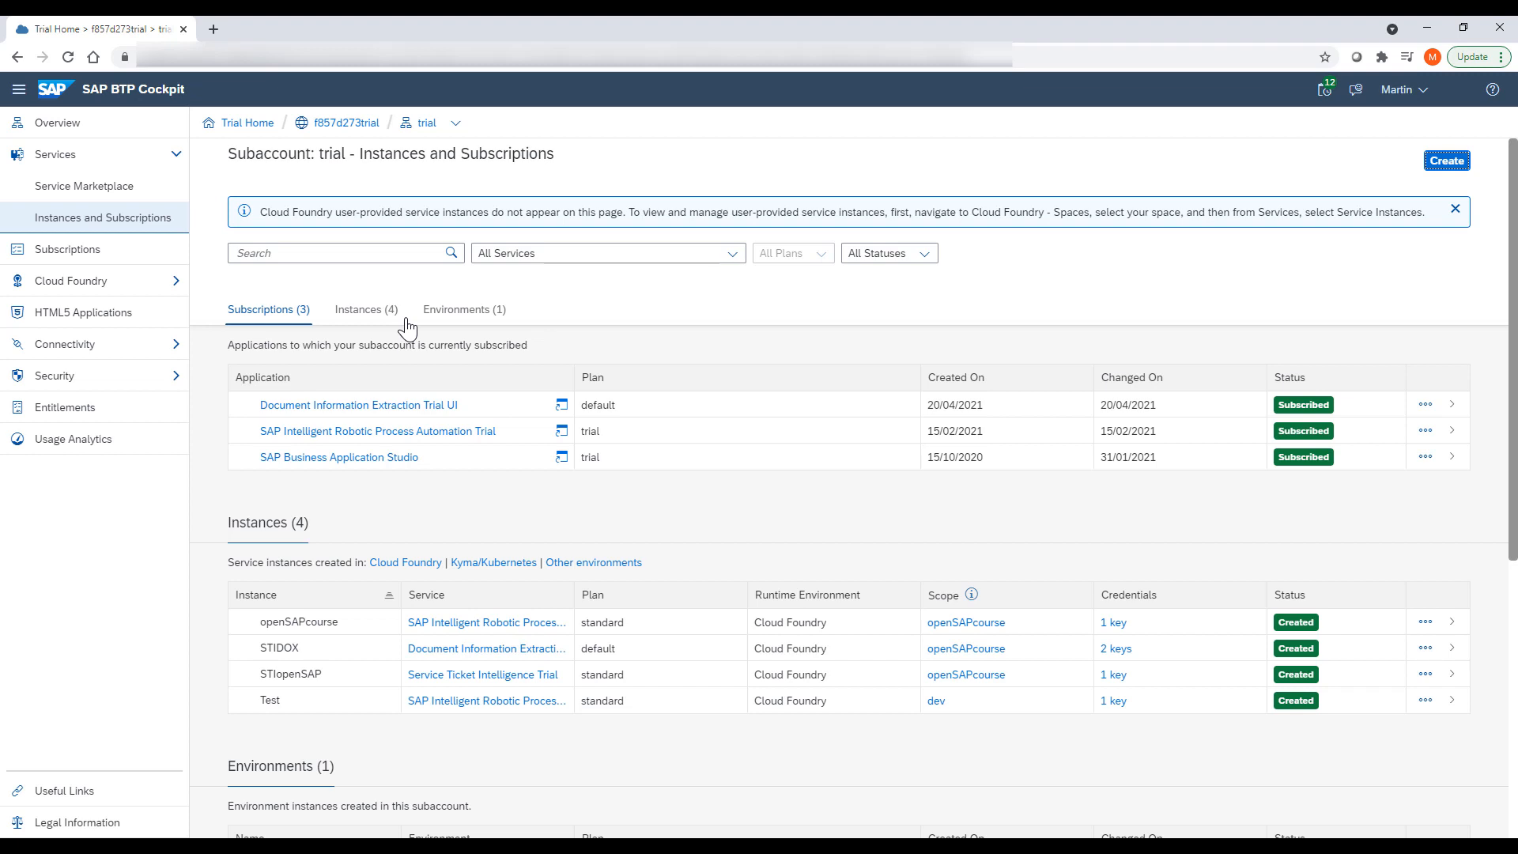
mouse_move(297, 536)
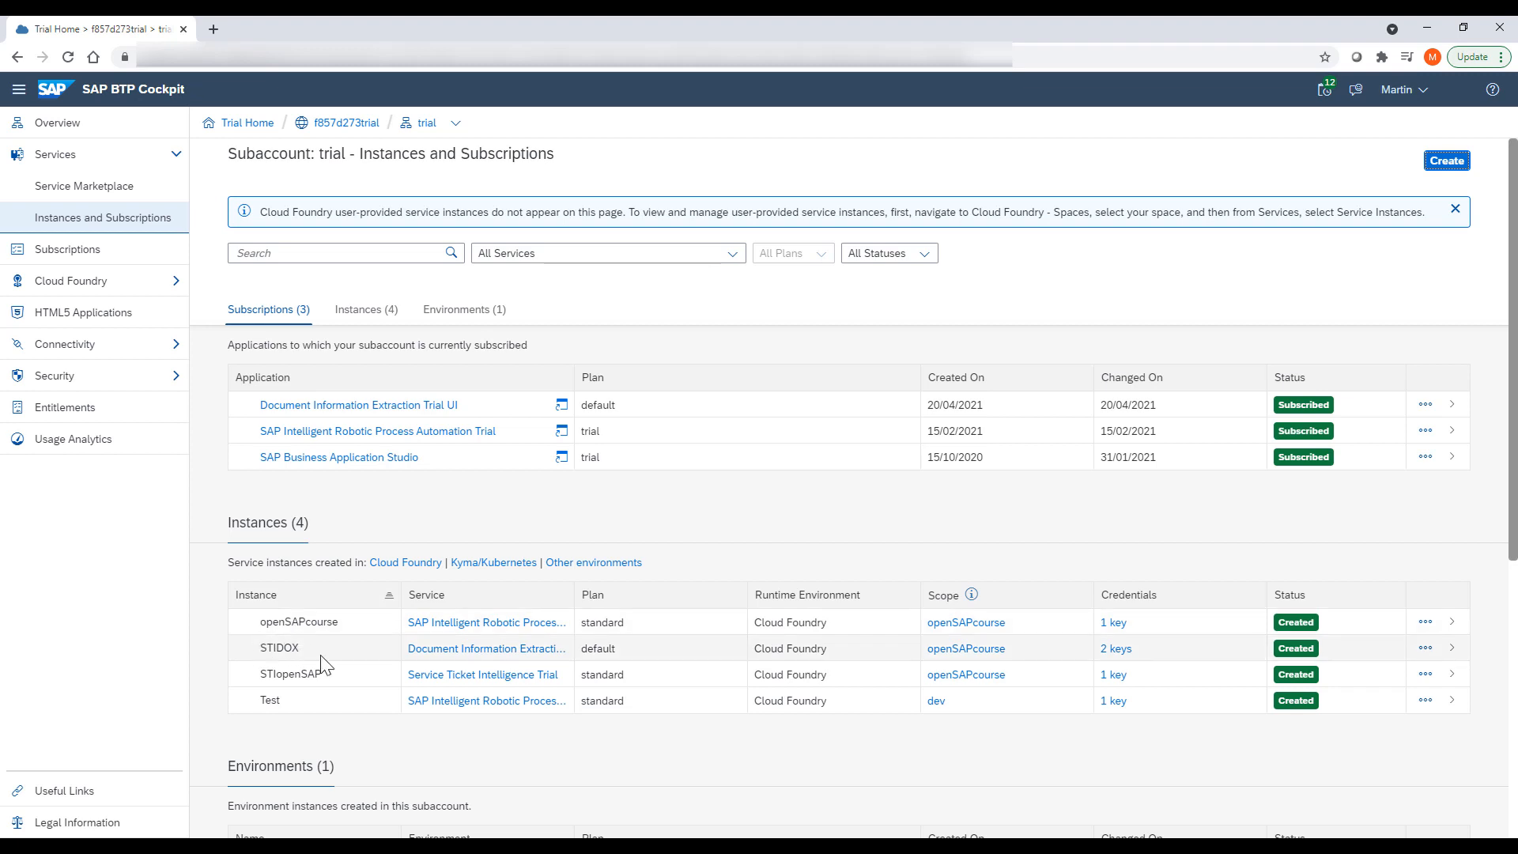
mouse_move(465, 655)
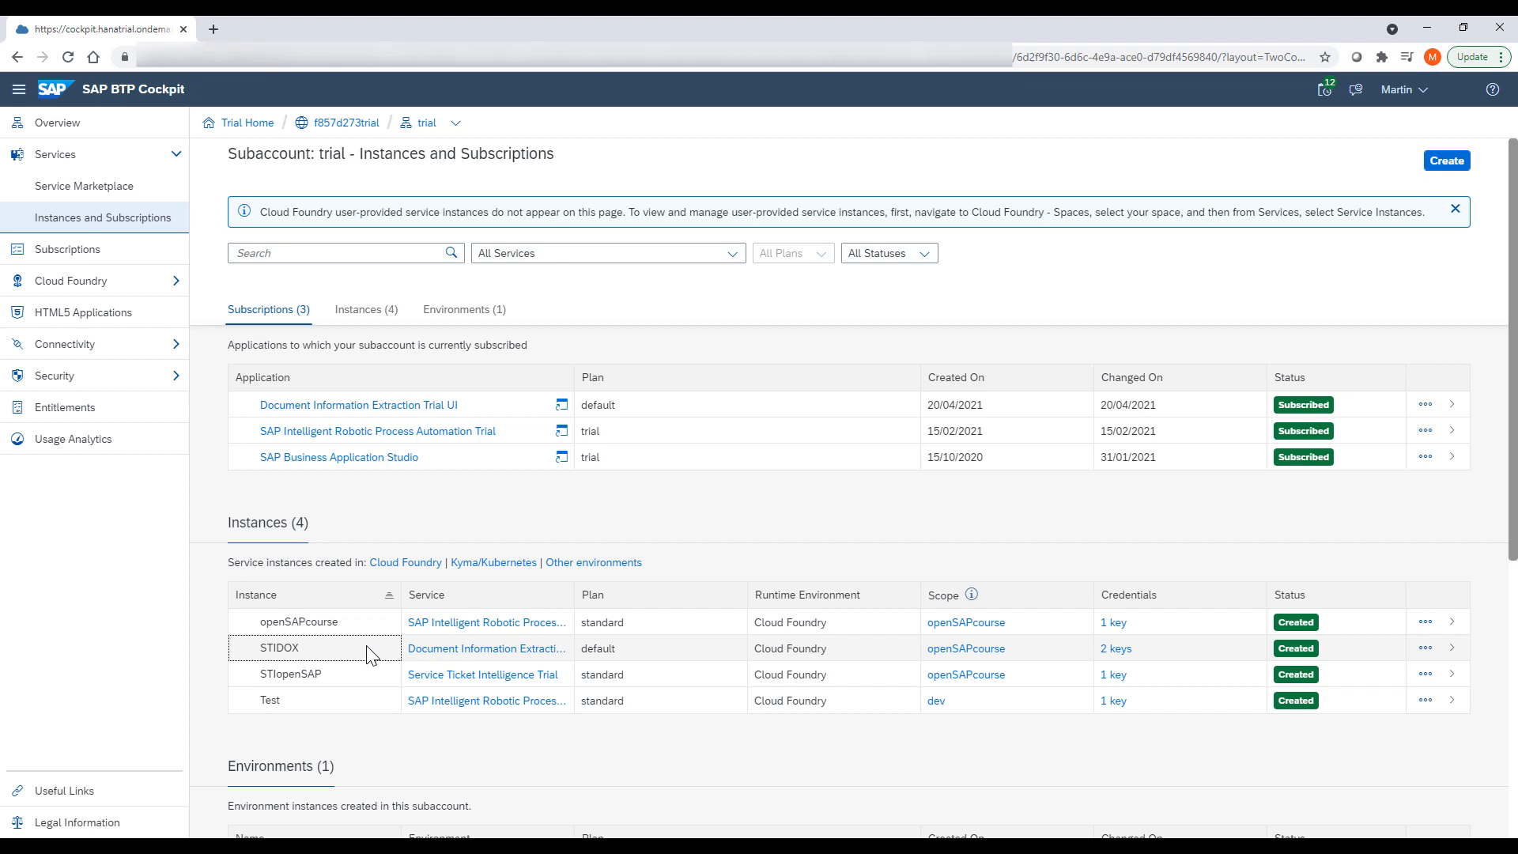
View the DOXtest service key credentials of the STIDOX instance as JSON
click(278, 649)
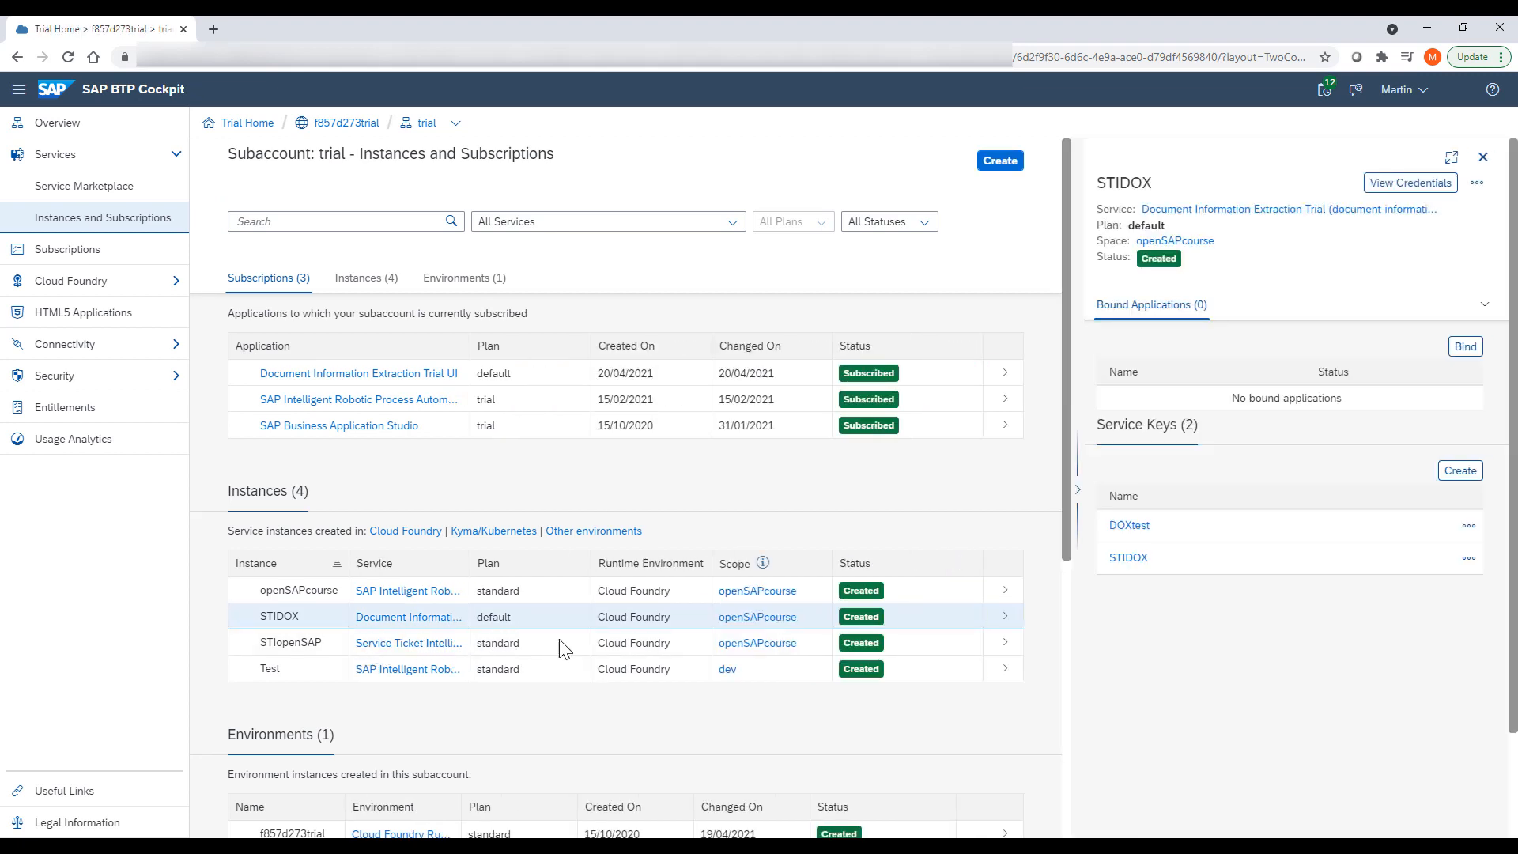
mouse_move(1151, 587)
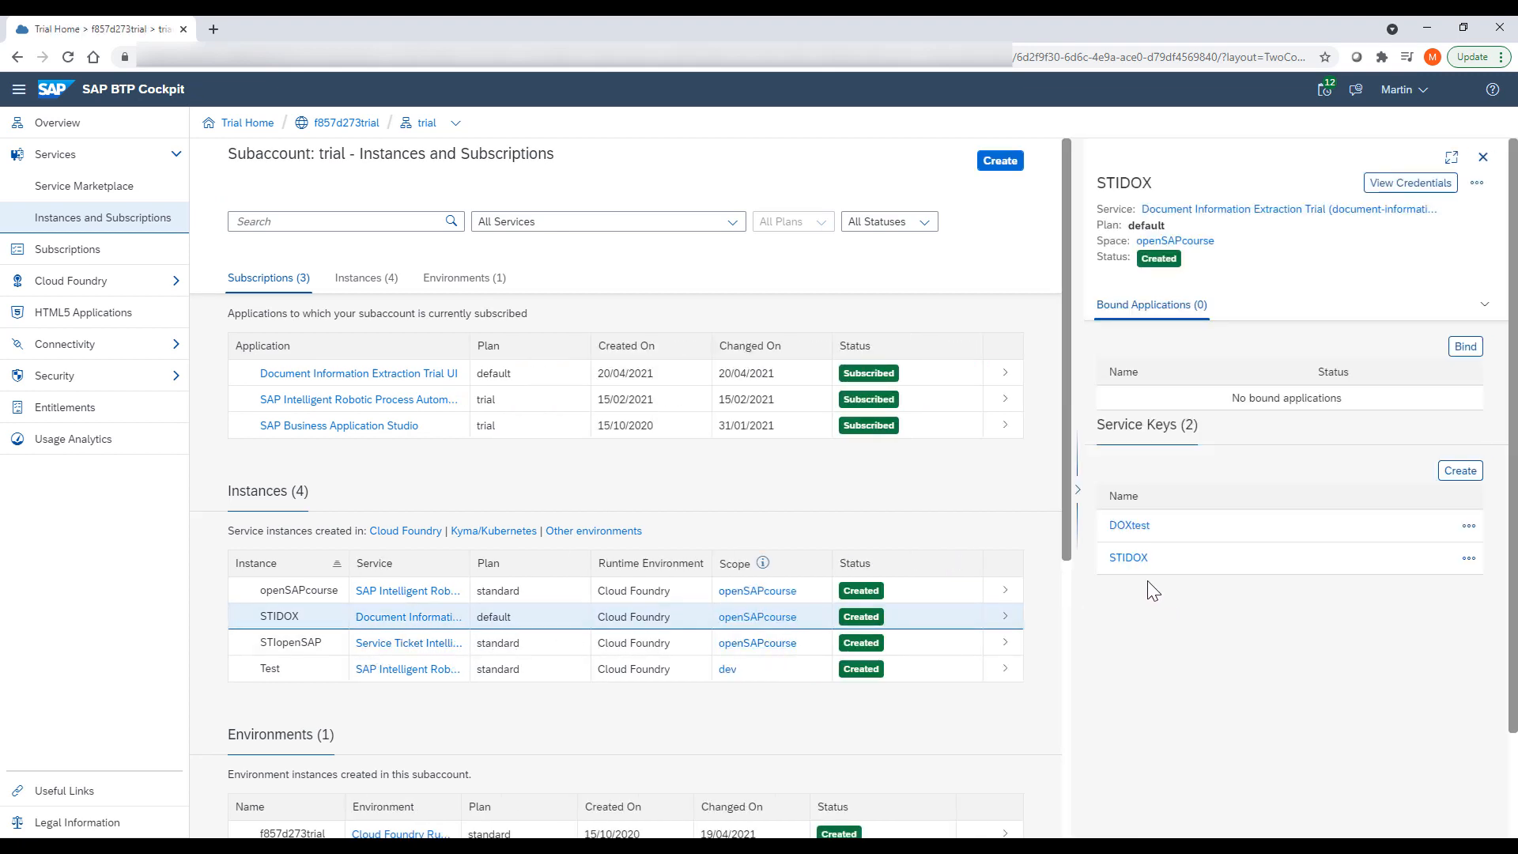
click(1469, 526)
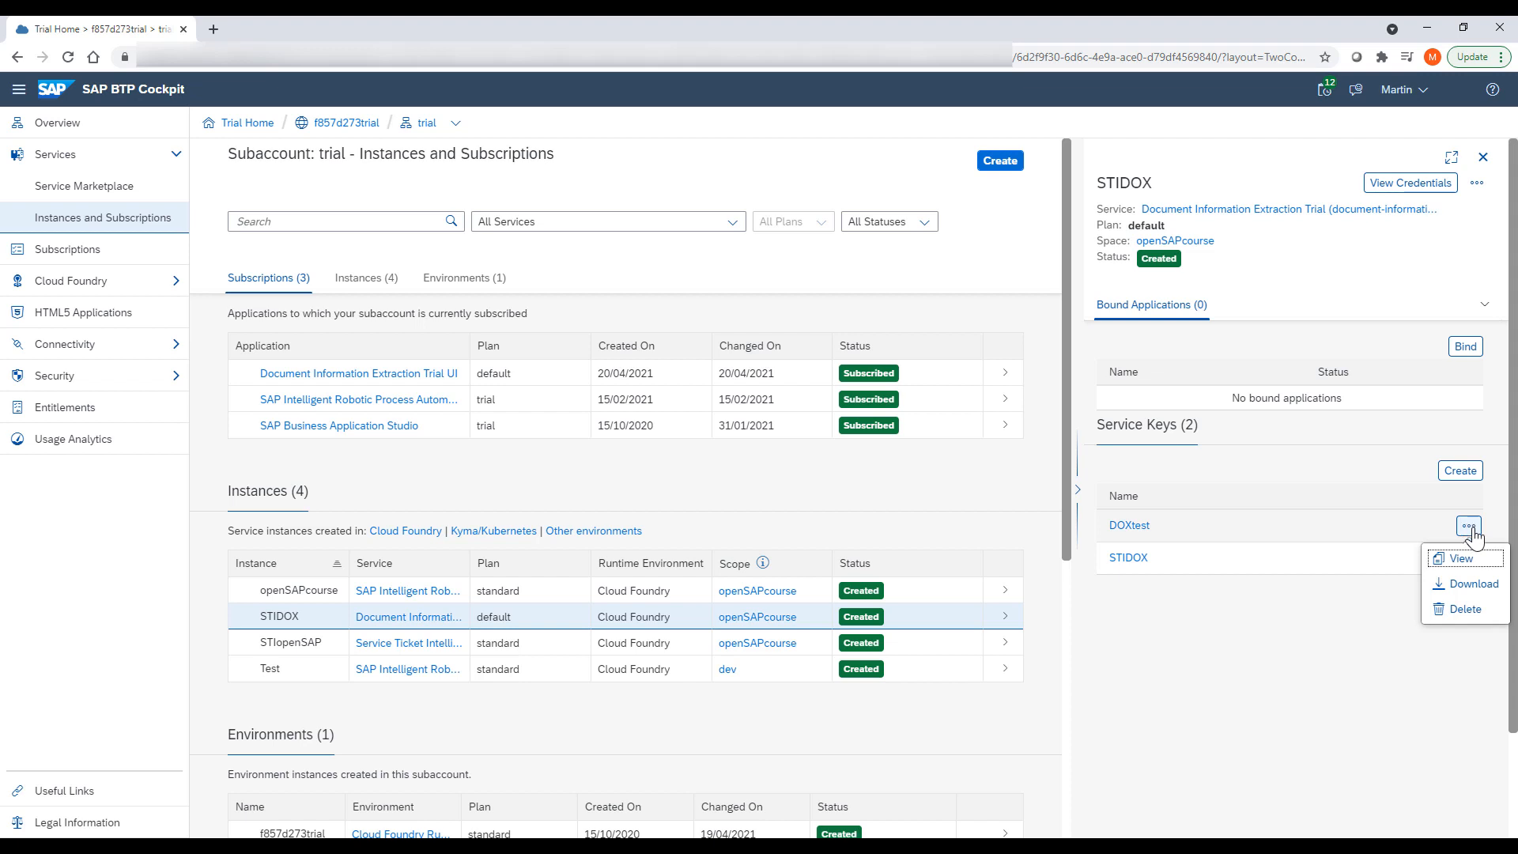
click(1454, 559)
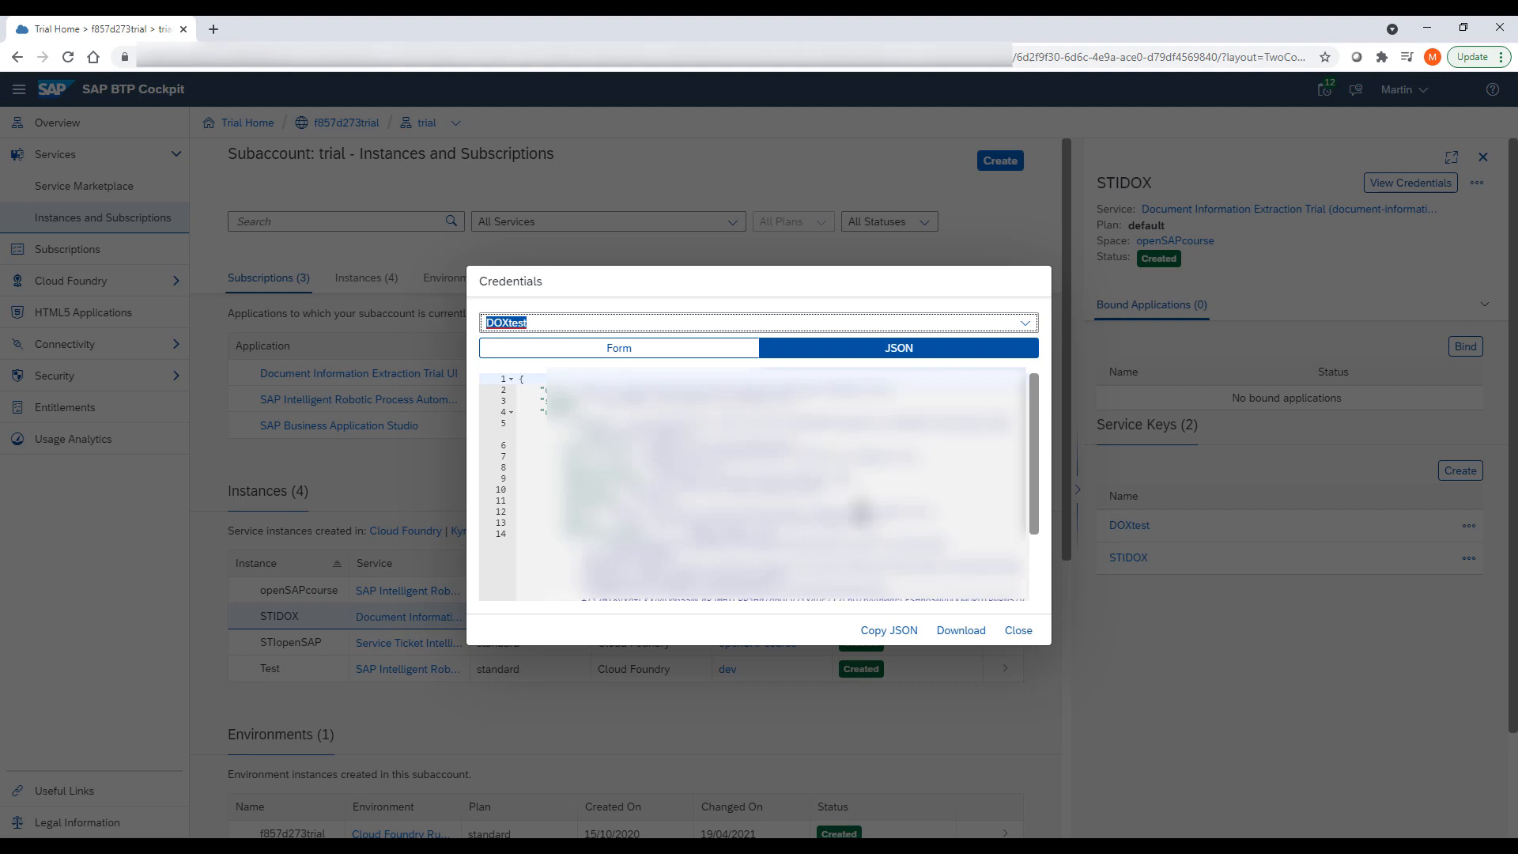
click(1019, 629)
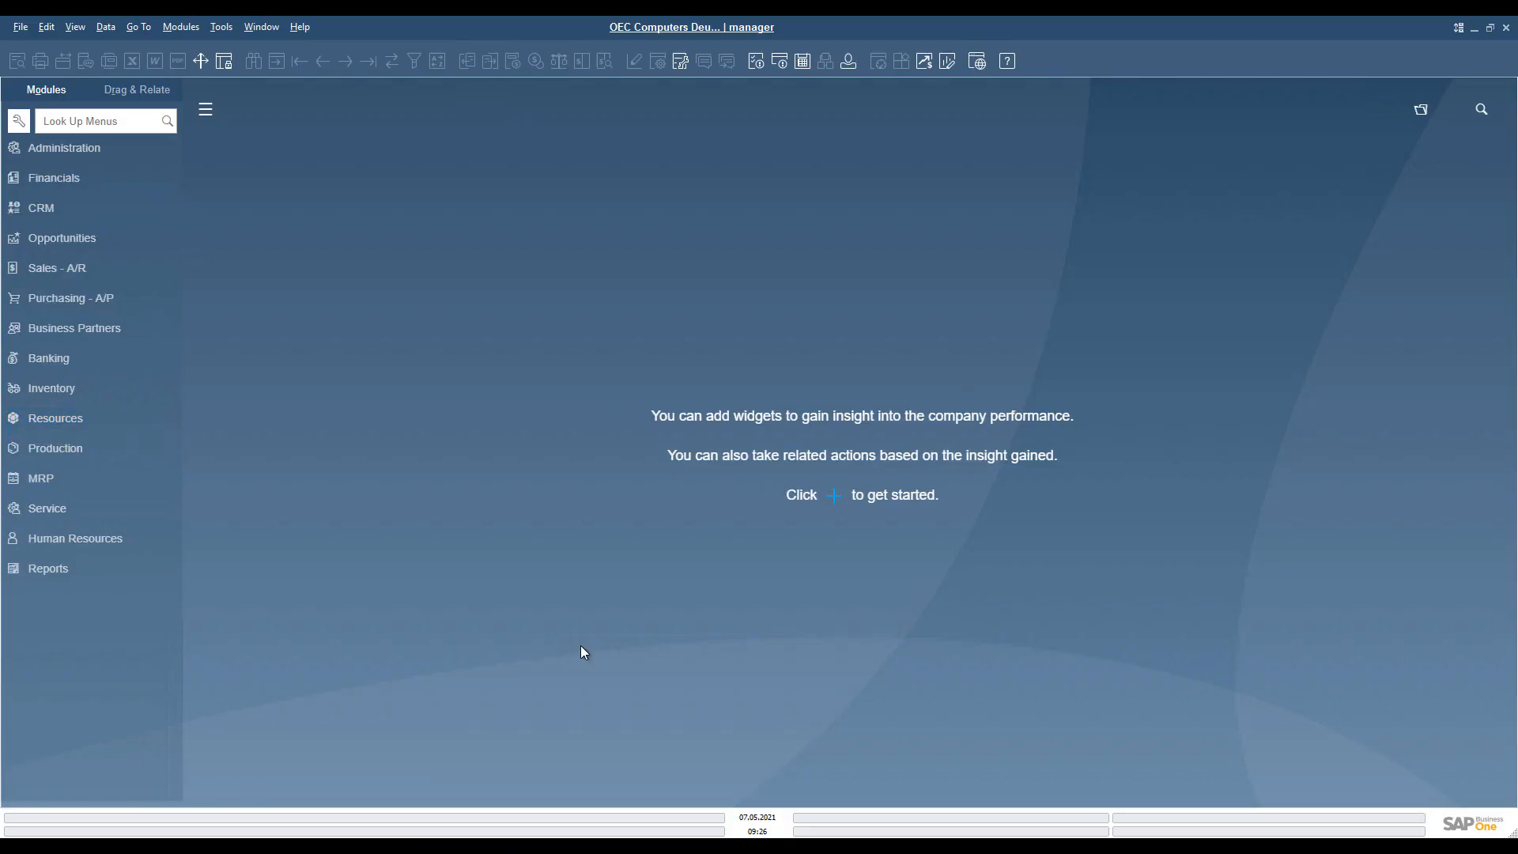
mouse_move(259, 335)
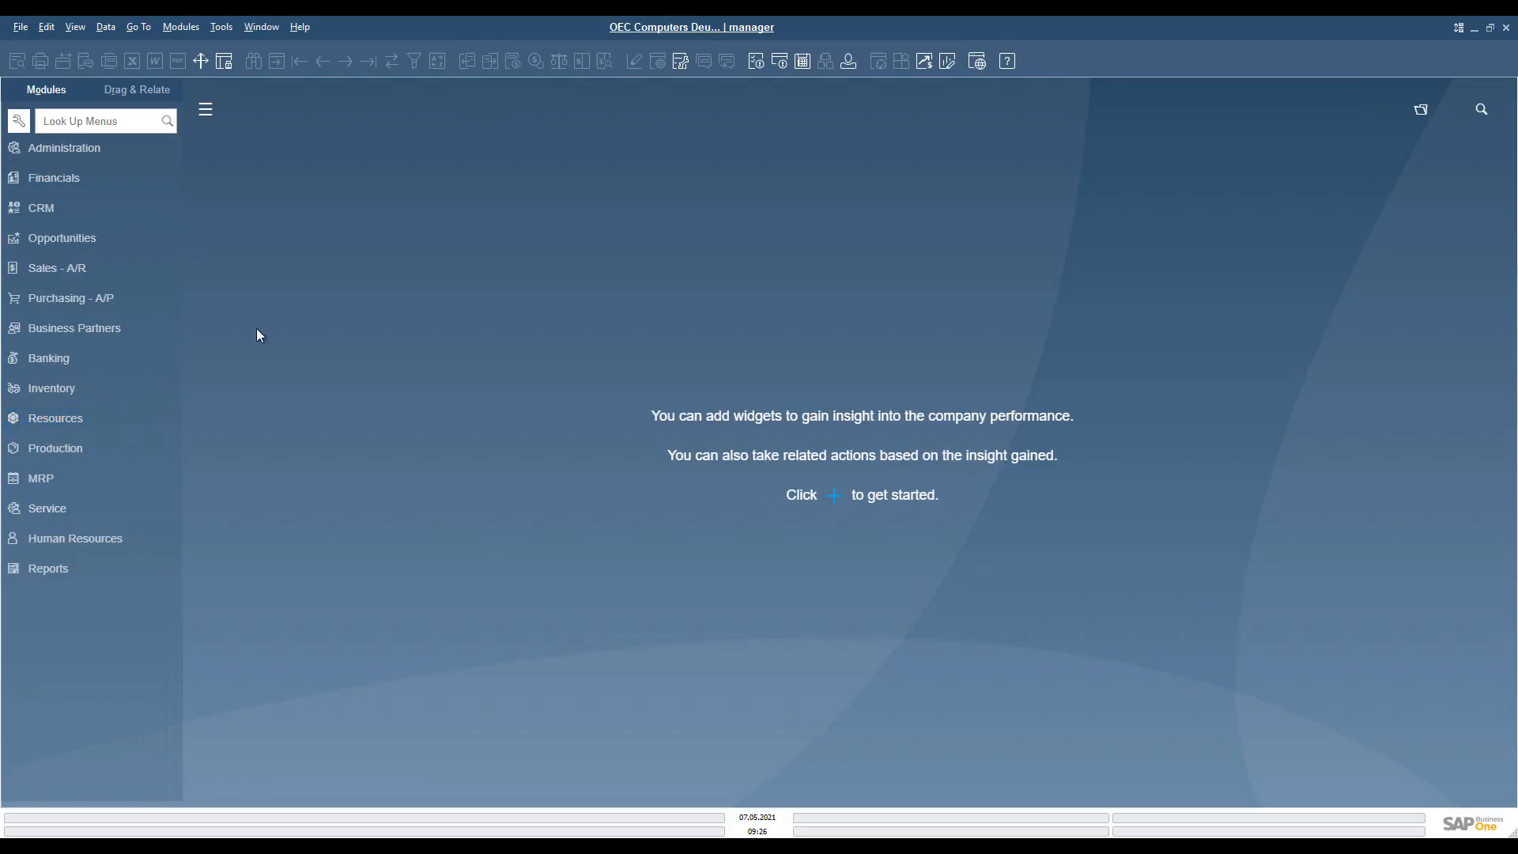
click(65, 148)
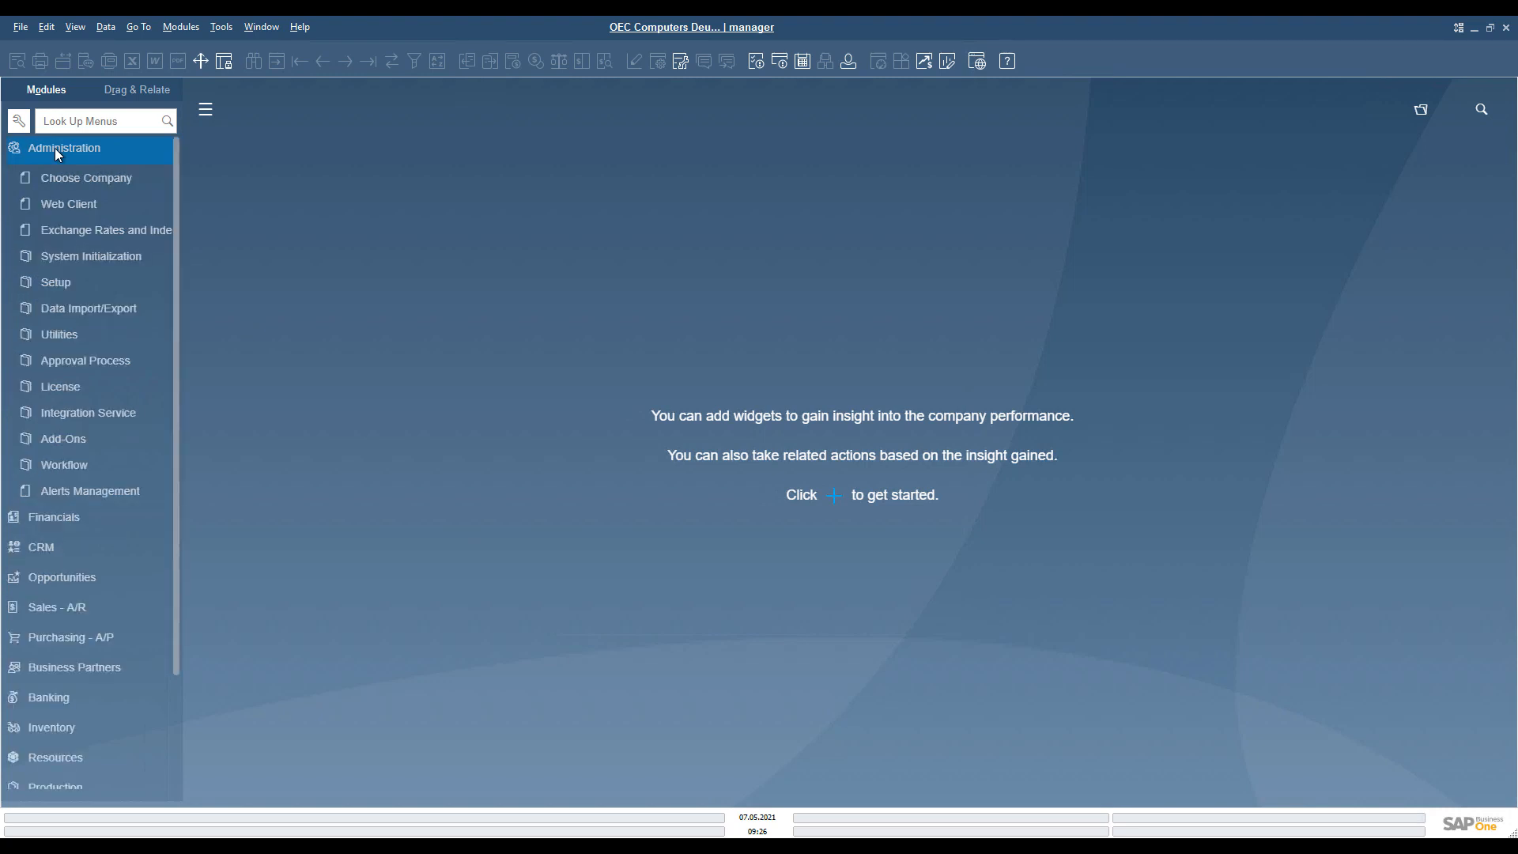
mouse_move(56, 219)
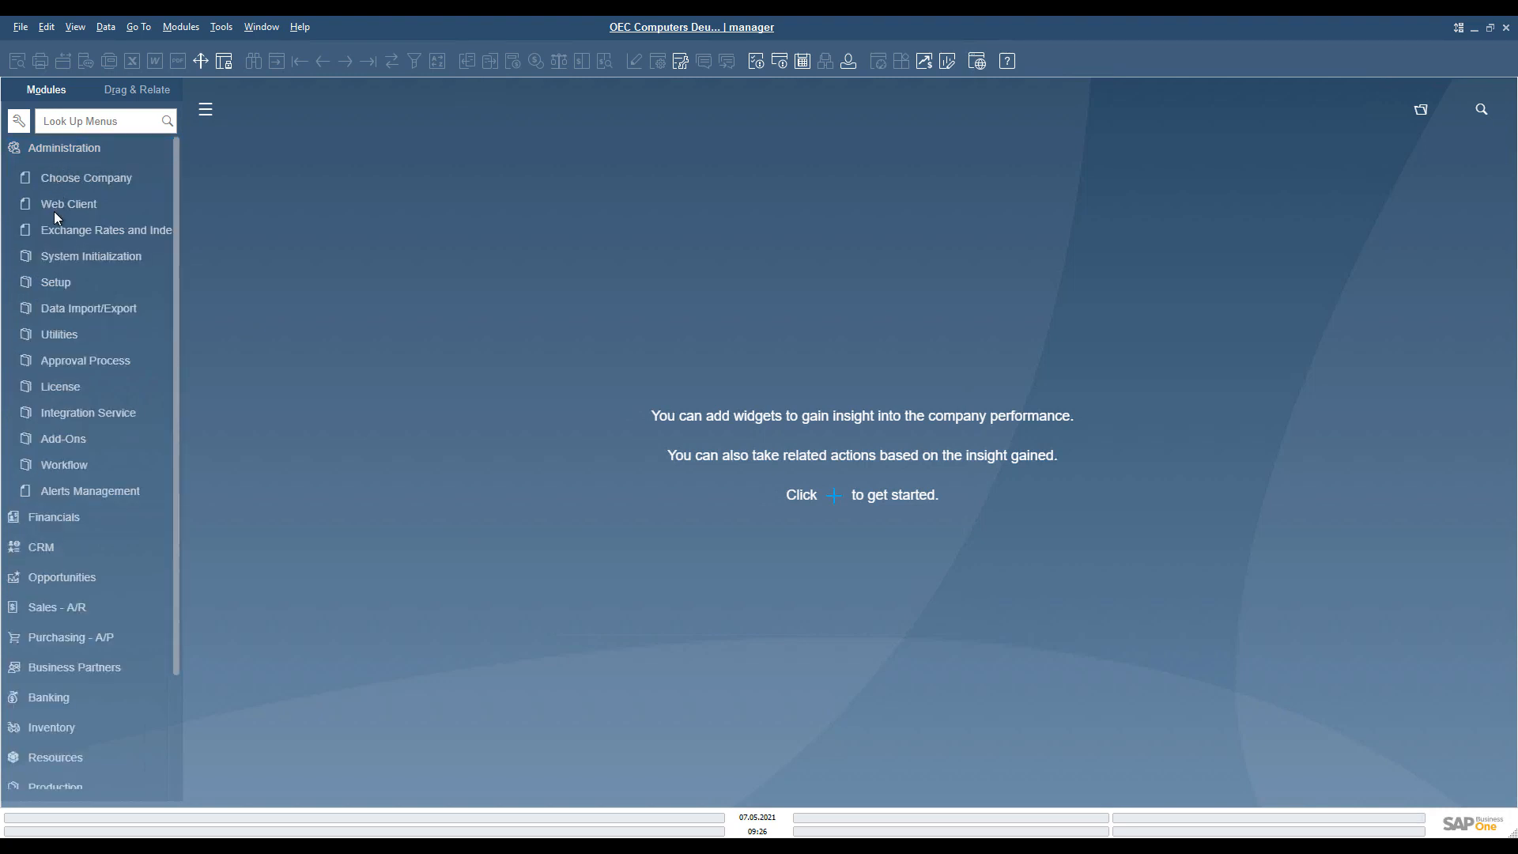
click(90, 256)
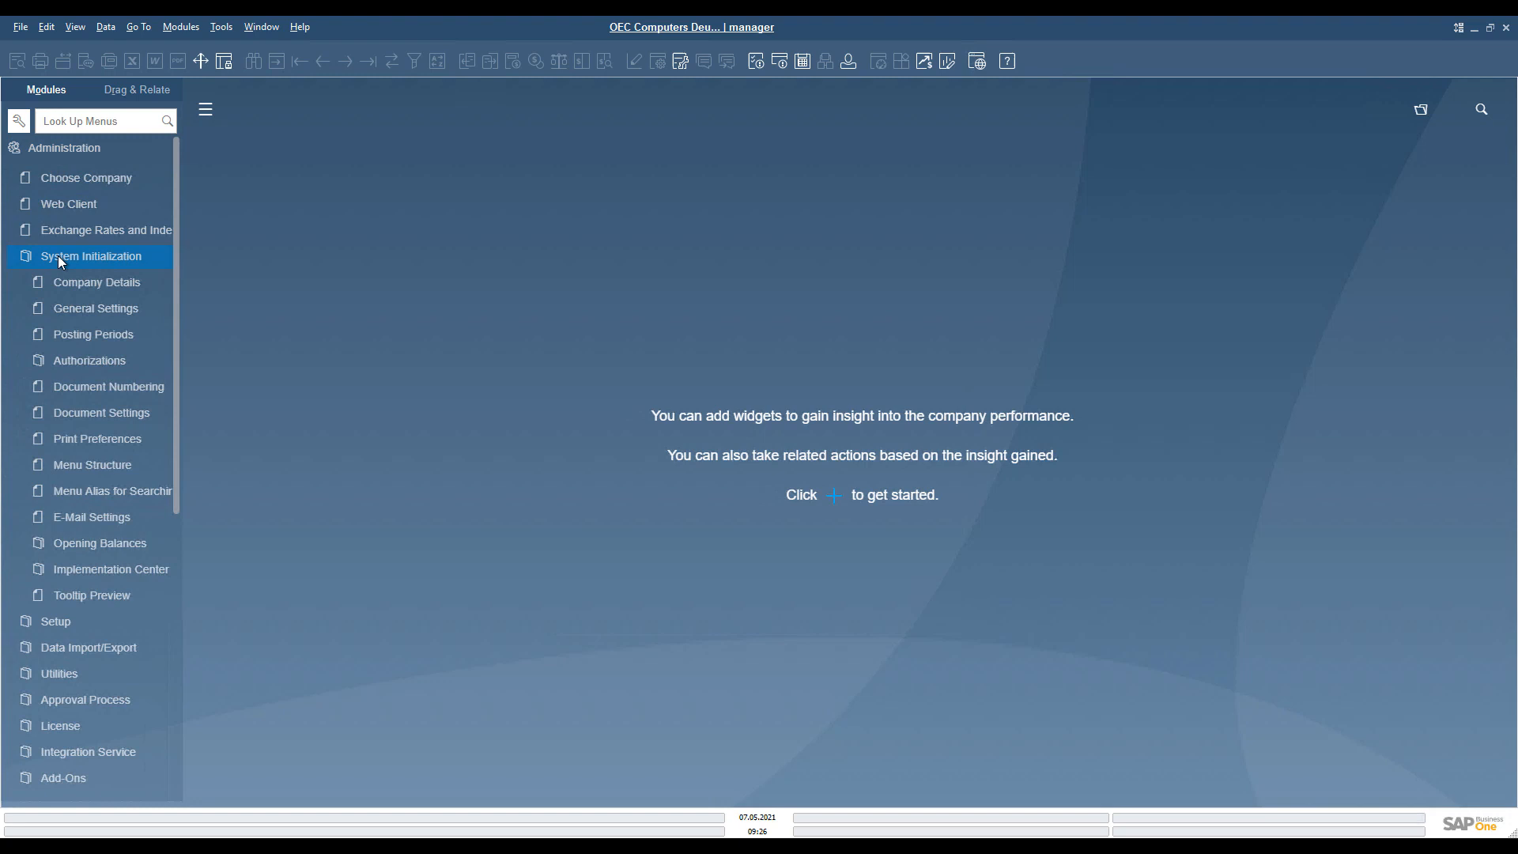
mouse_move(85, 414)
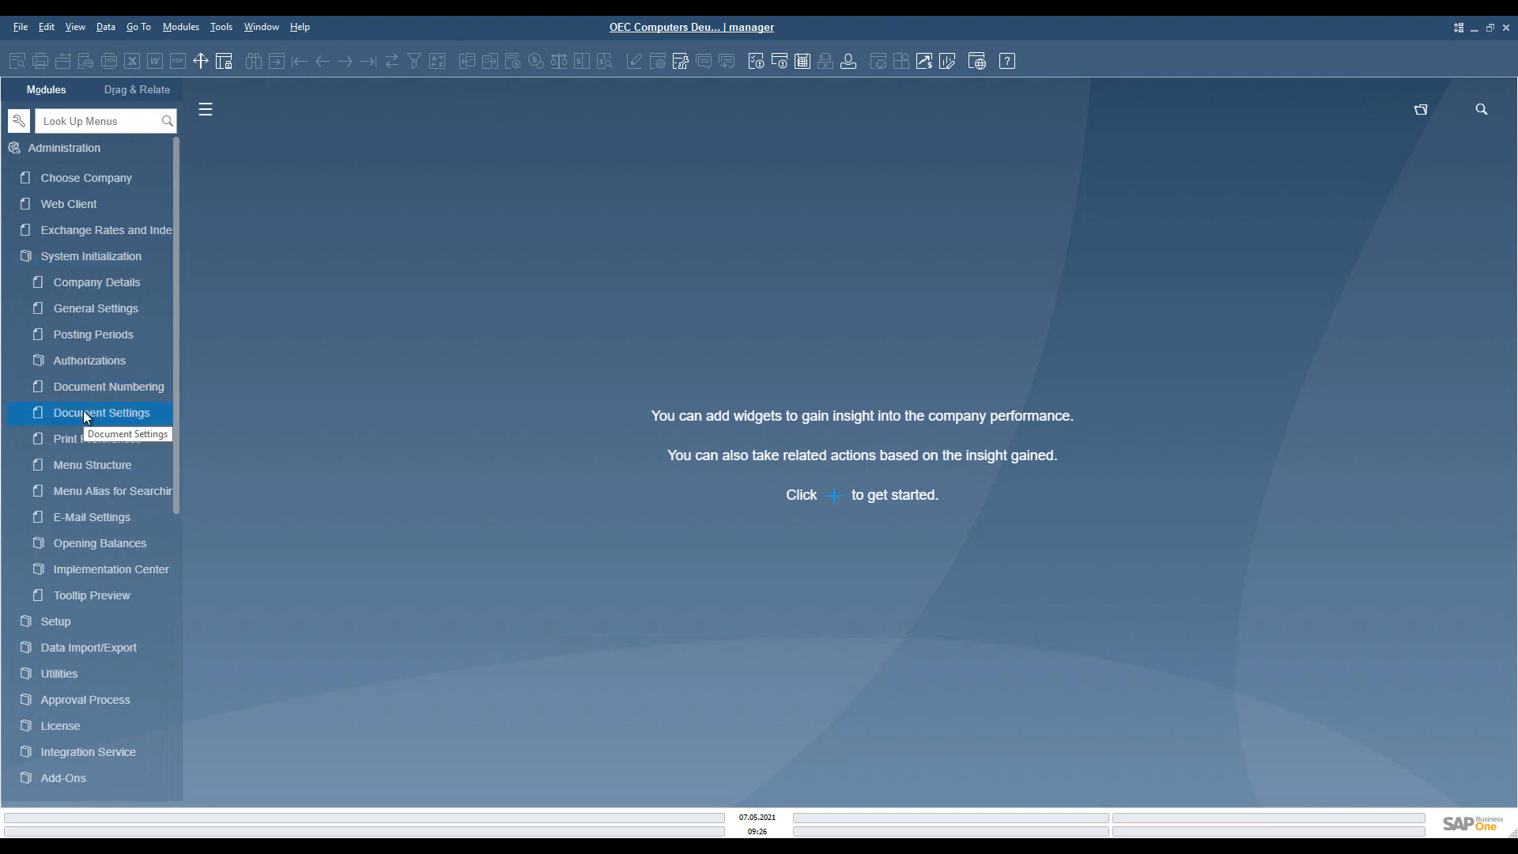
click(102, 413)
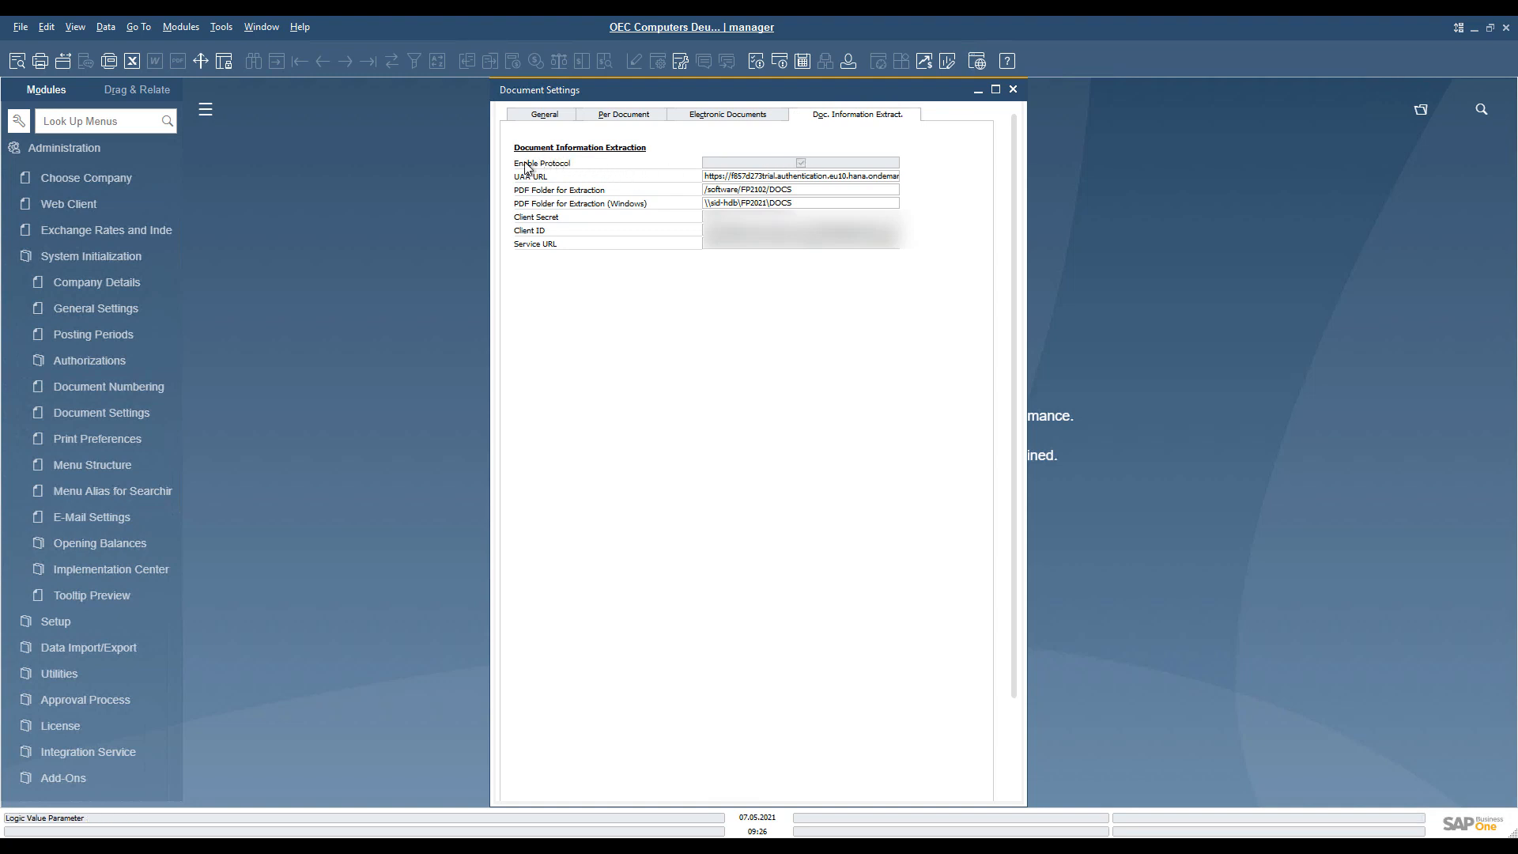
mouse_move(865, 136)
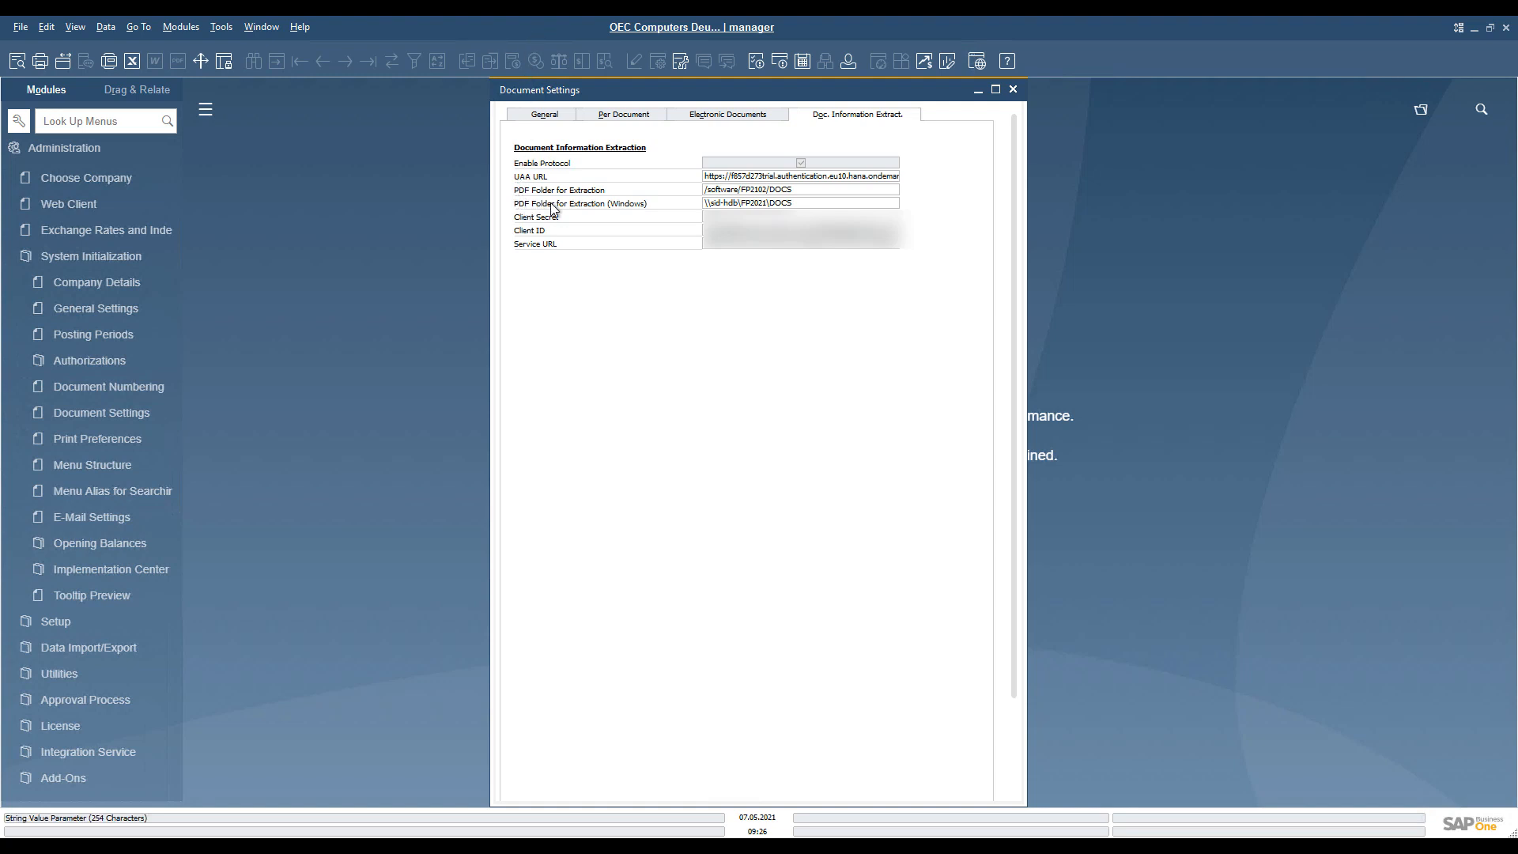
mouse_move(633, 212)
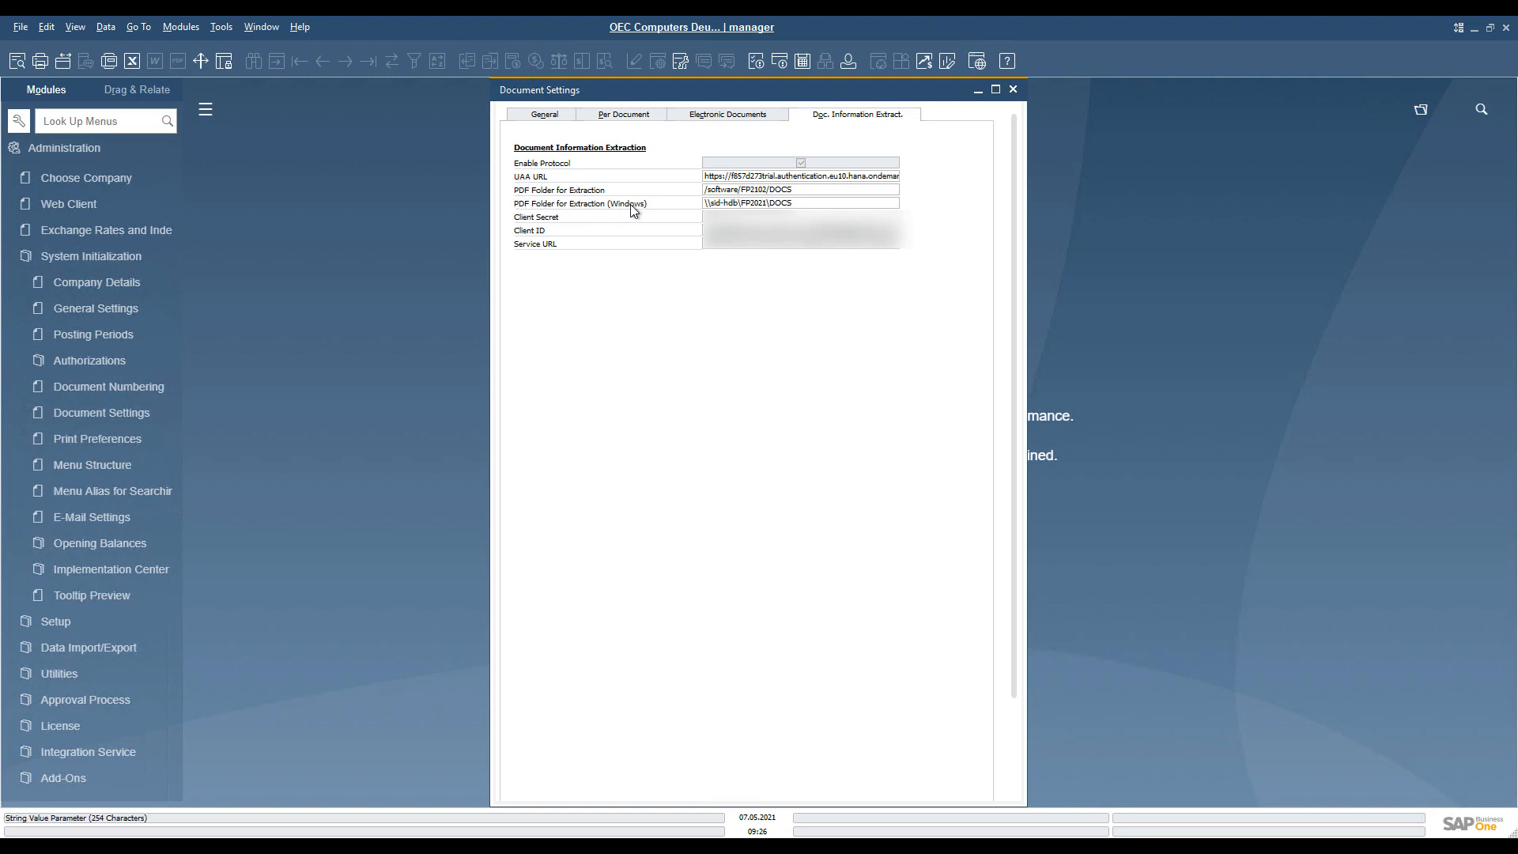
mouse_move(559, 193)
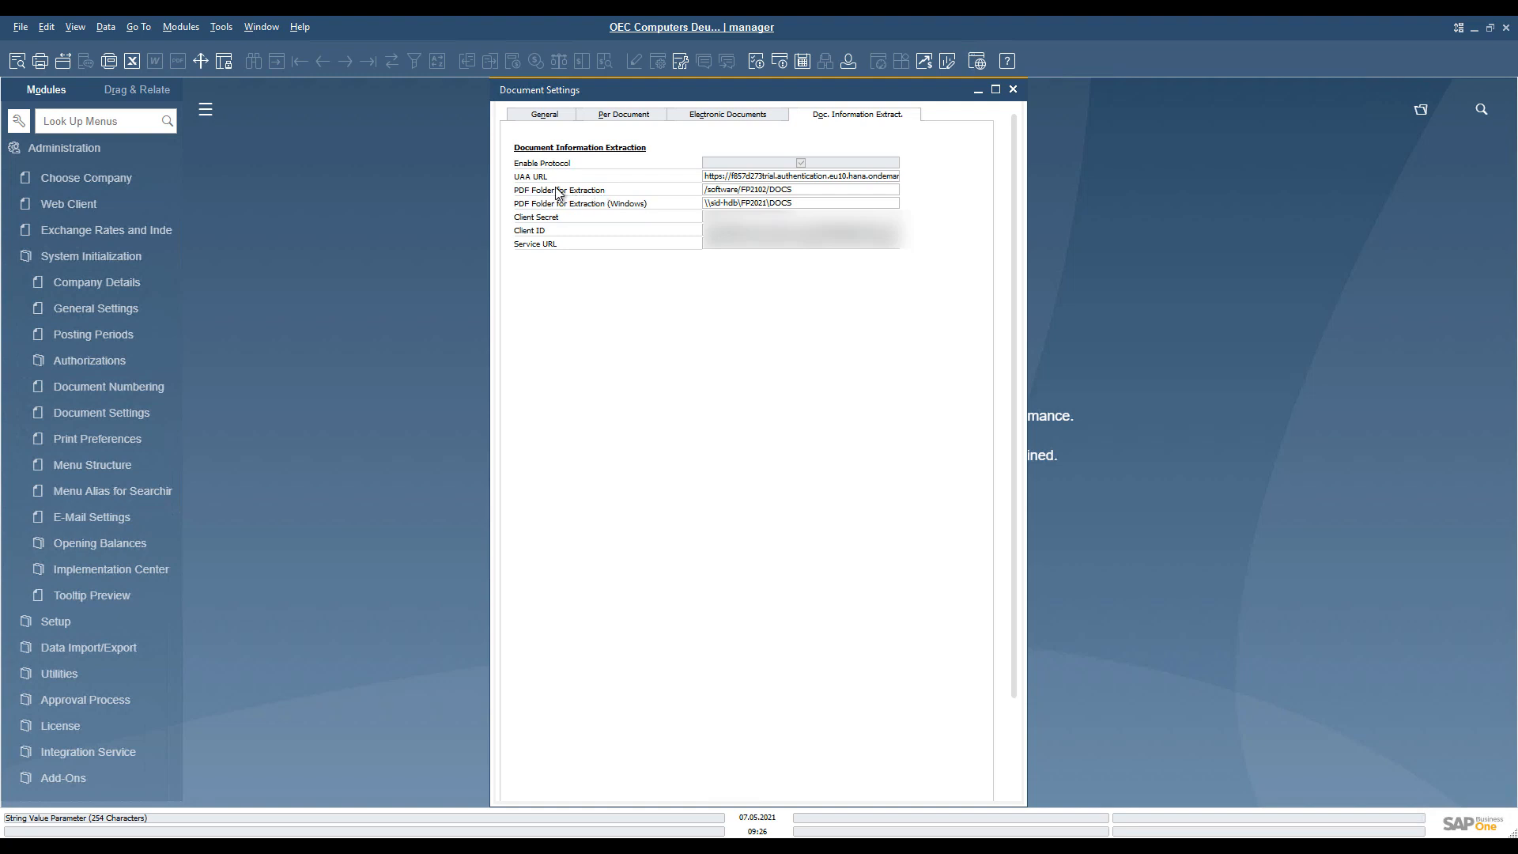
mouse_move(652, 199)
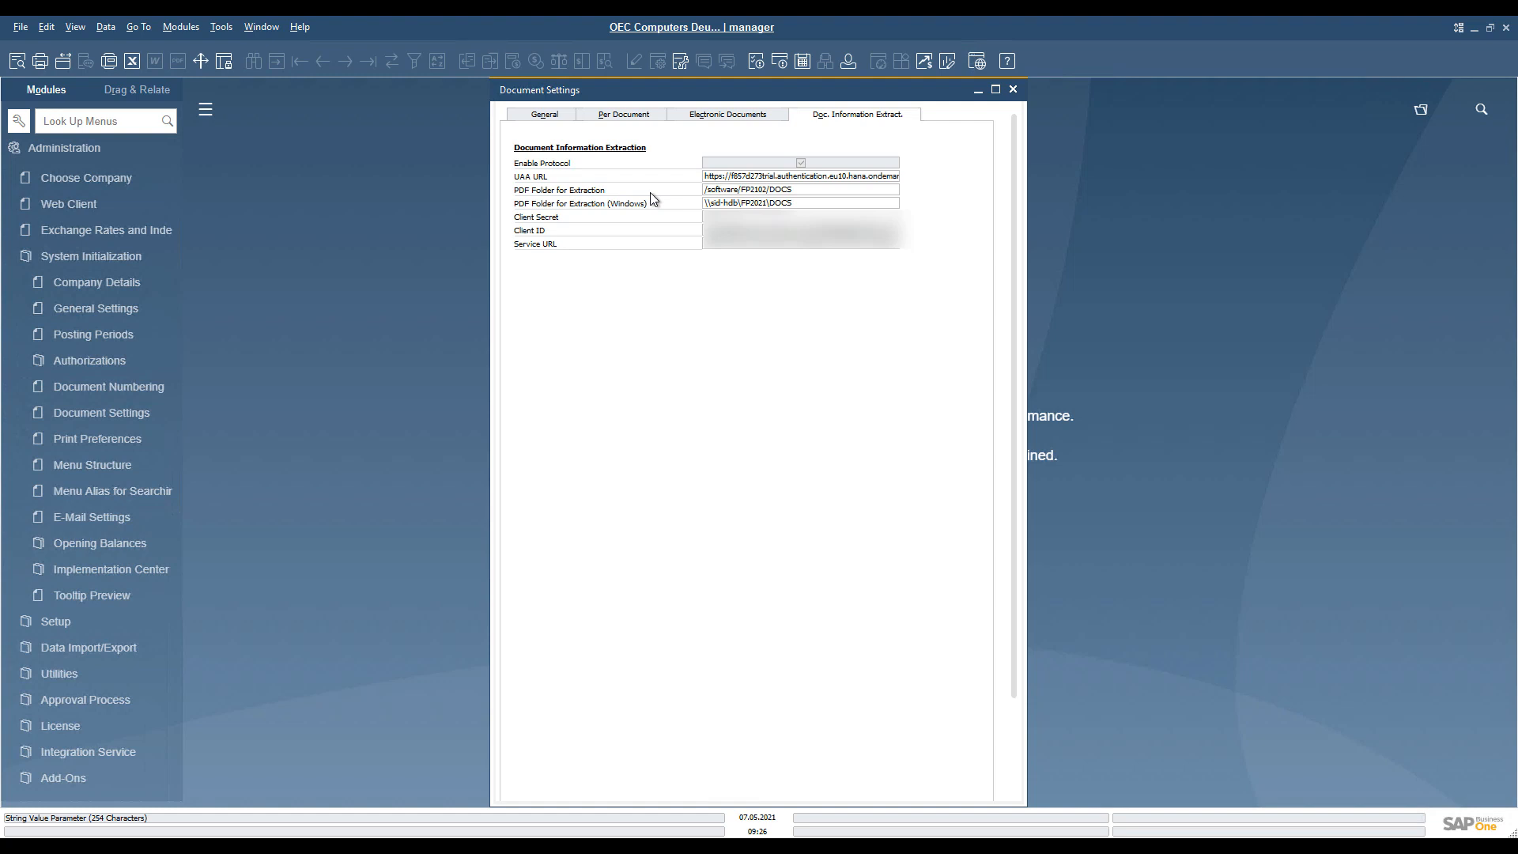
mouse_move(962, 159)
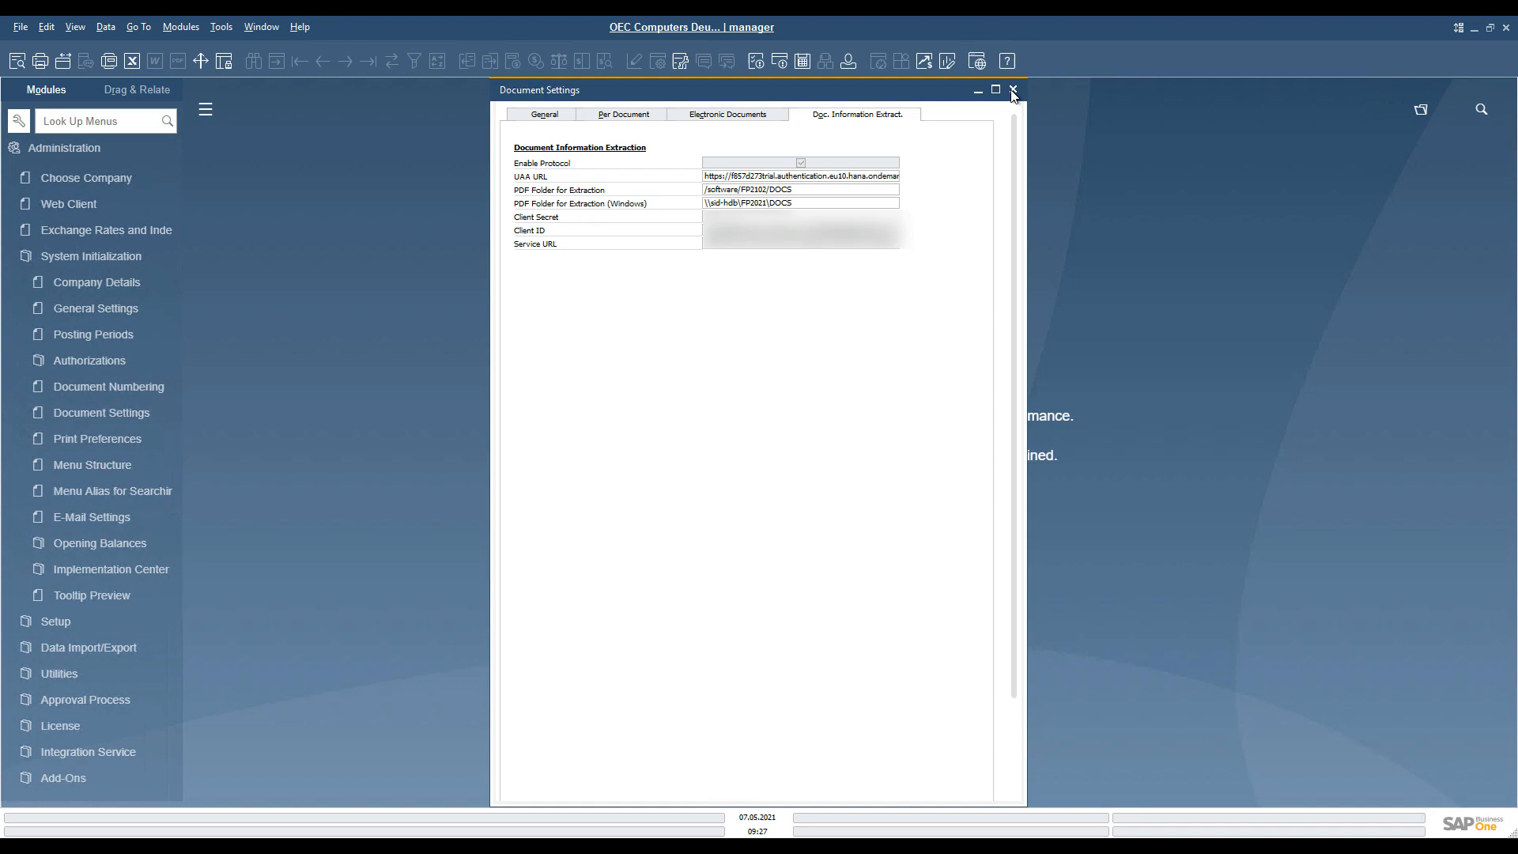
click(1012, 90)
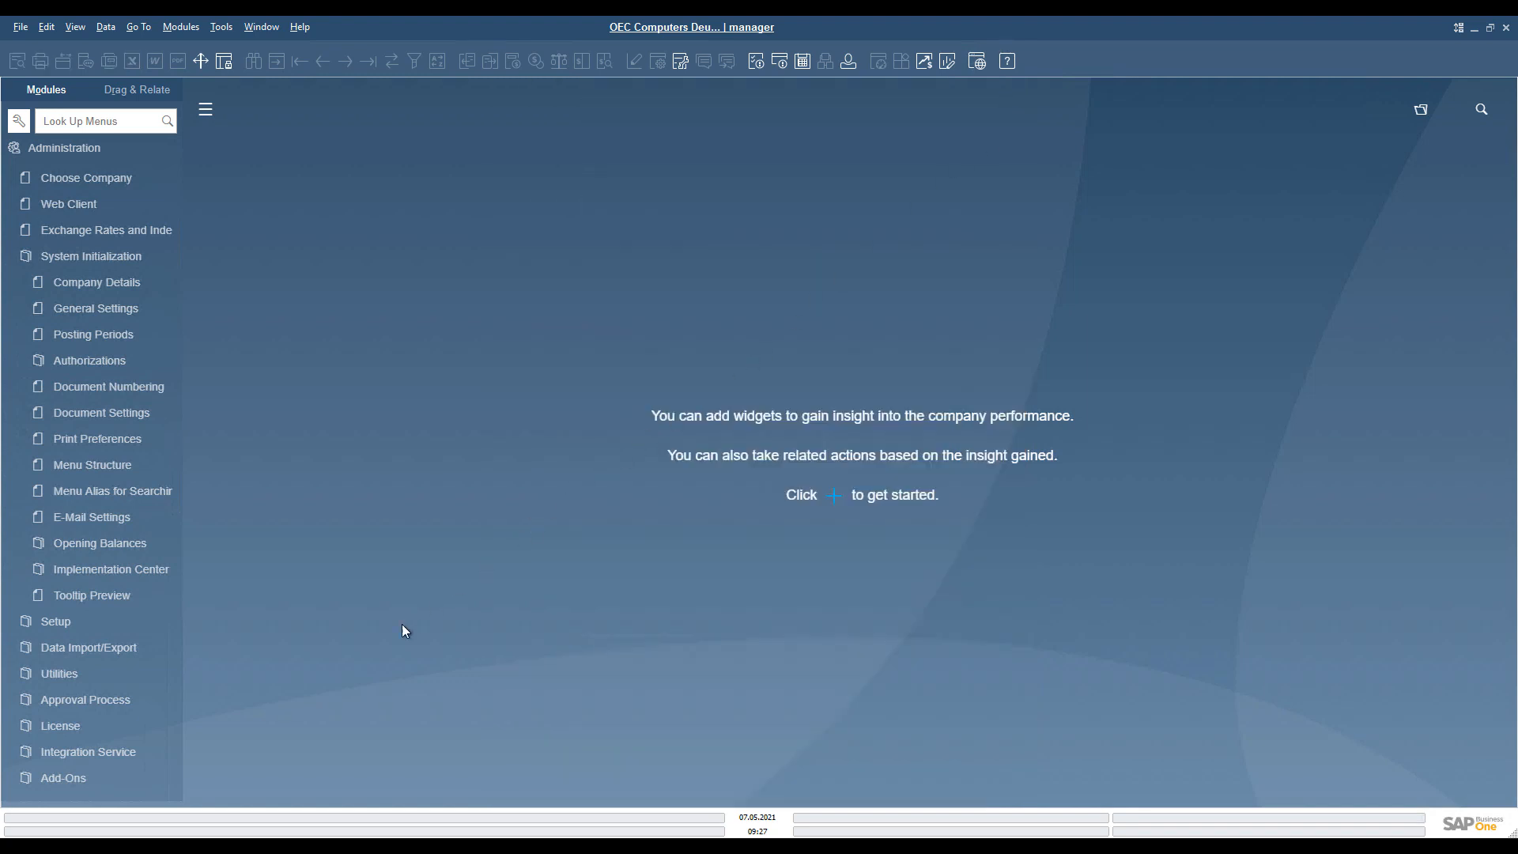
mouse_move(336, 750)
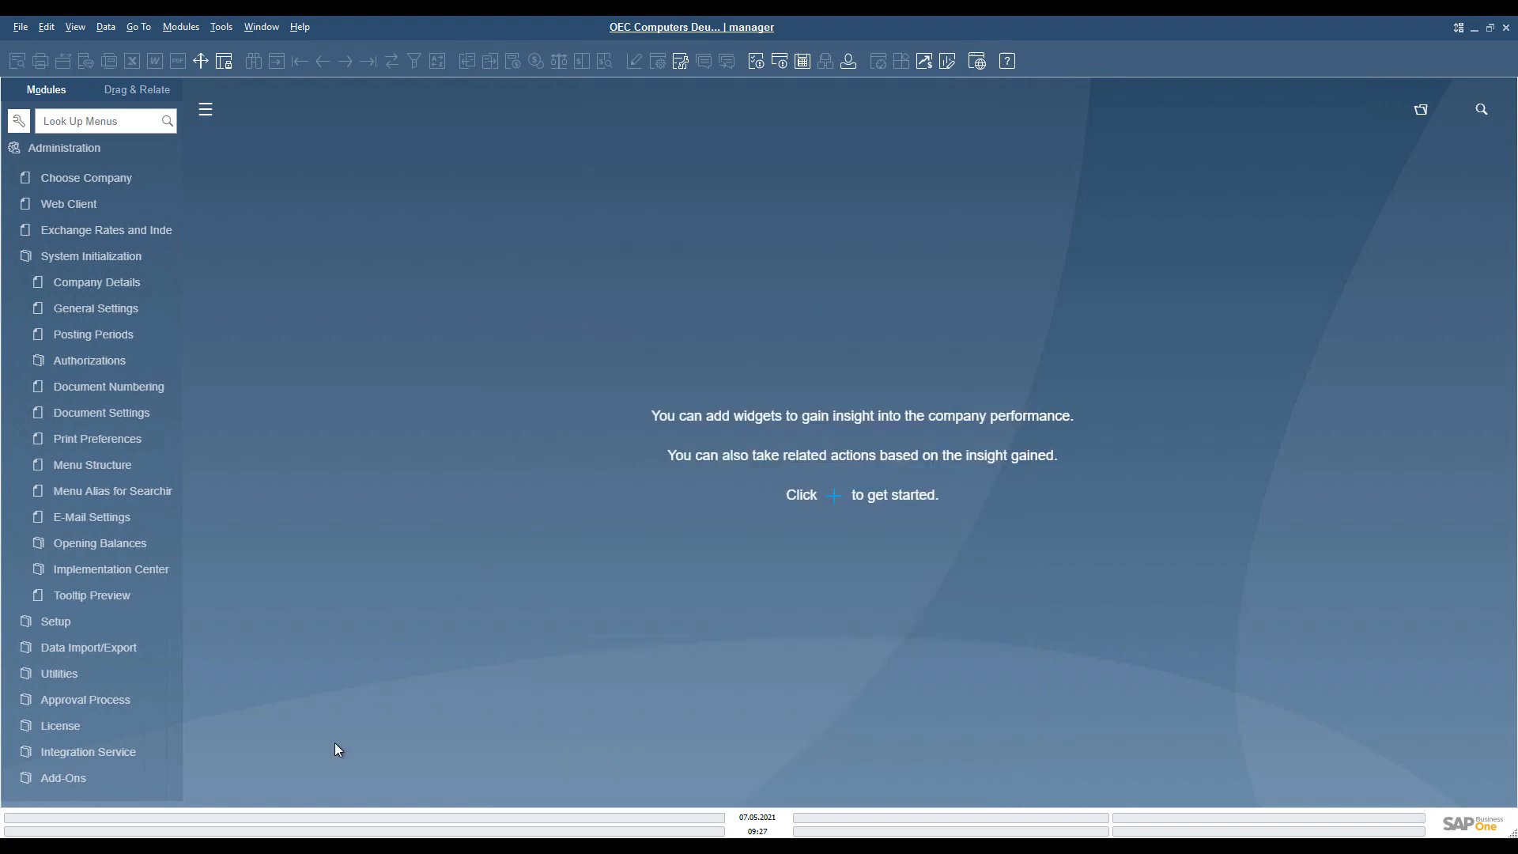
mouse_move(313, 794)
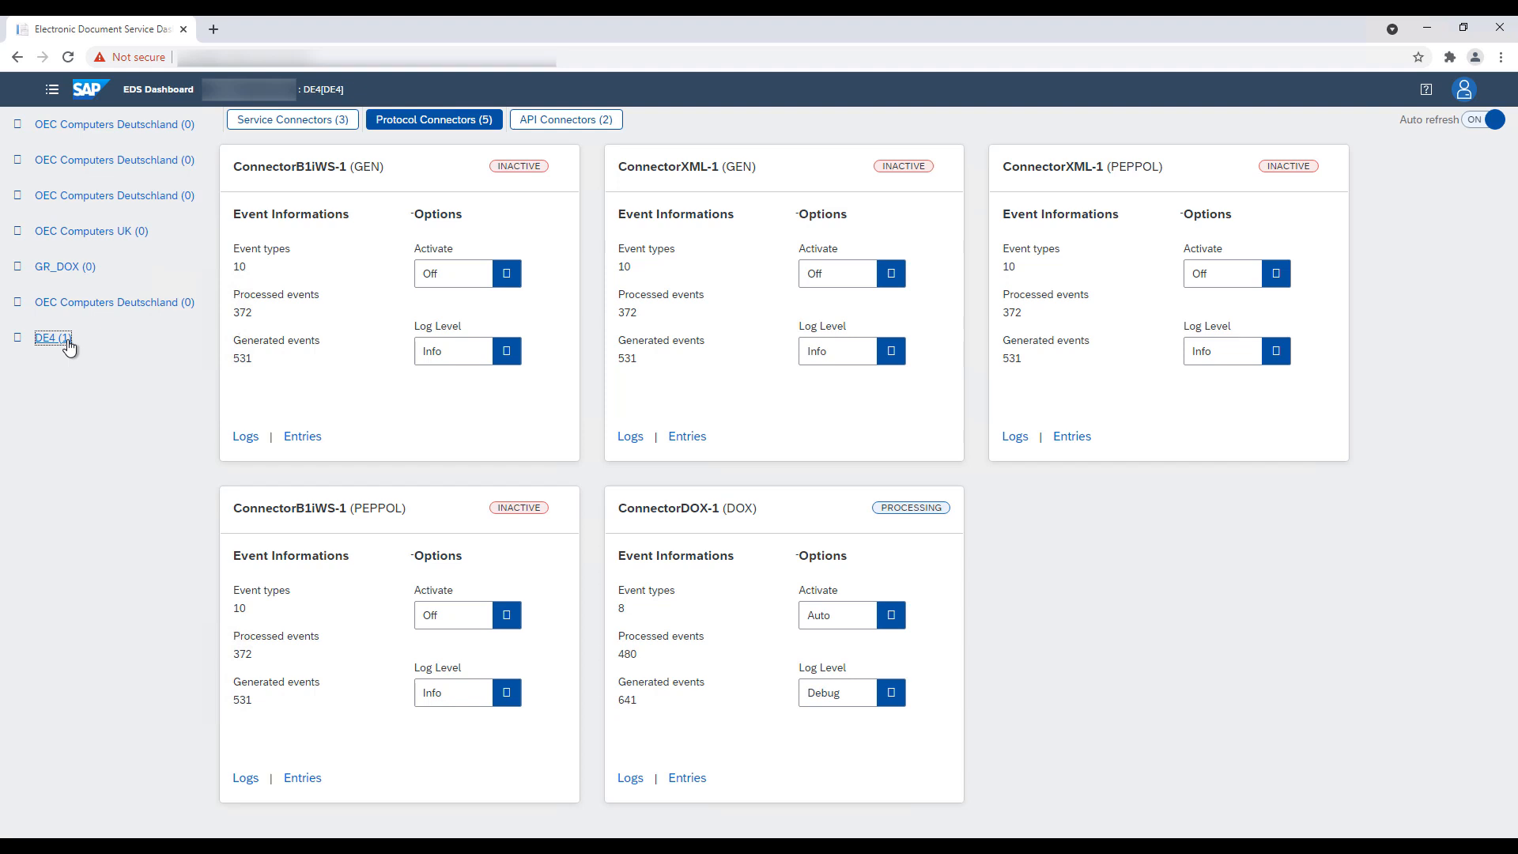
mouse_move(582, 472)
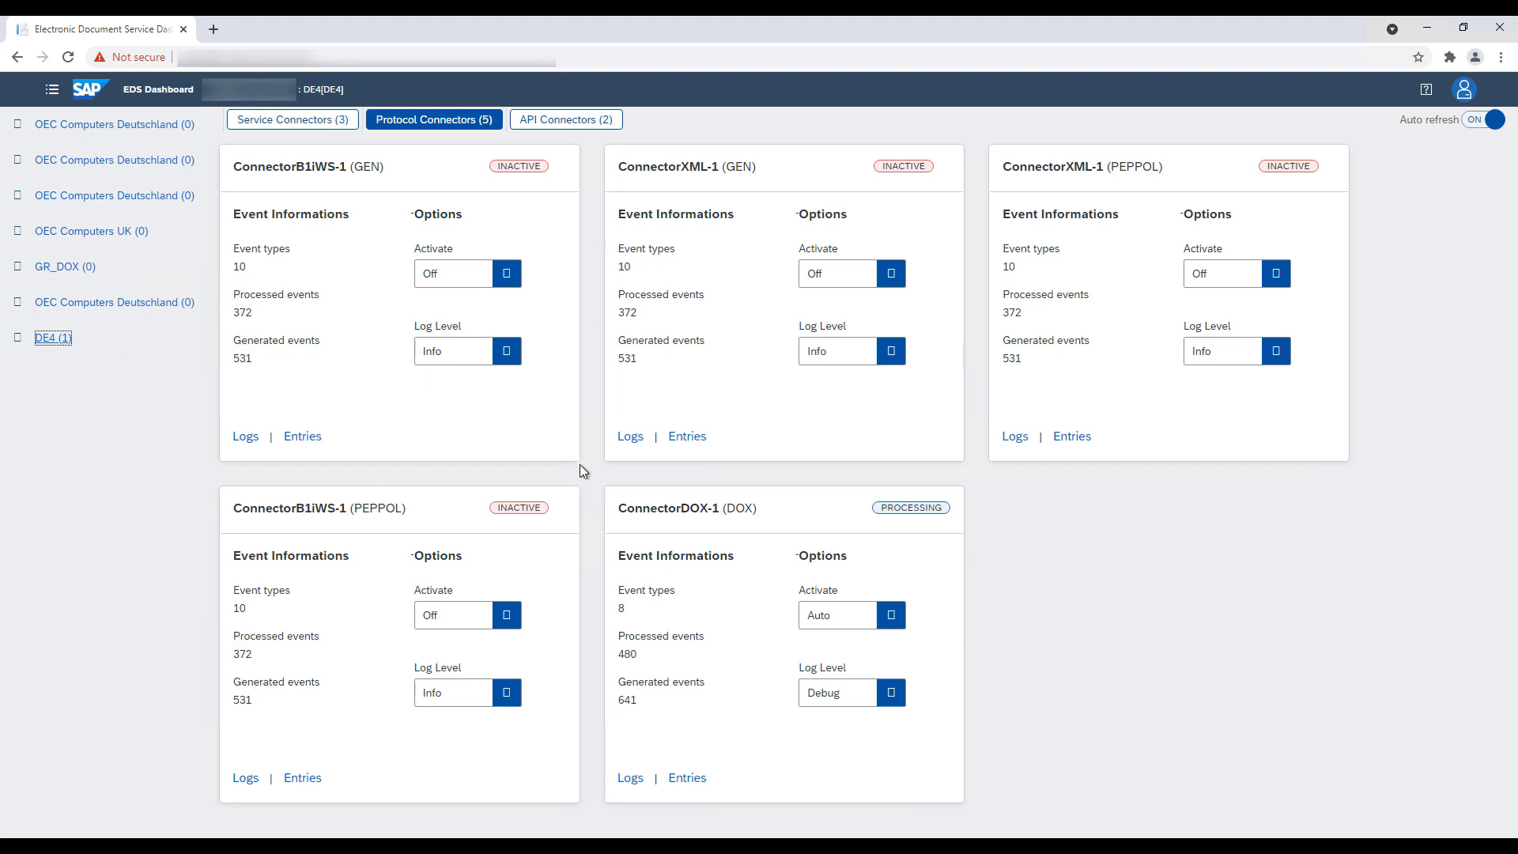
mouse_move(724, 524)
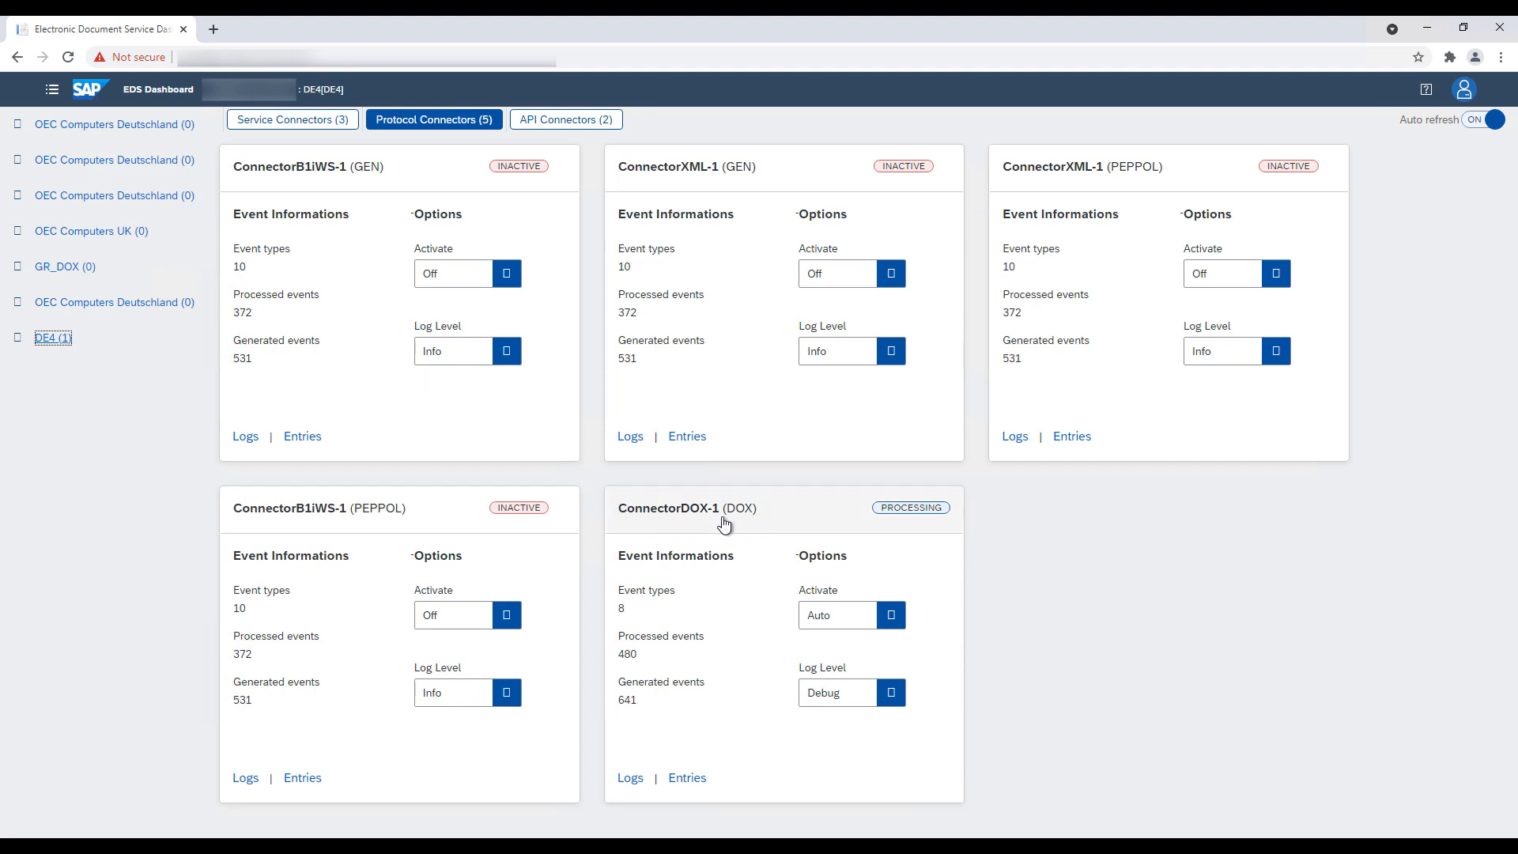
mouse_move(761, 541)
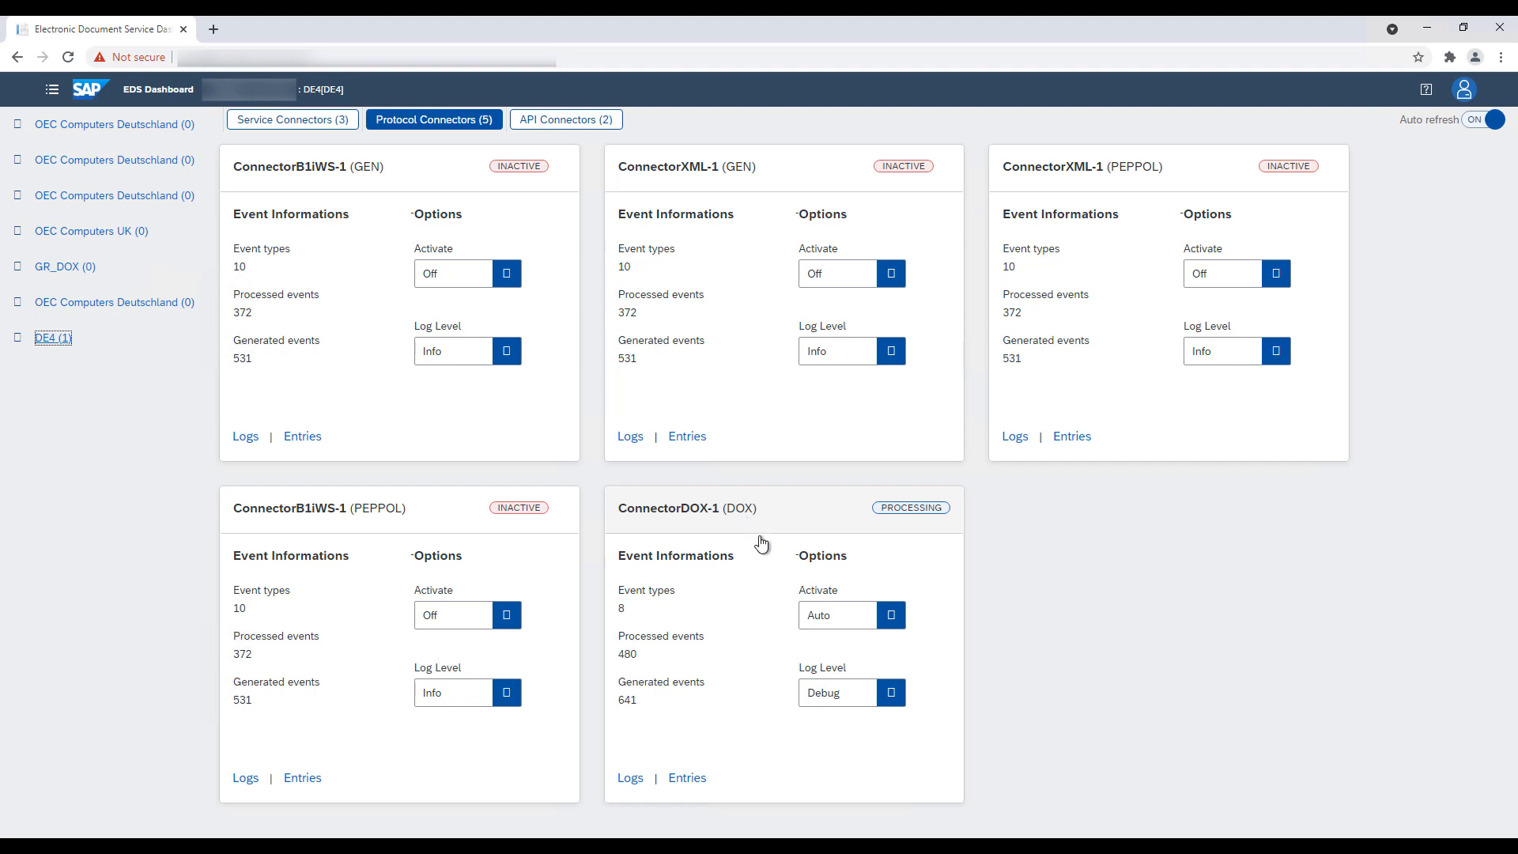
mouse_move(822, 662)
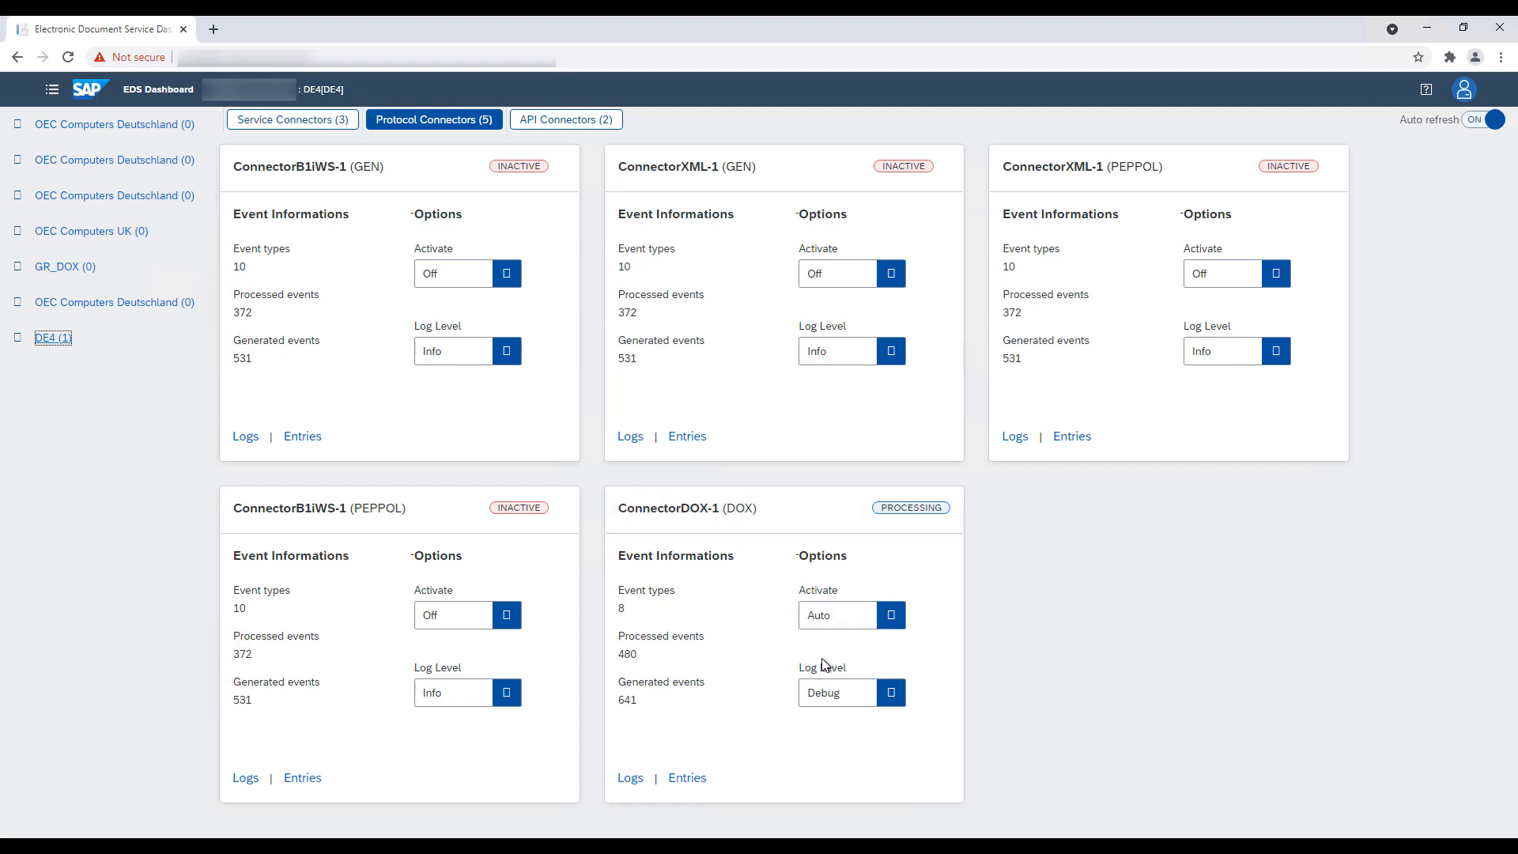
mouse_move(767, 615)
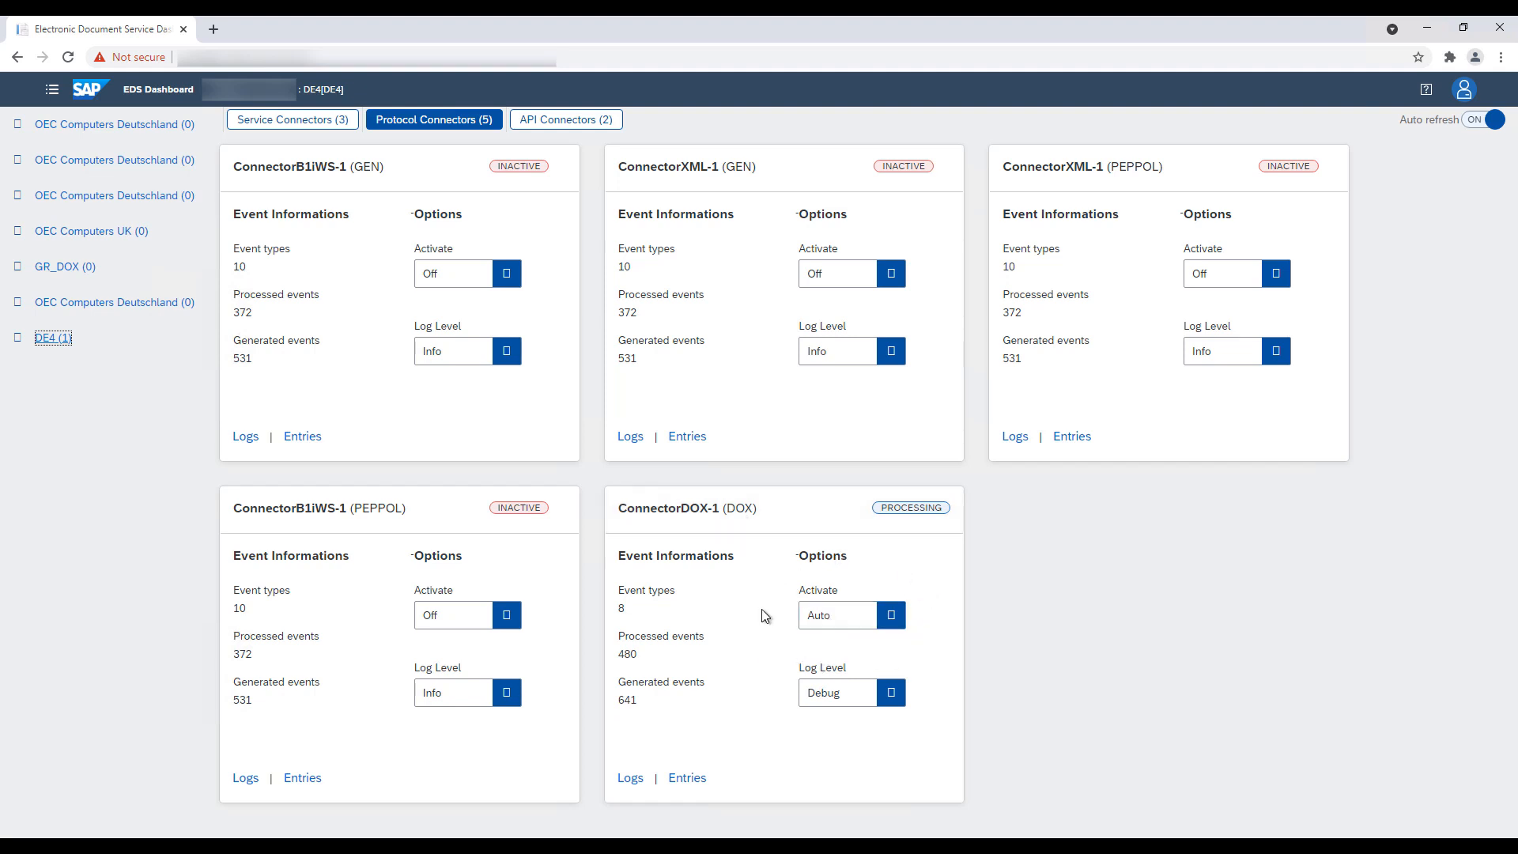
mouse_move(681, 673)
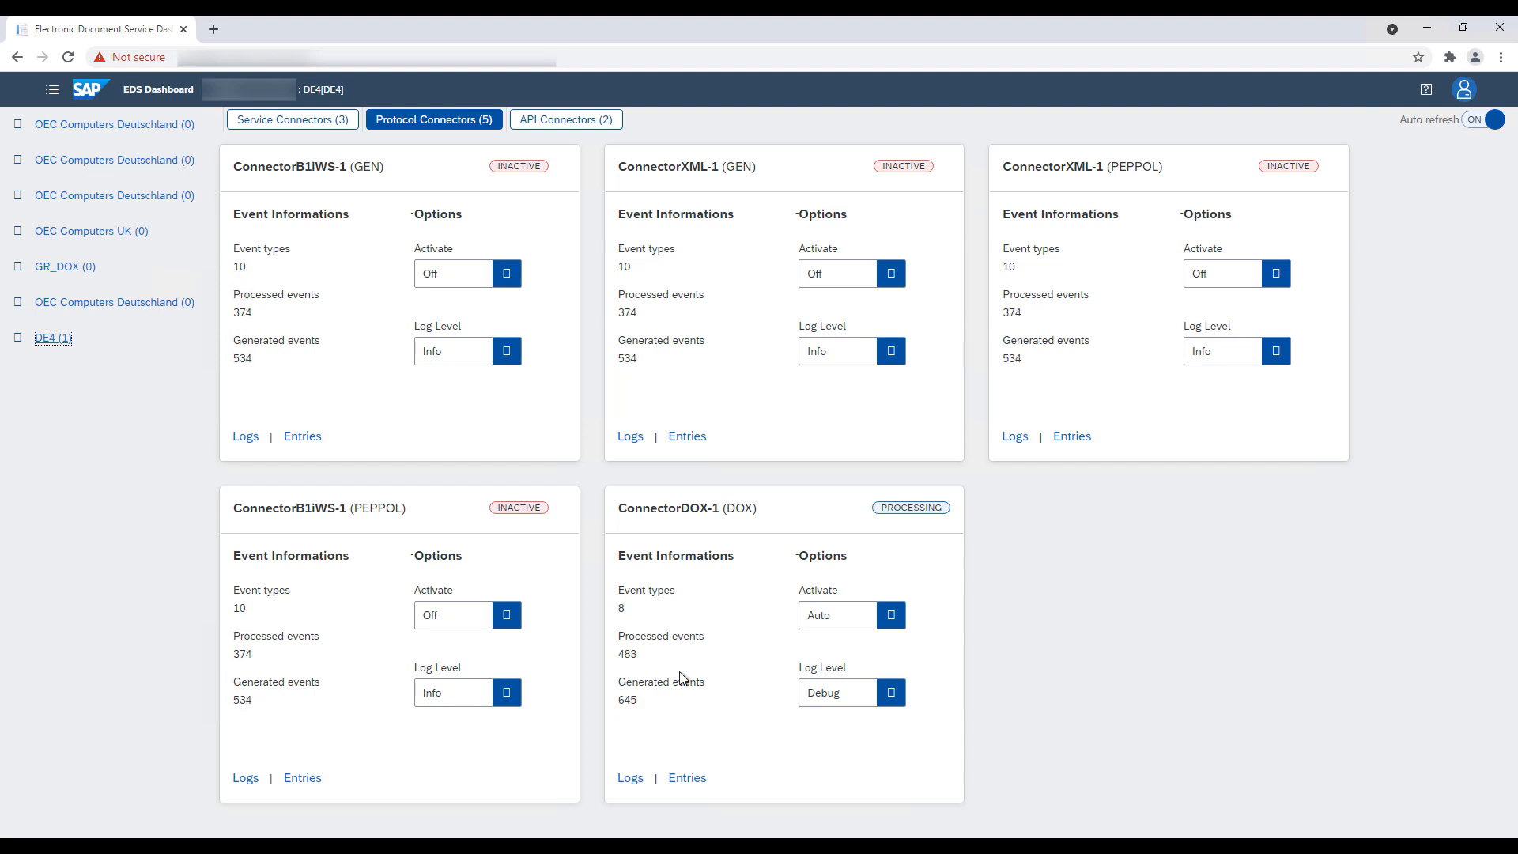
mouse_move(1309, 109)
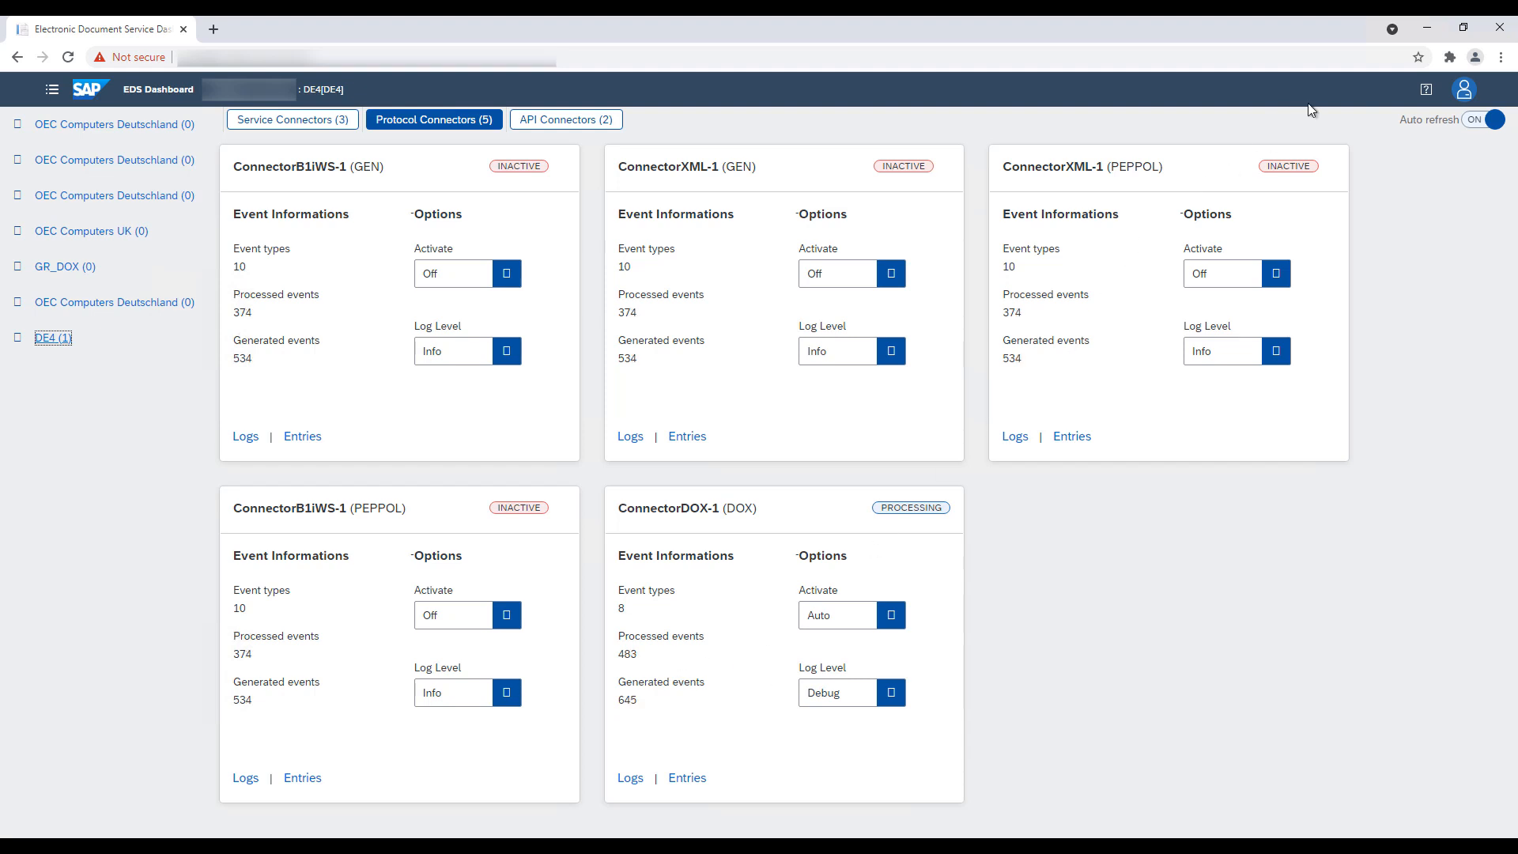
mouse_move(1428, 28)
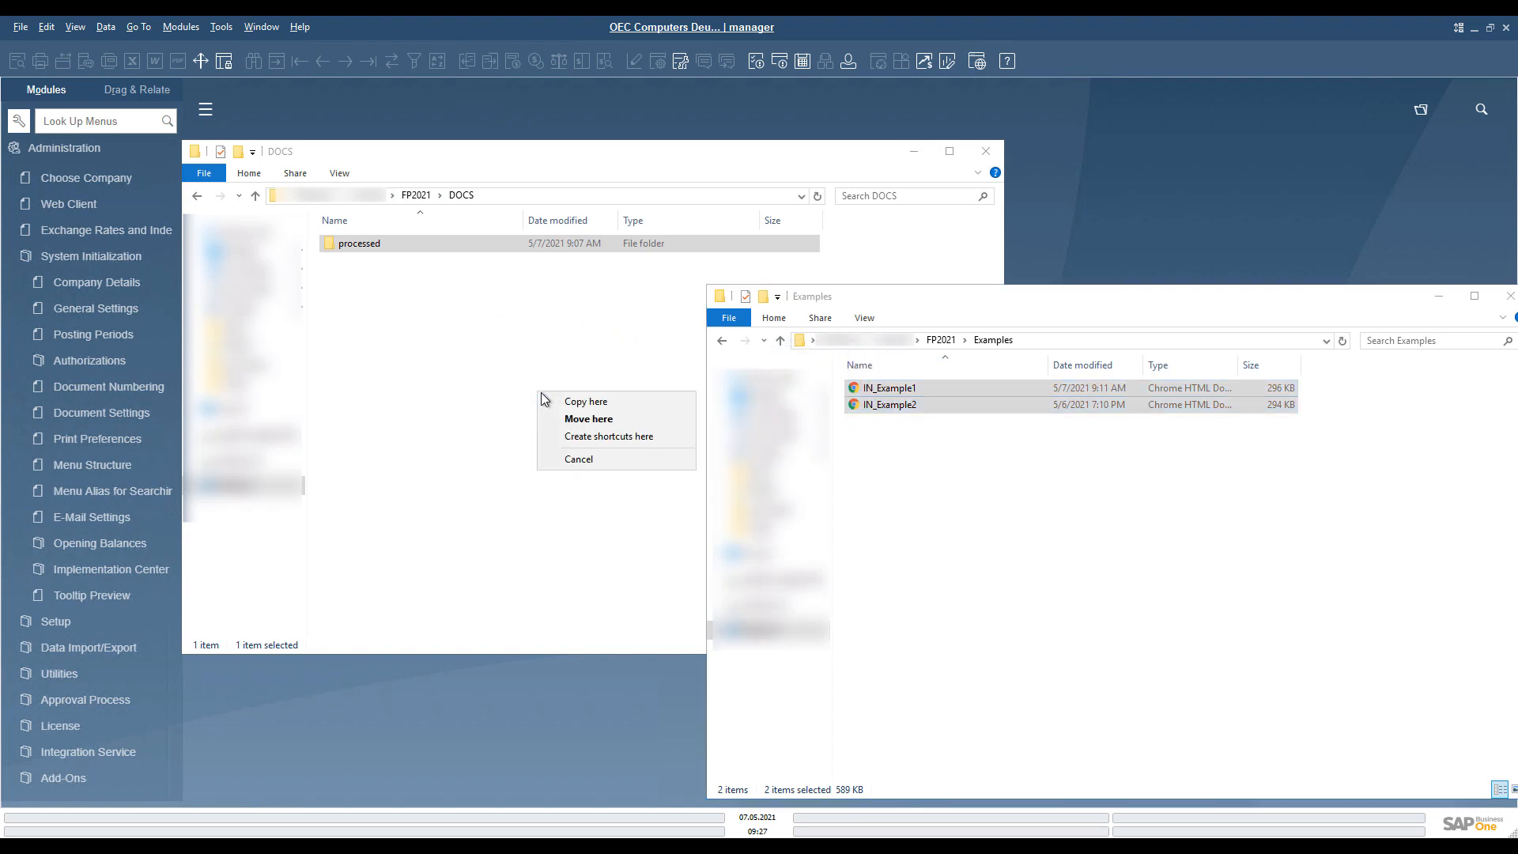
Copy IN_Example1 and IN_Example2 into the DOCS folder and watch them get consumed
click(585, 402)
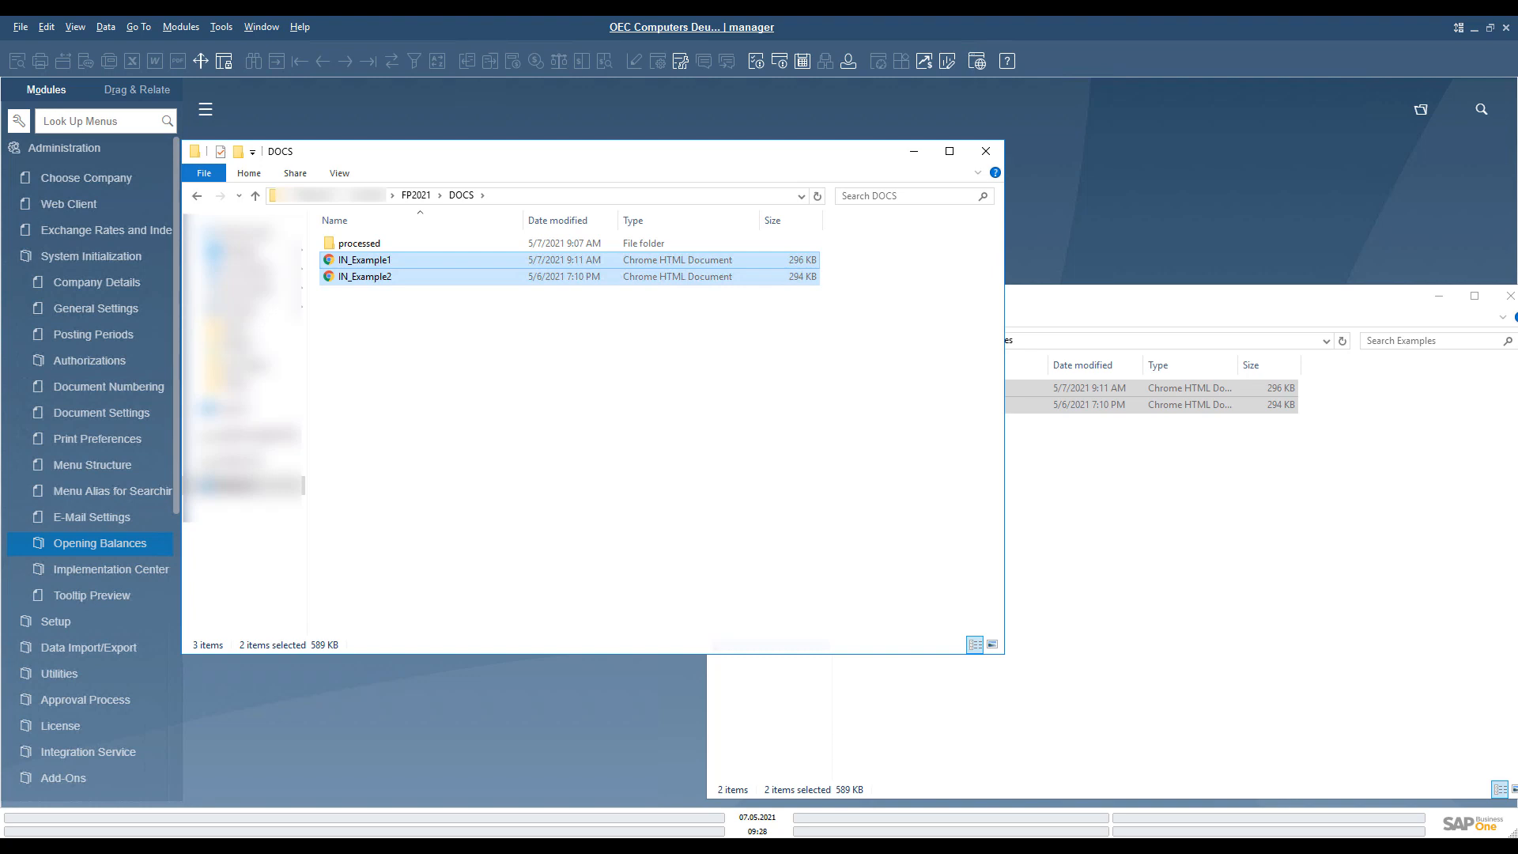
mouse_move(370, 277)
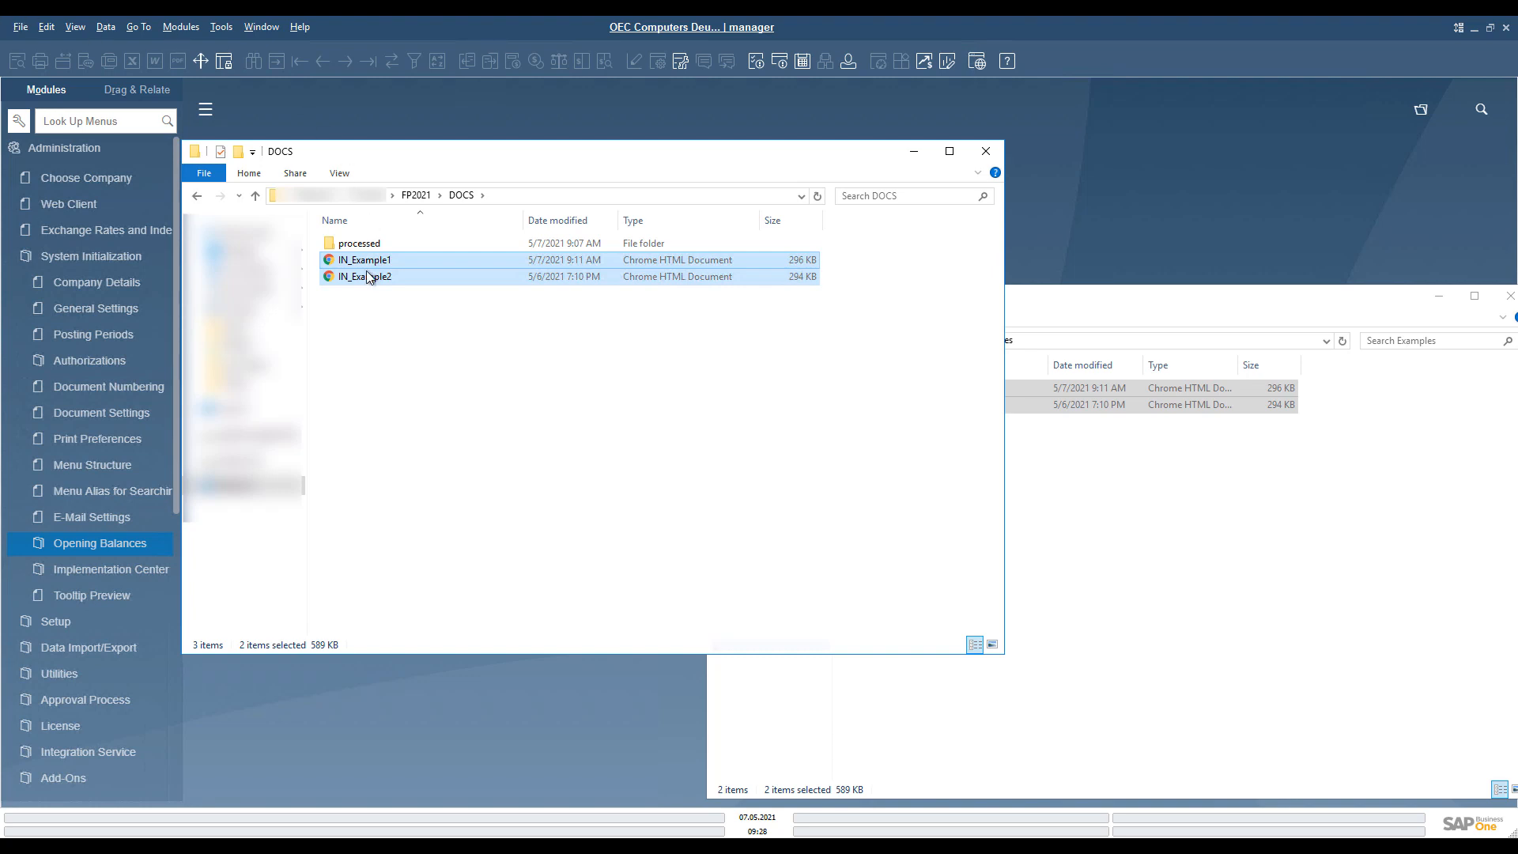
double_click(359, 243)
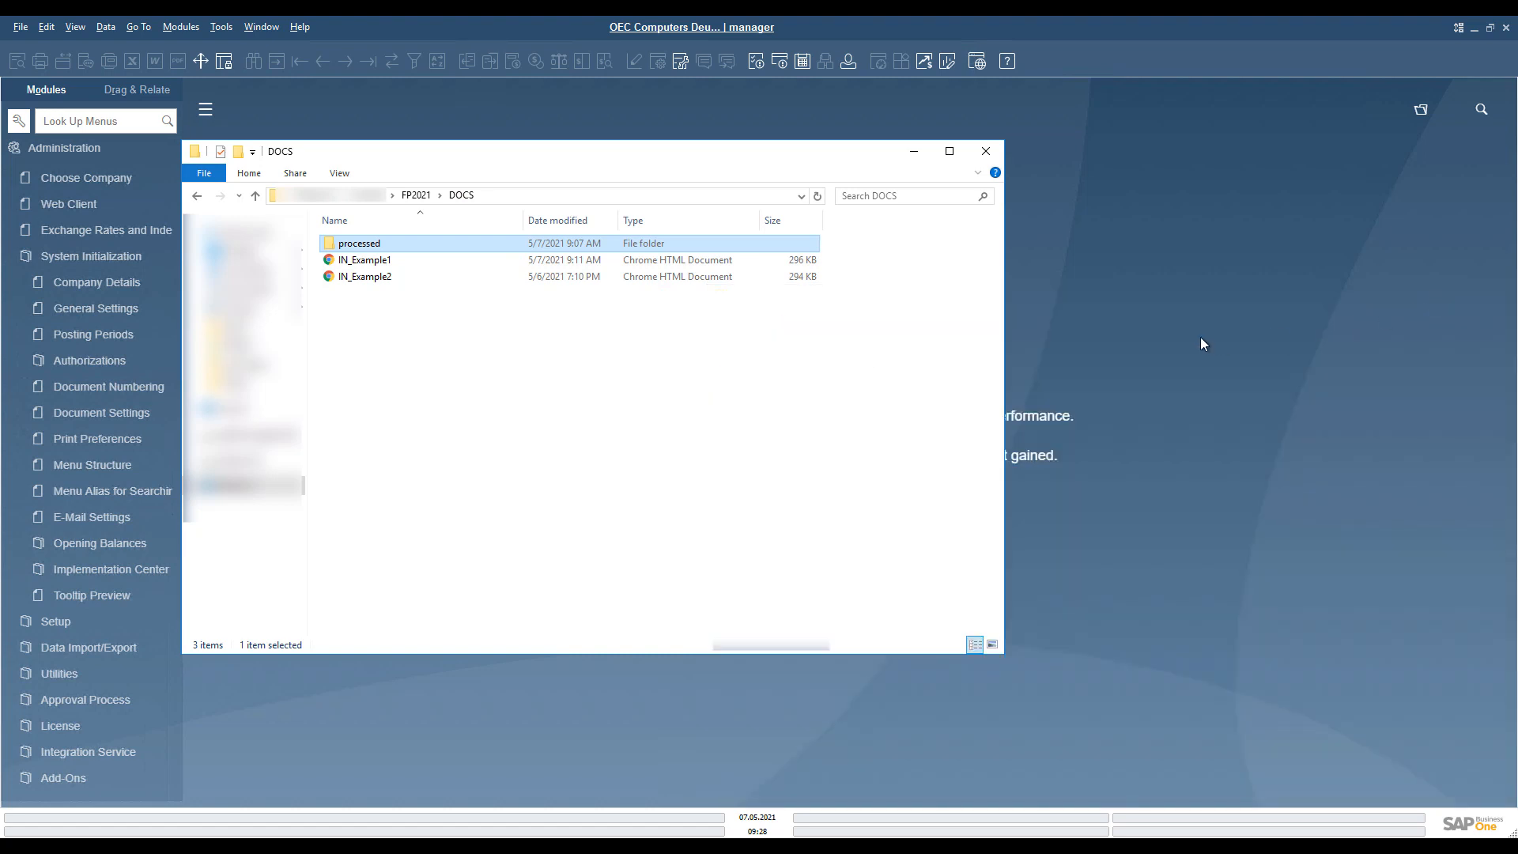
mouse_move(791, 352)
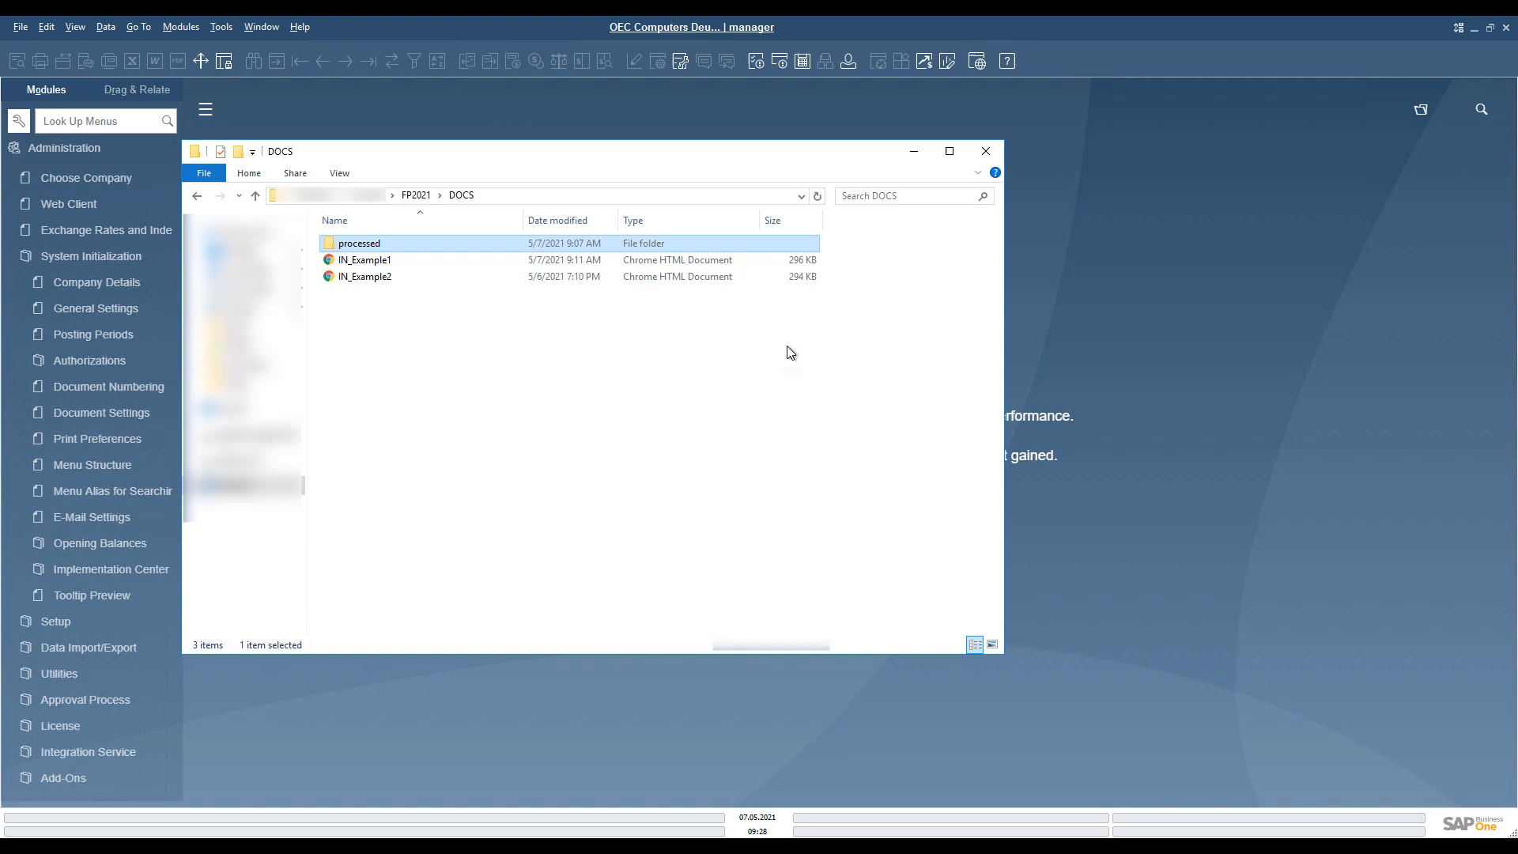
mouse_move(512, 311)
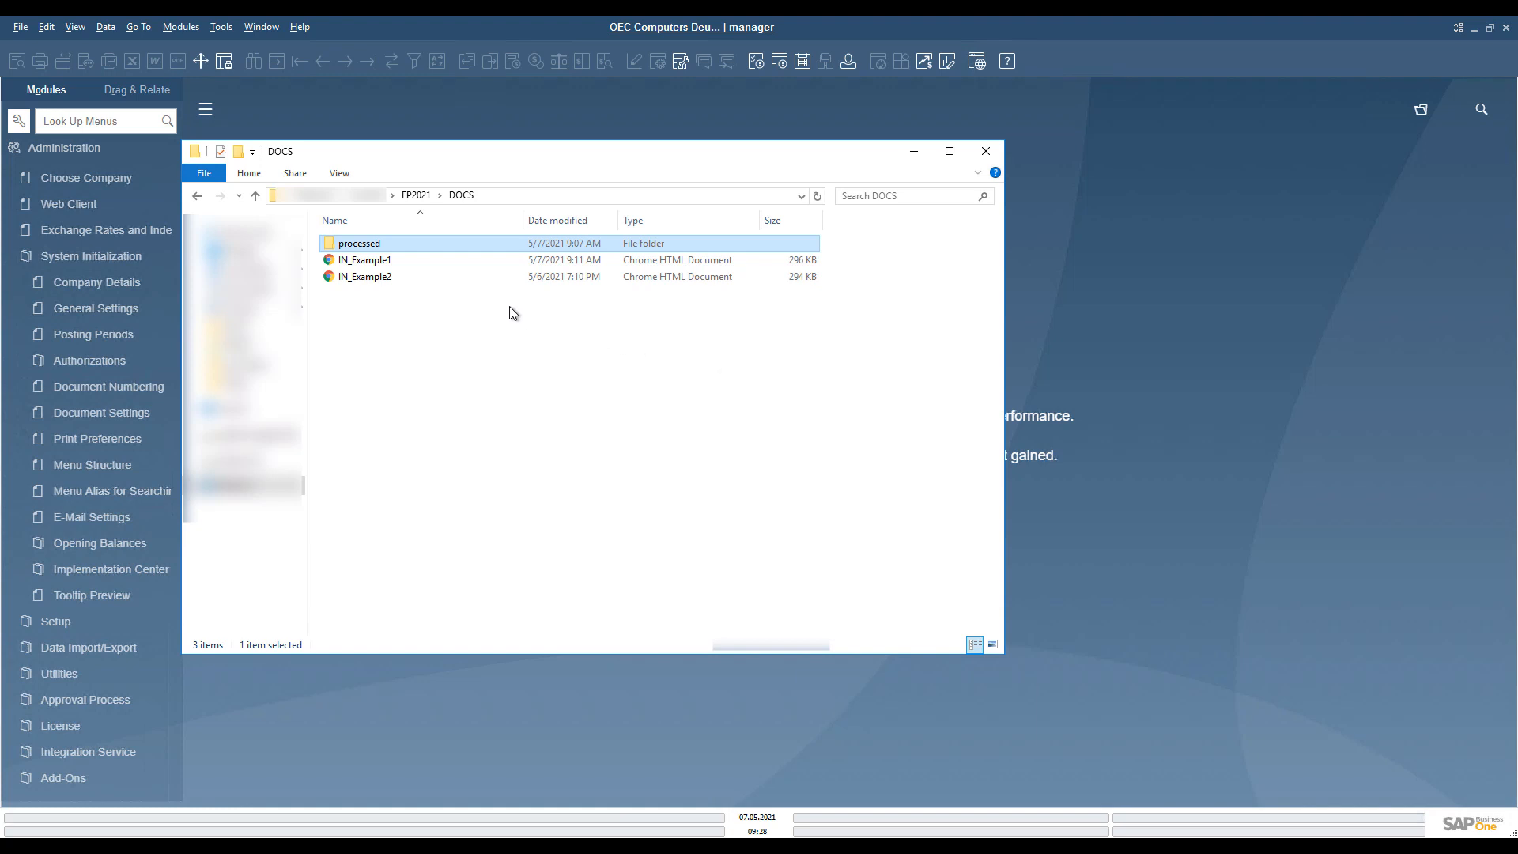
mouse_move(380, 305)
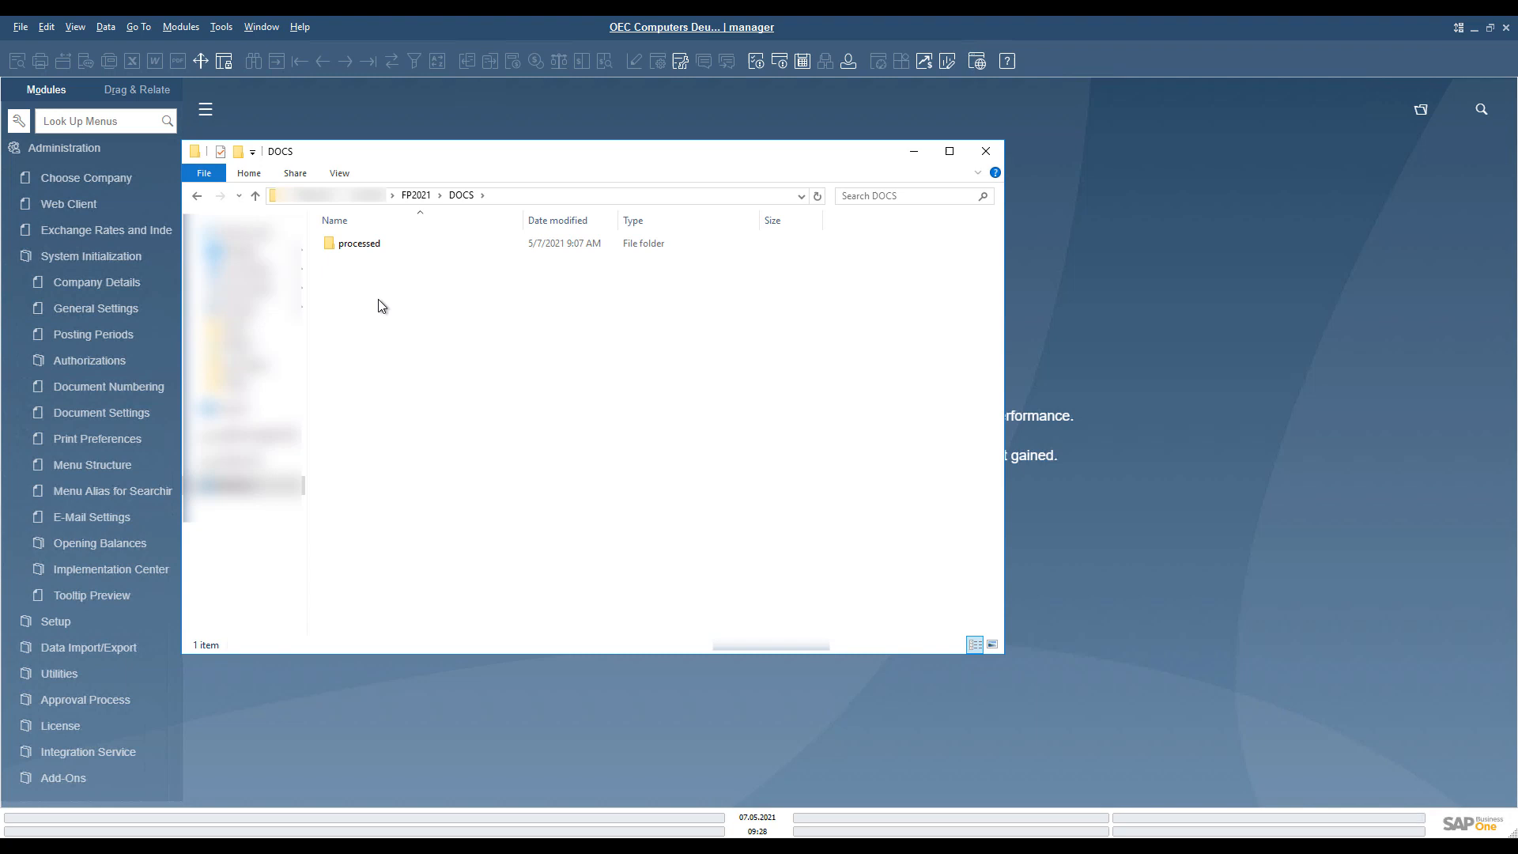
mouse_move(425, 310)
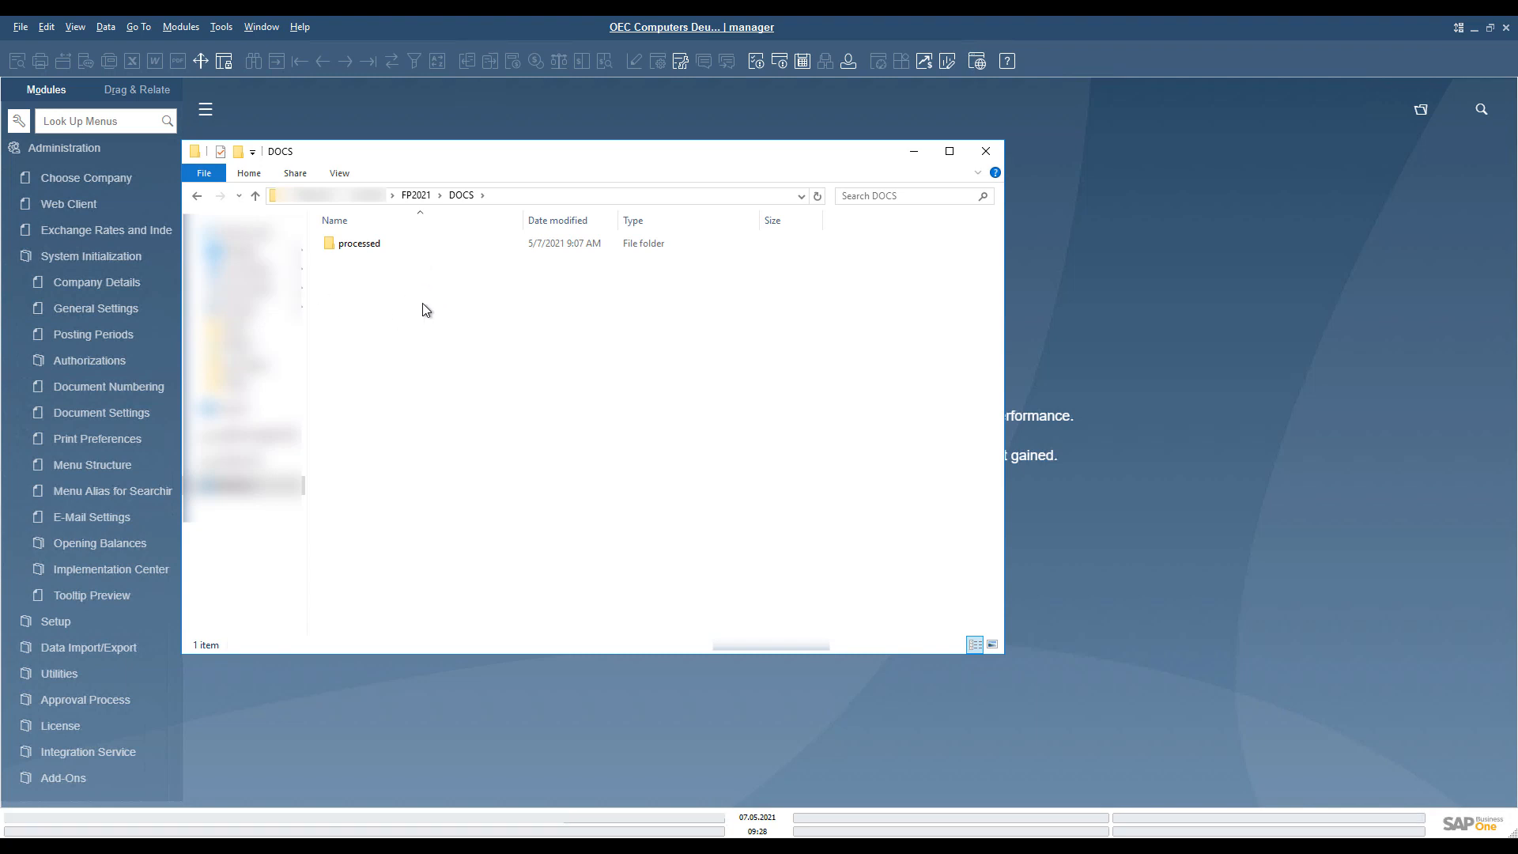
double_click(357, 244)
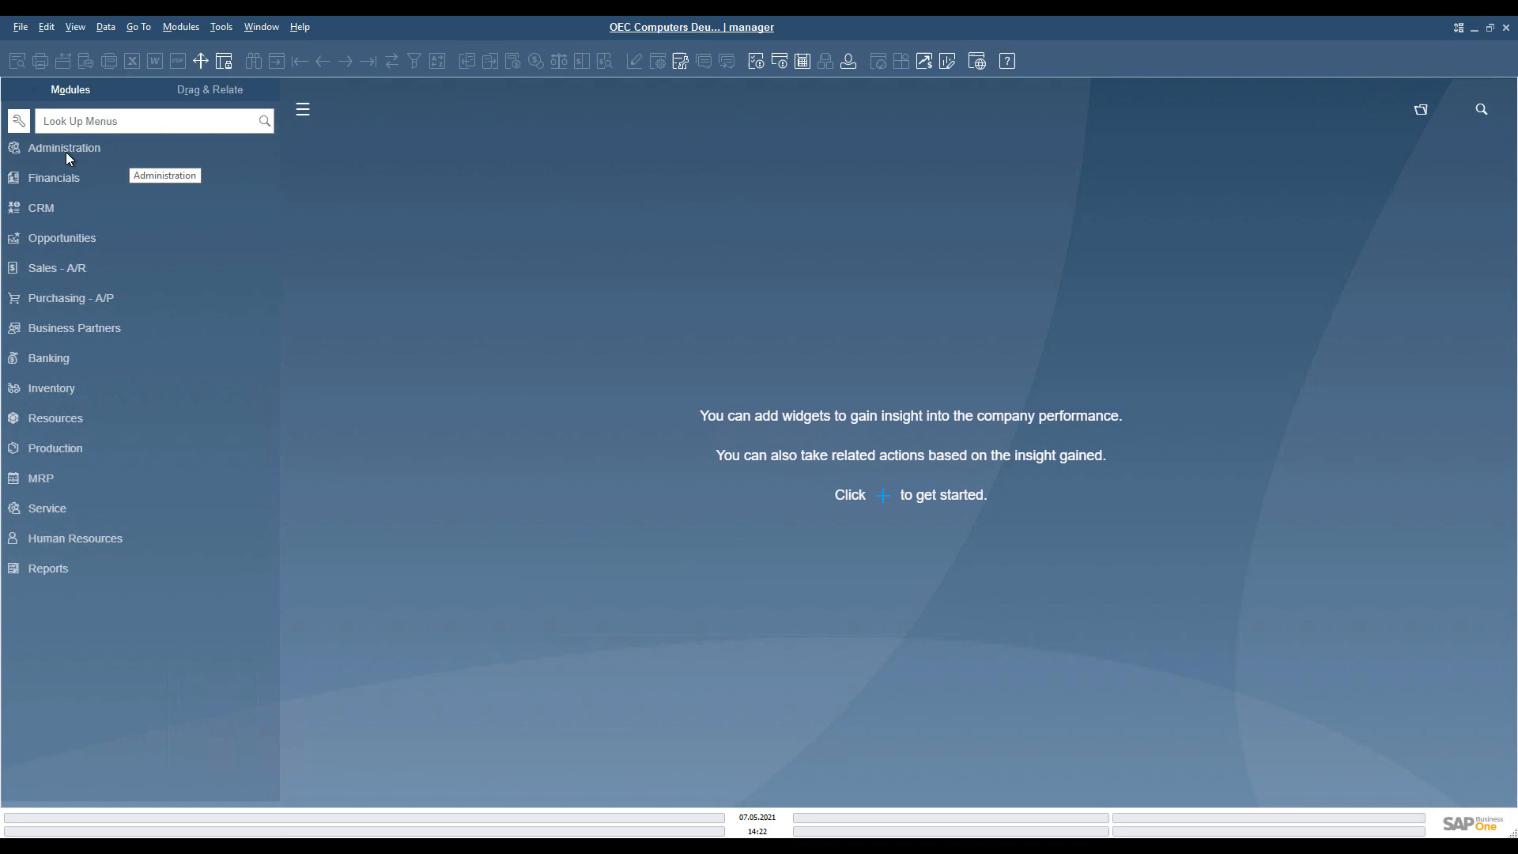
Start the Electronic Document Import Wizard, review Import Setup for Document Information Extraction without changes, and continue
click(70, 297)
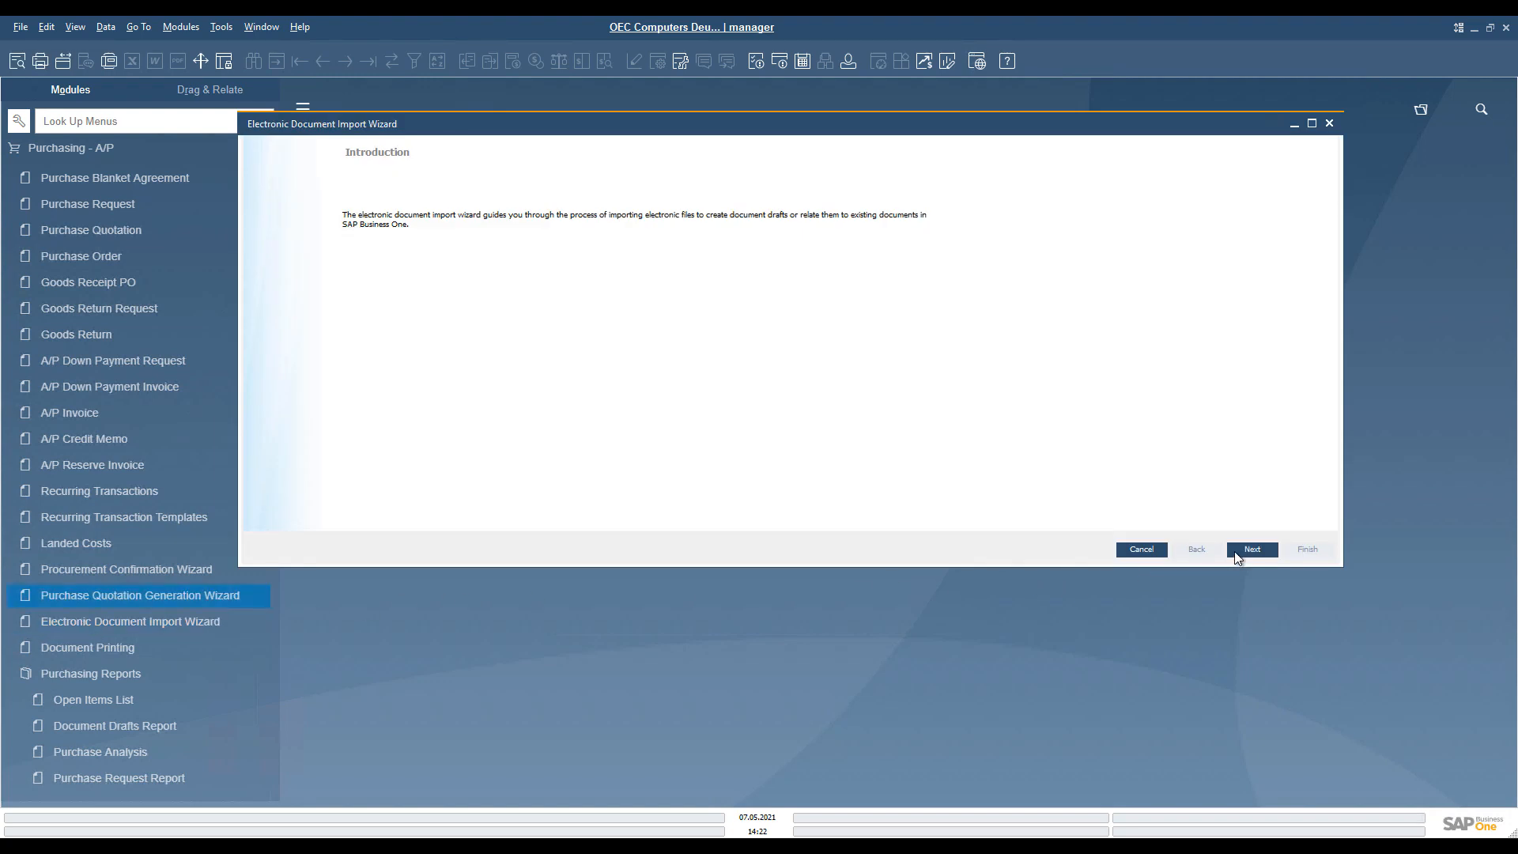
click(1253, 549)
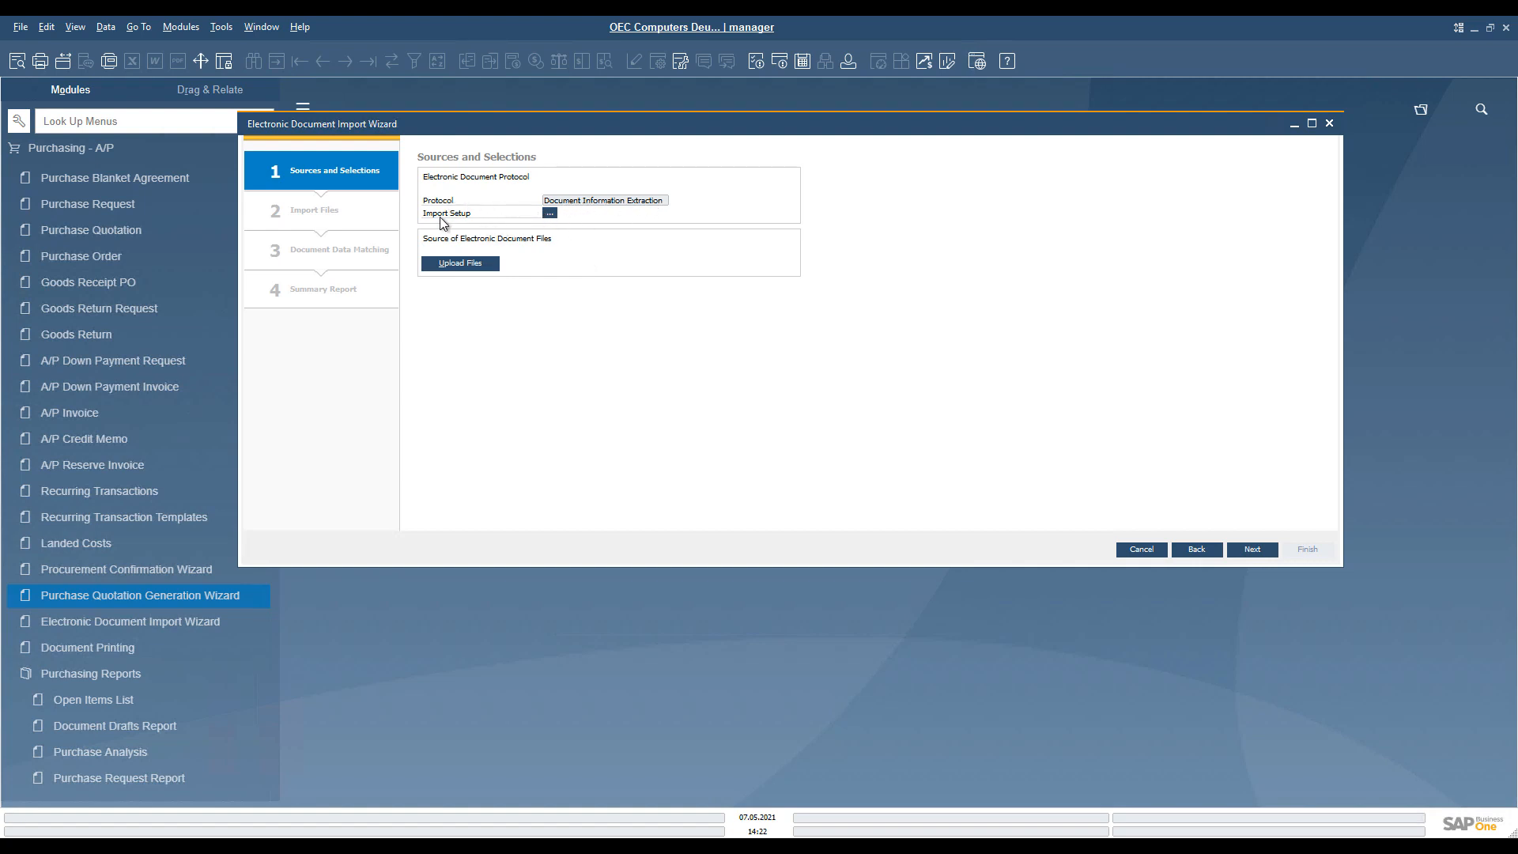
click(550, 212)
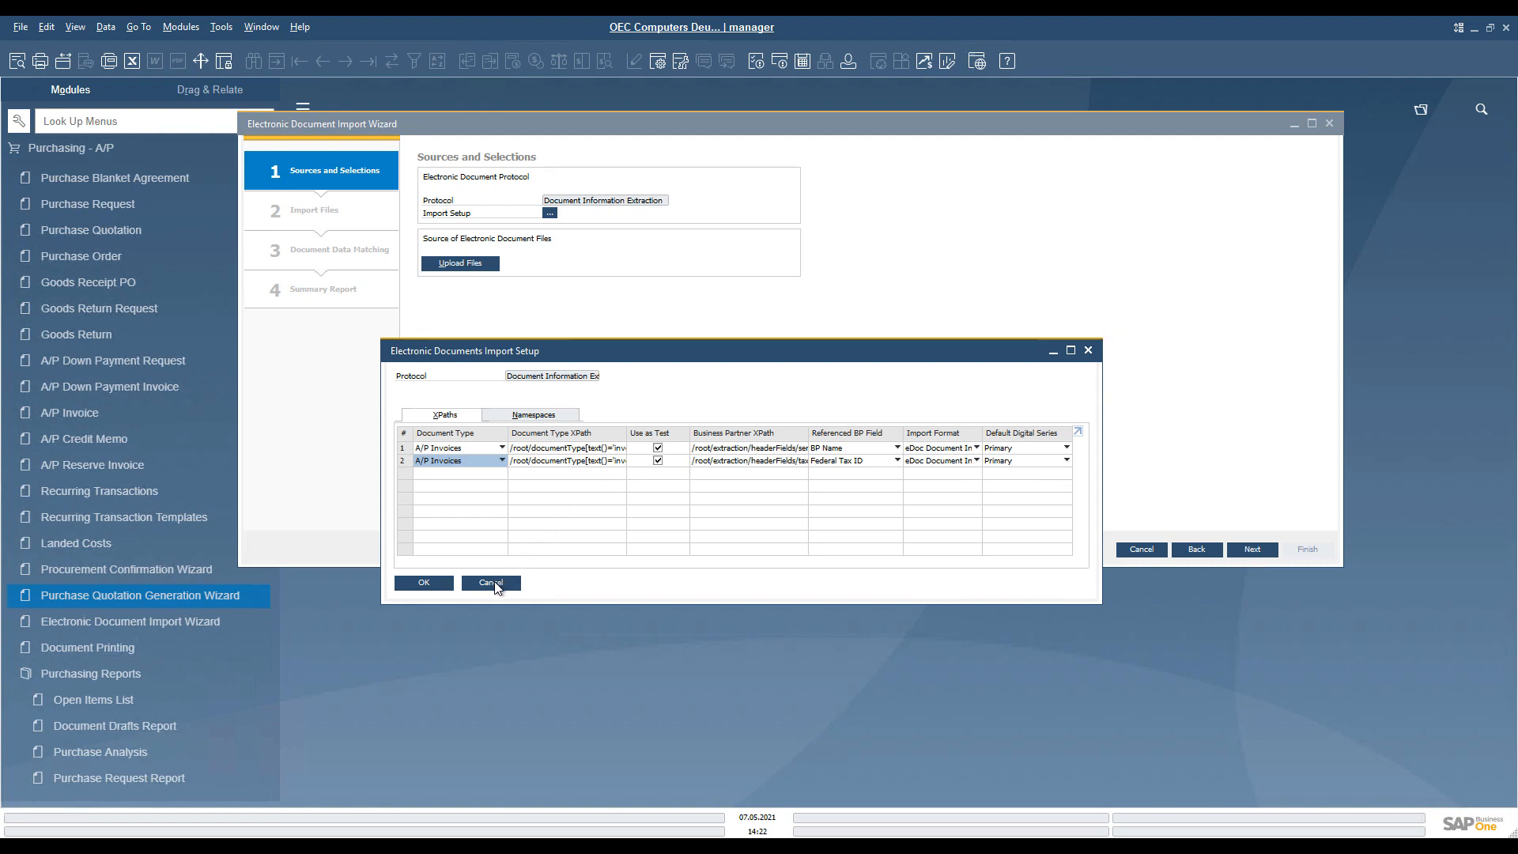
click(490, 582)
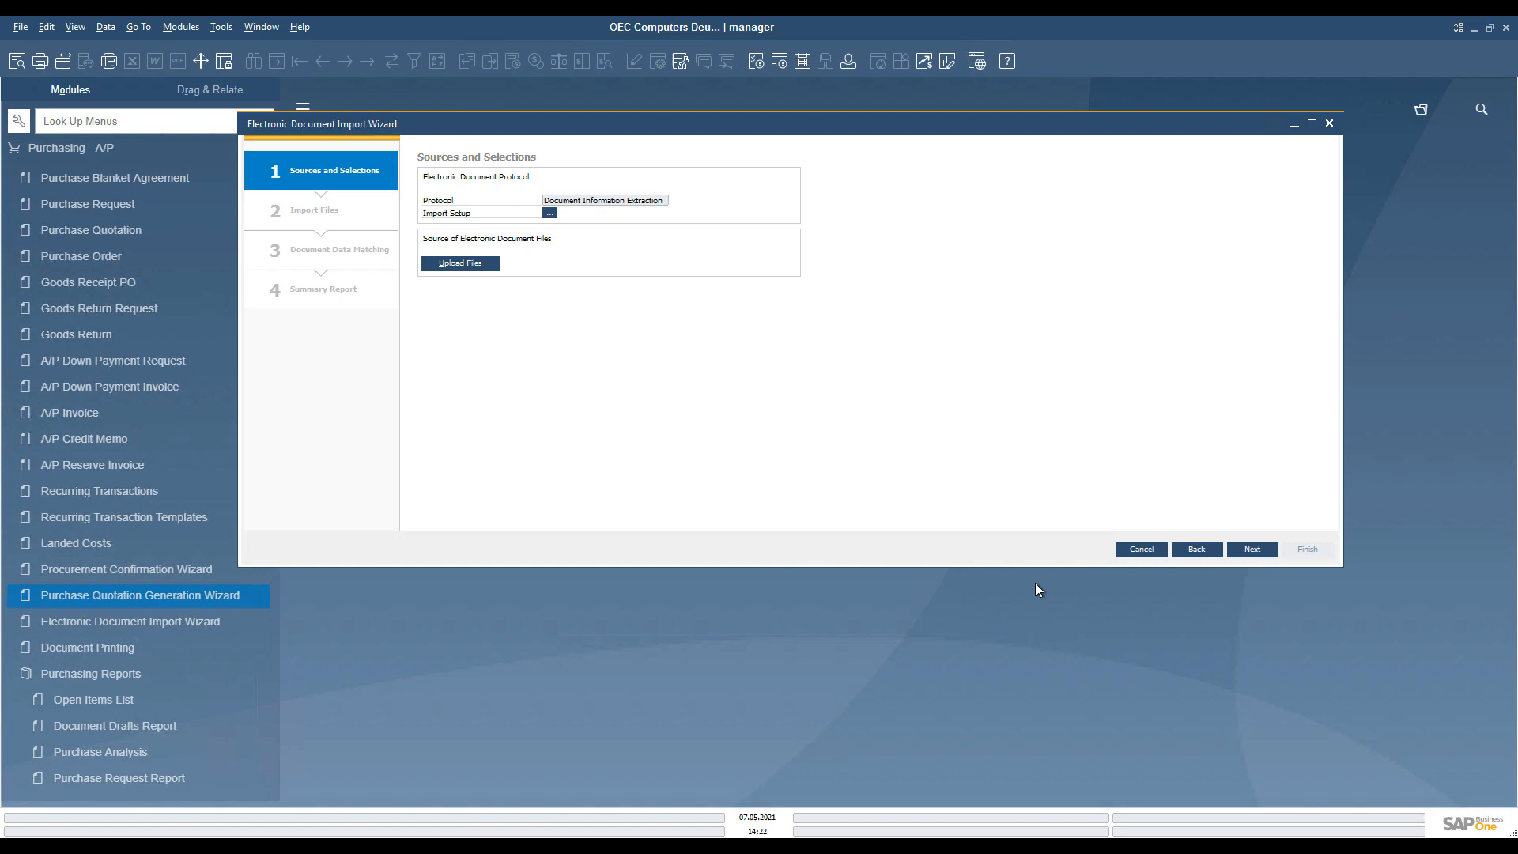
mouse_move(1126, 549)
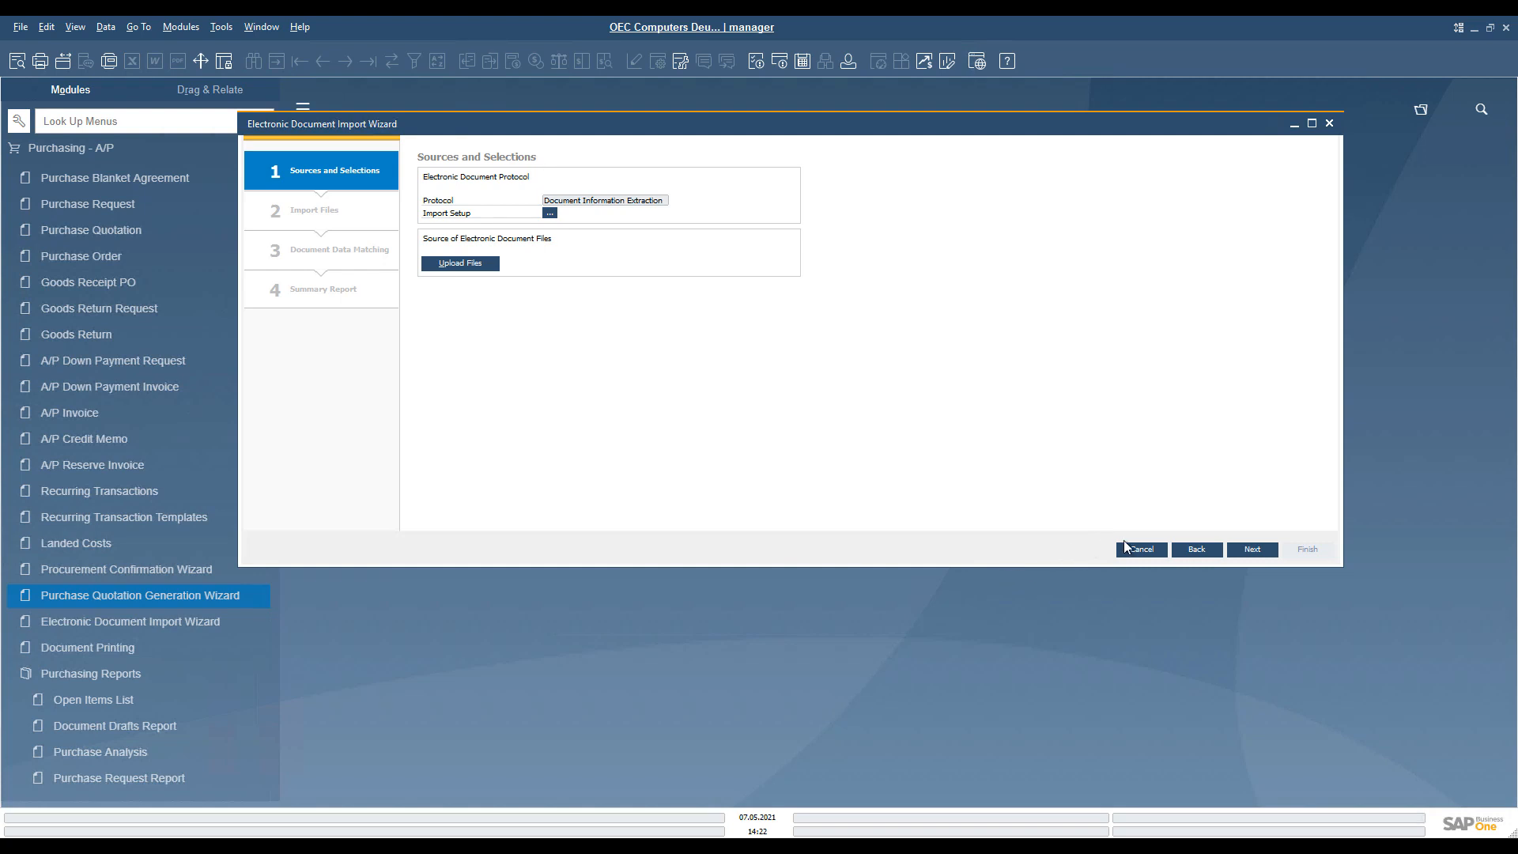
click(1253, 549)
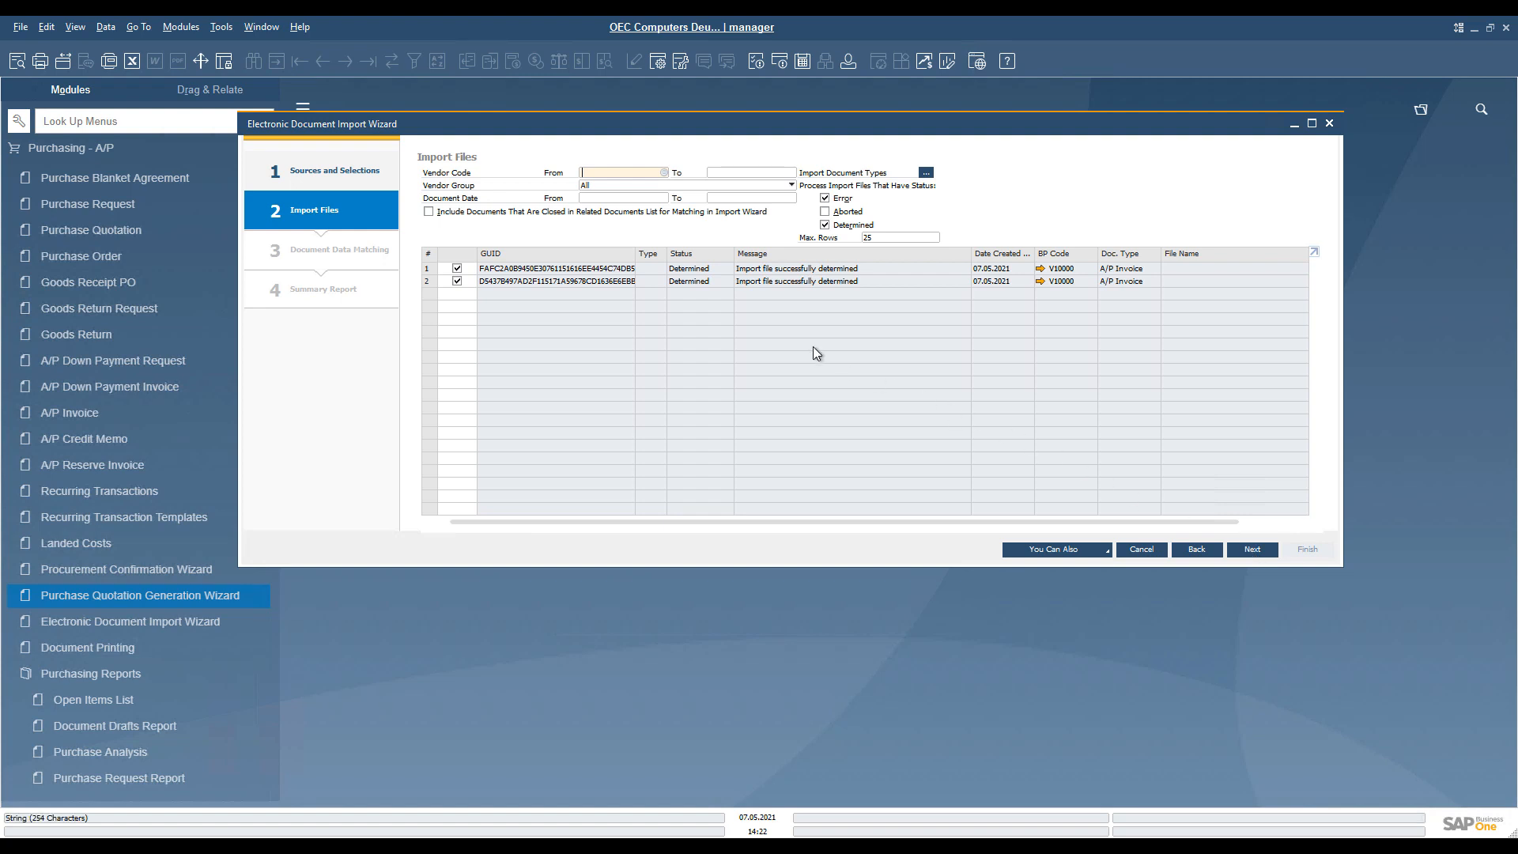
mouse_move(795, 289)
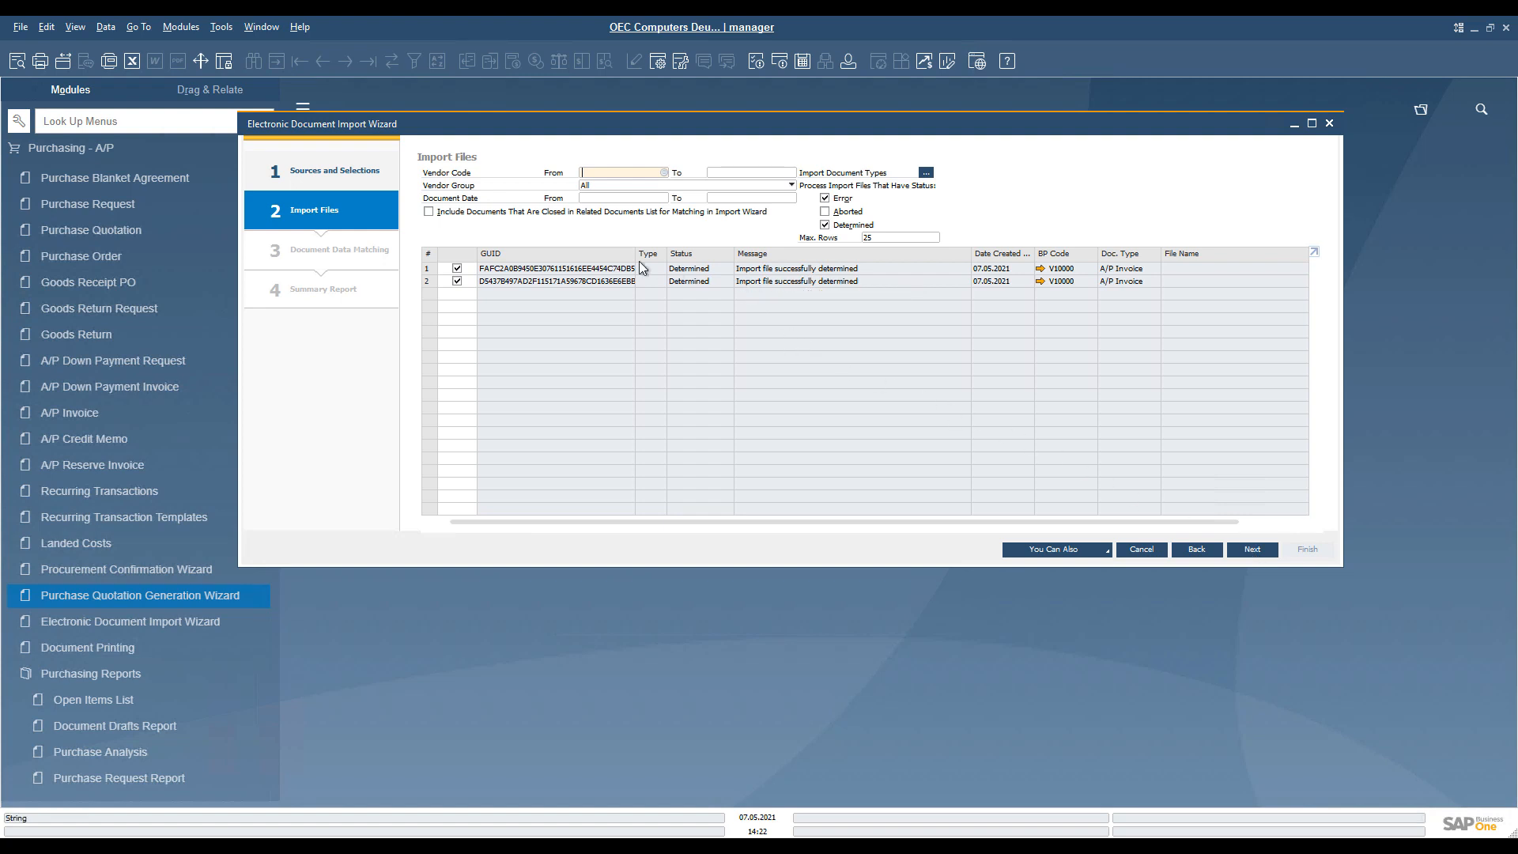
mouse_move(793, 180)
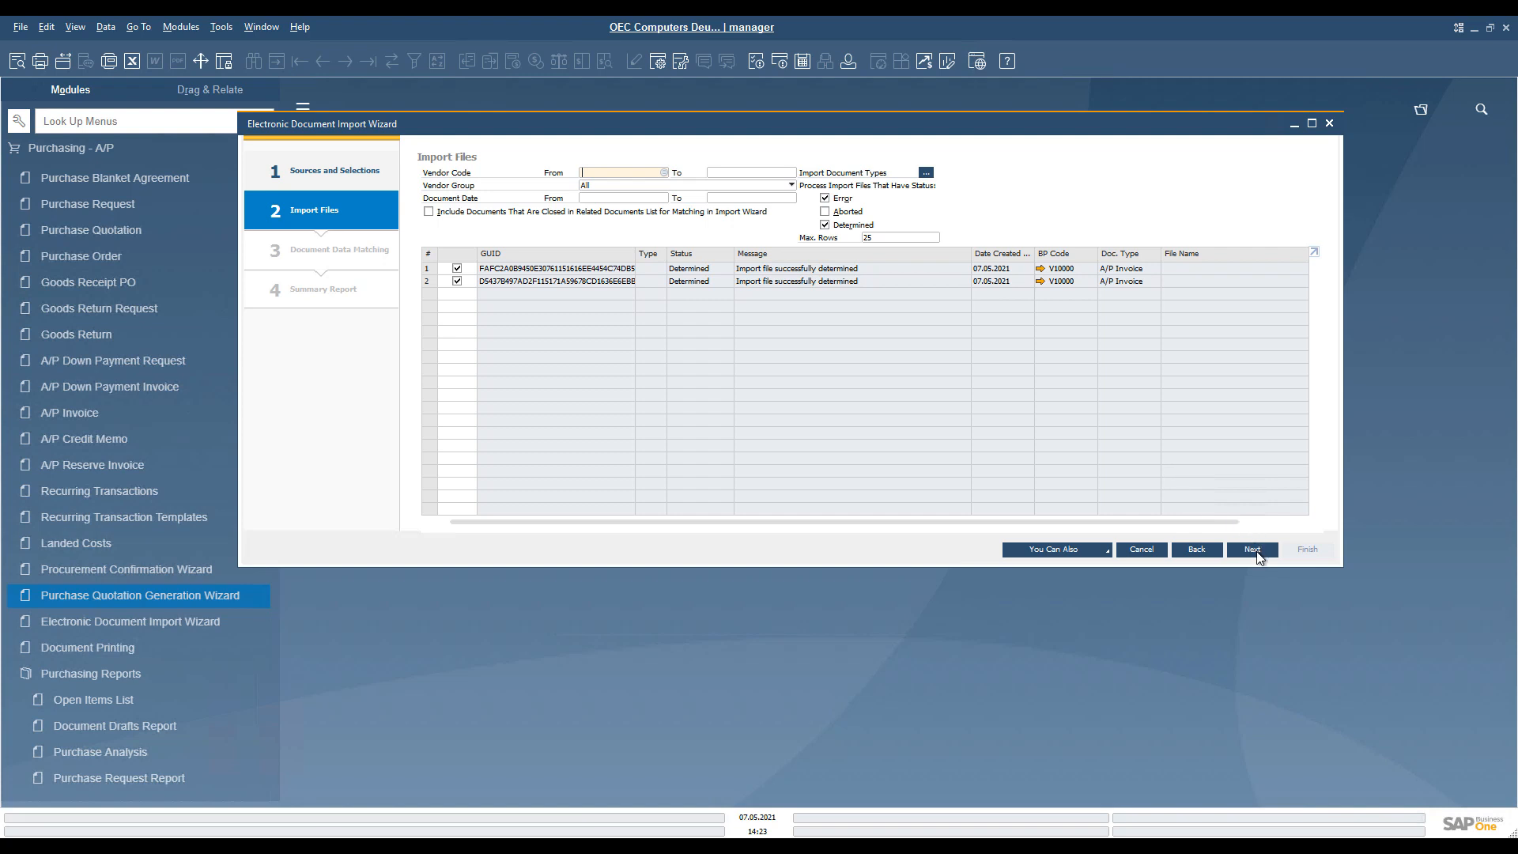
Advance the wizard to document data matching for the two A/P invoices
click(1253, 548)
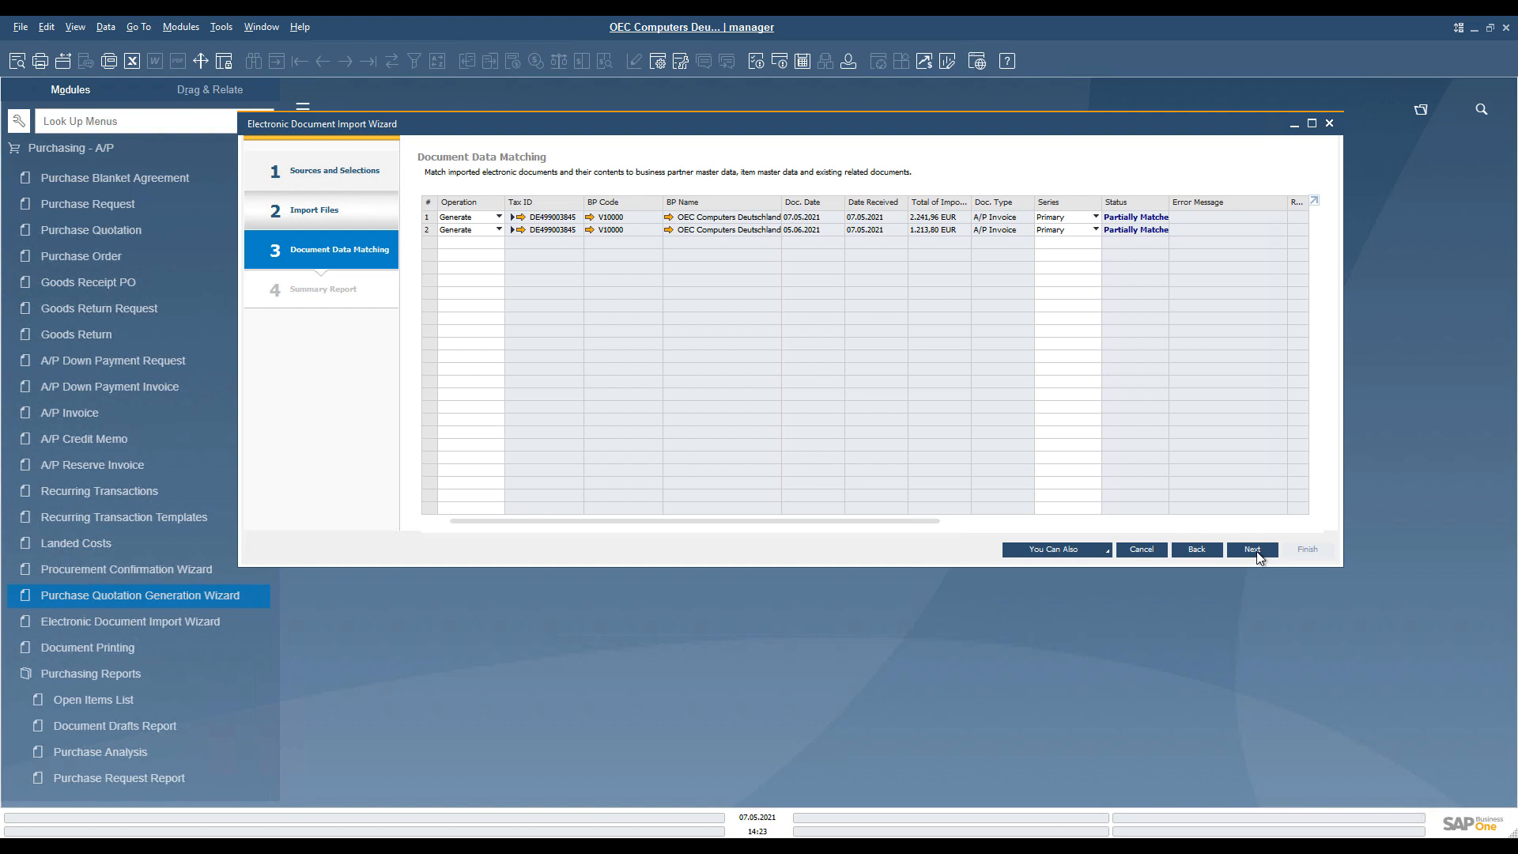
Expand all matching rows via You Can Also to show line-level matches
click(1053, 551)
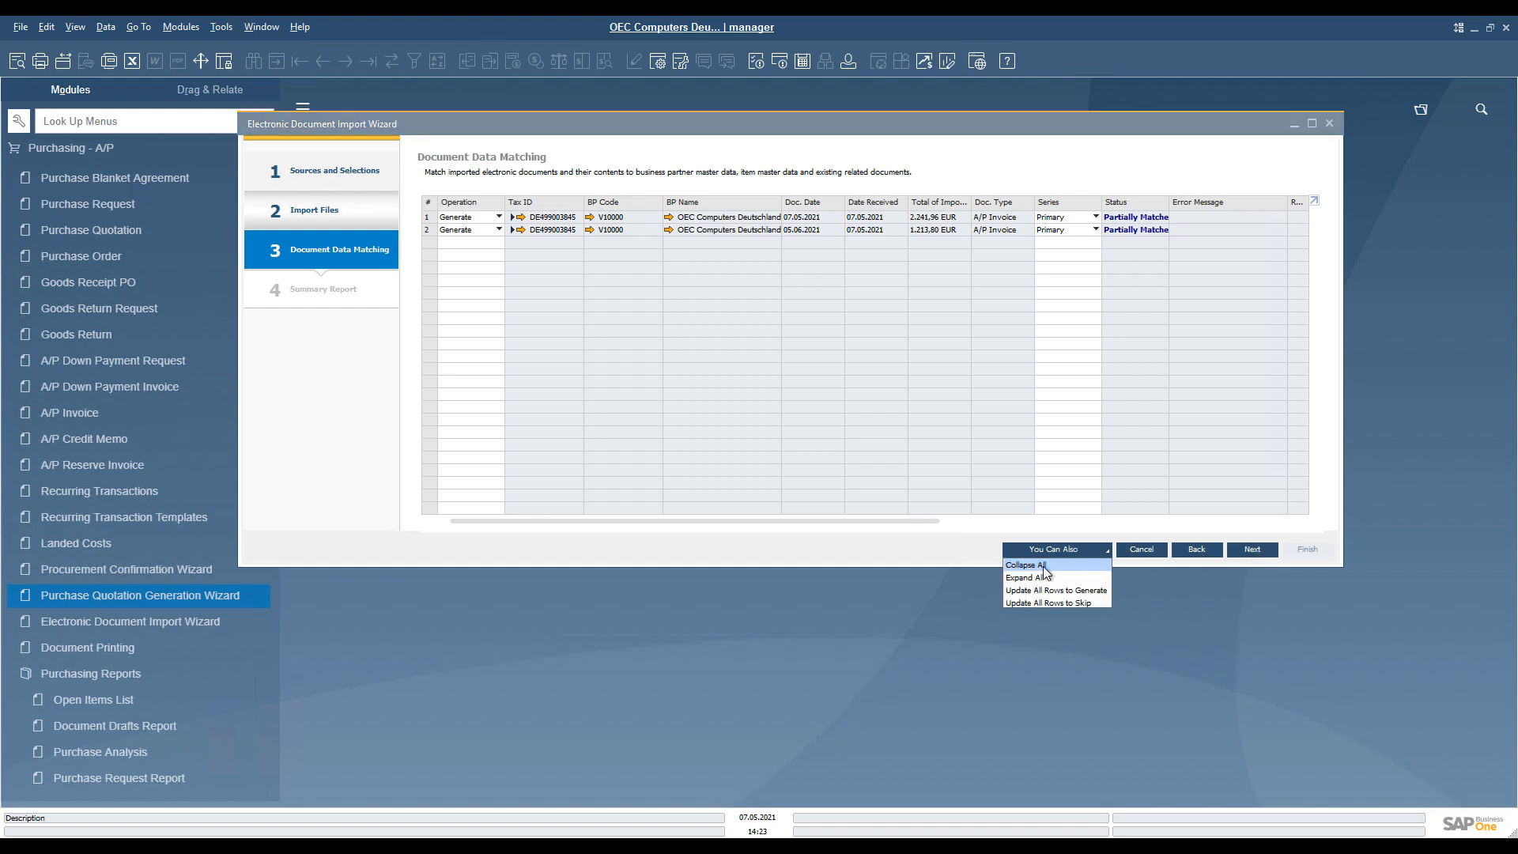
click(1028, 577)
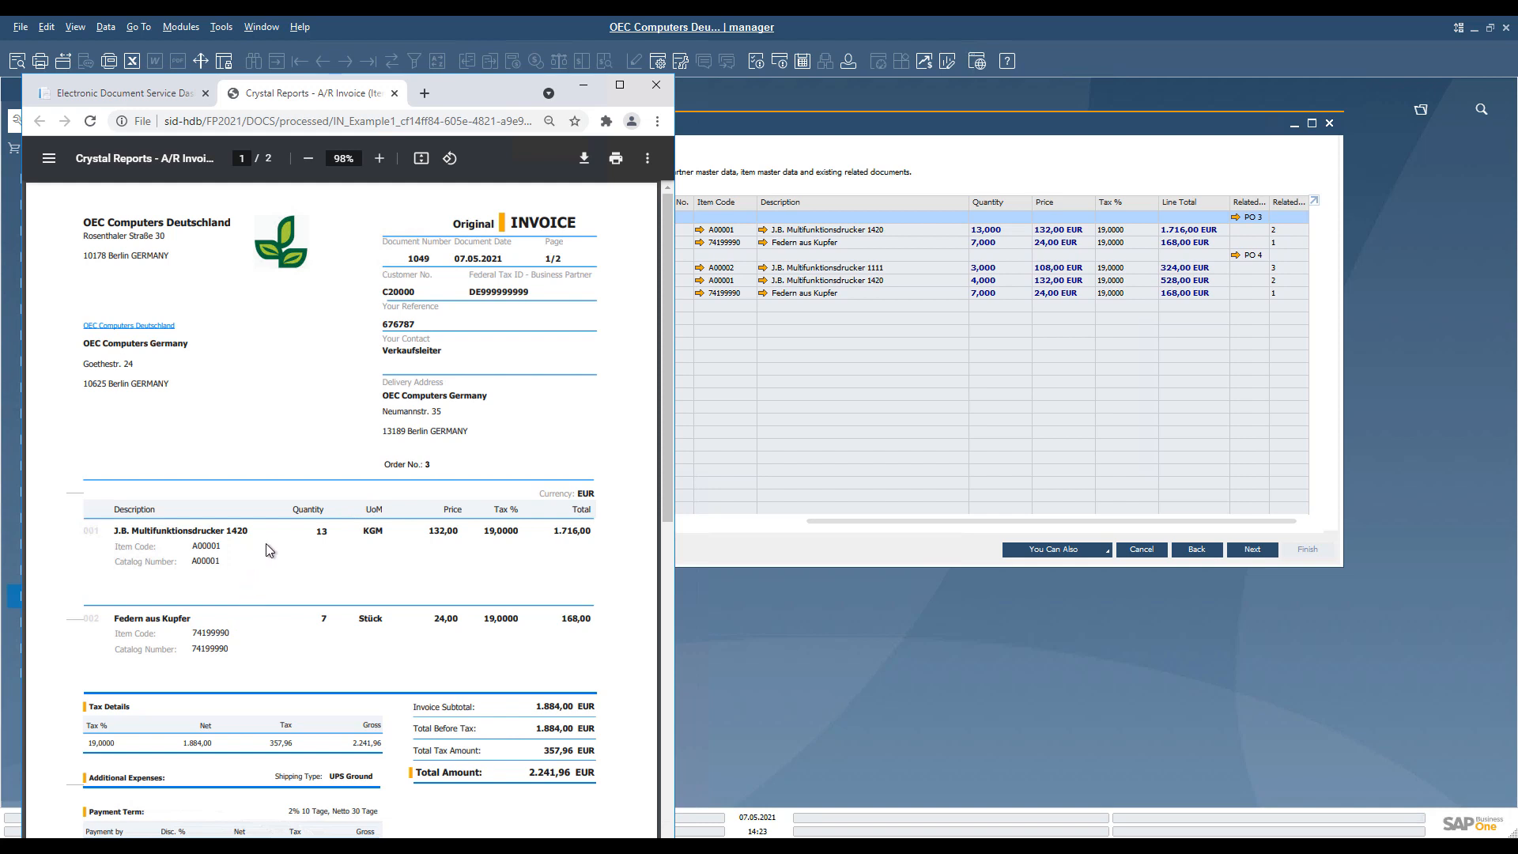
mouse_move(329, 654)
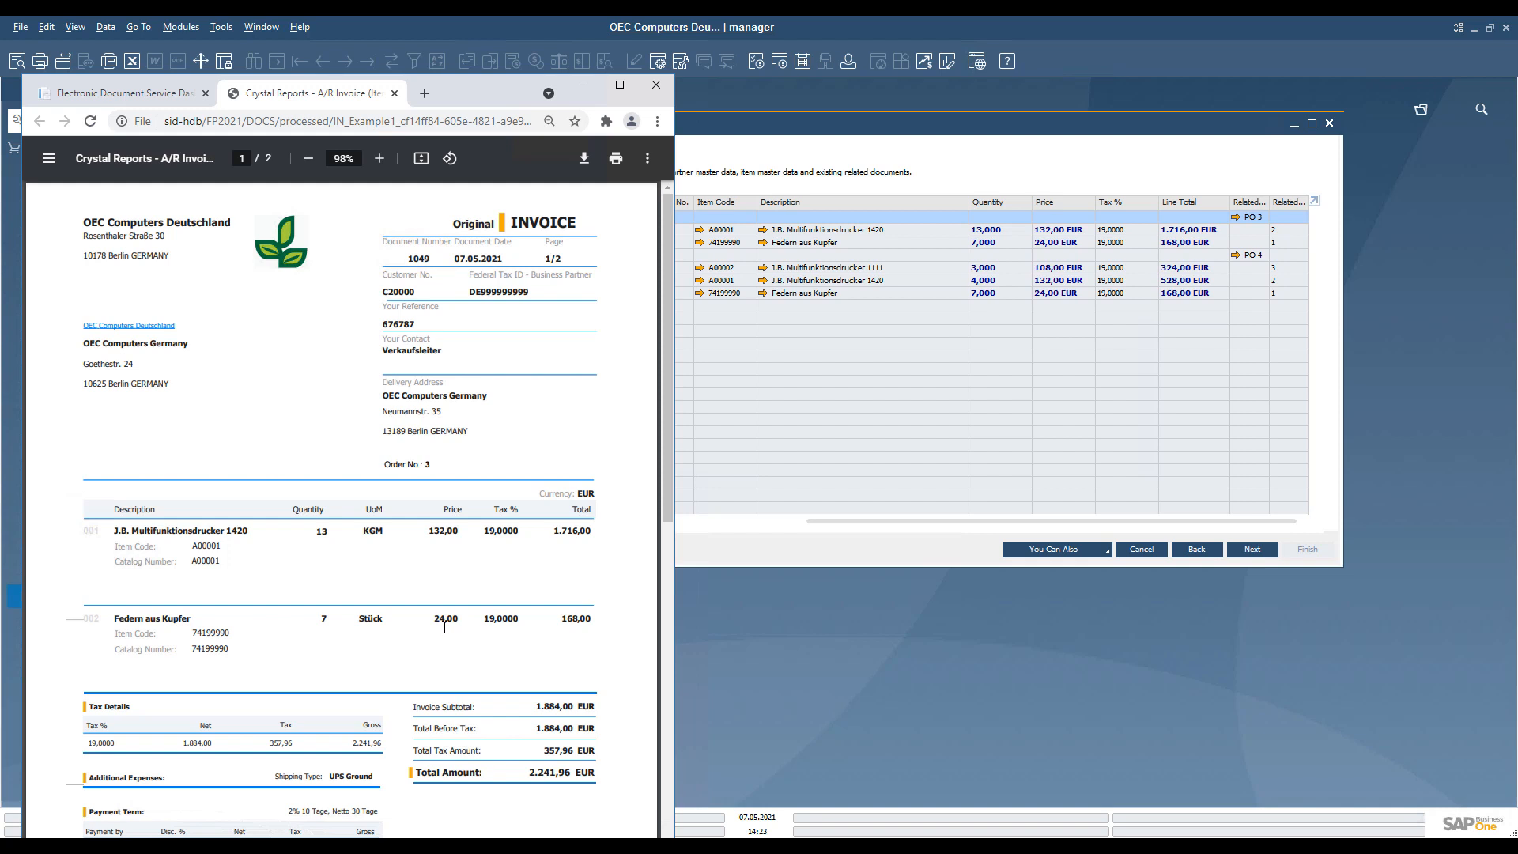
mouse_move(380, 449)
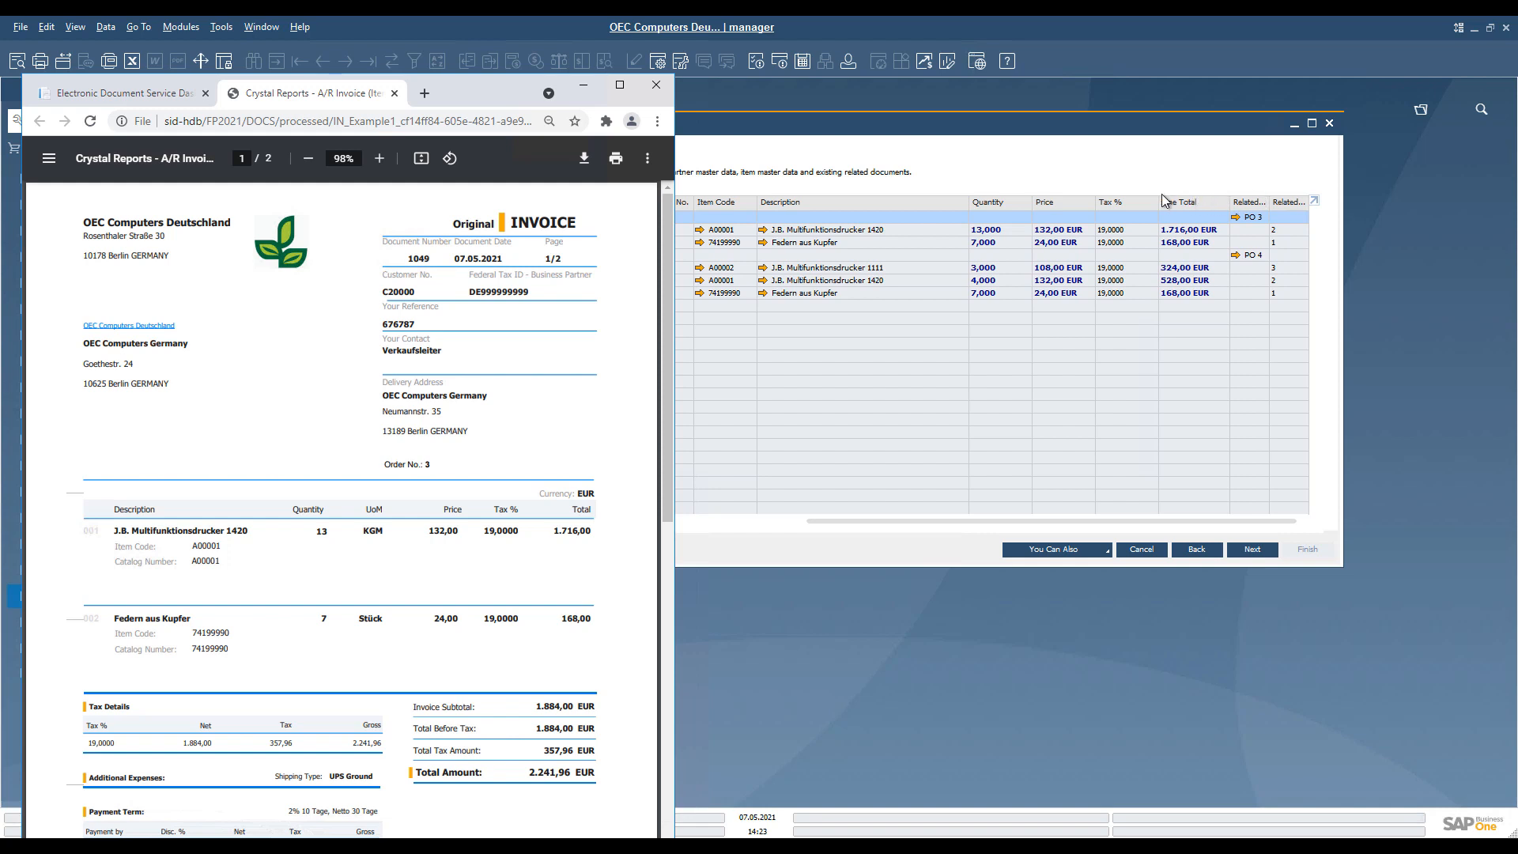
mouse_move(693, 128)
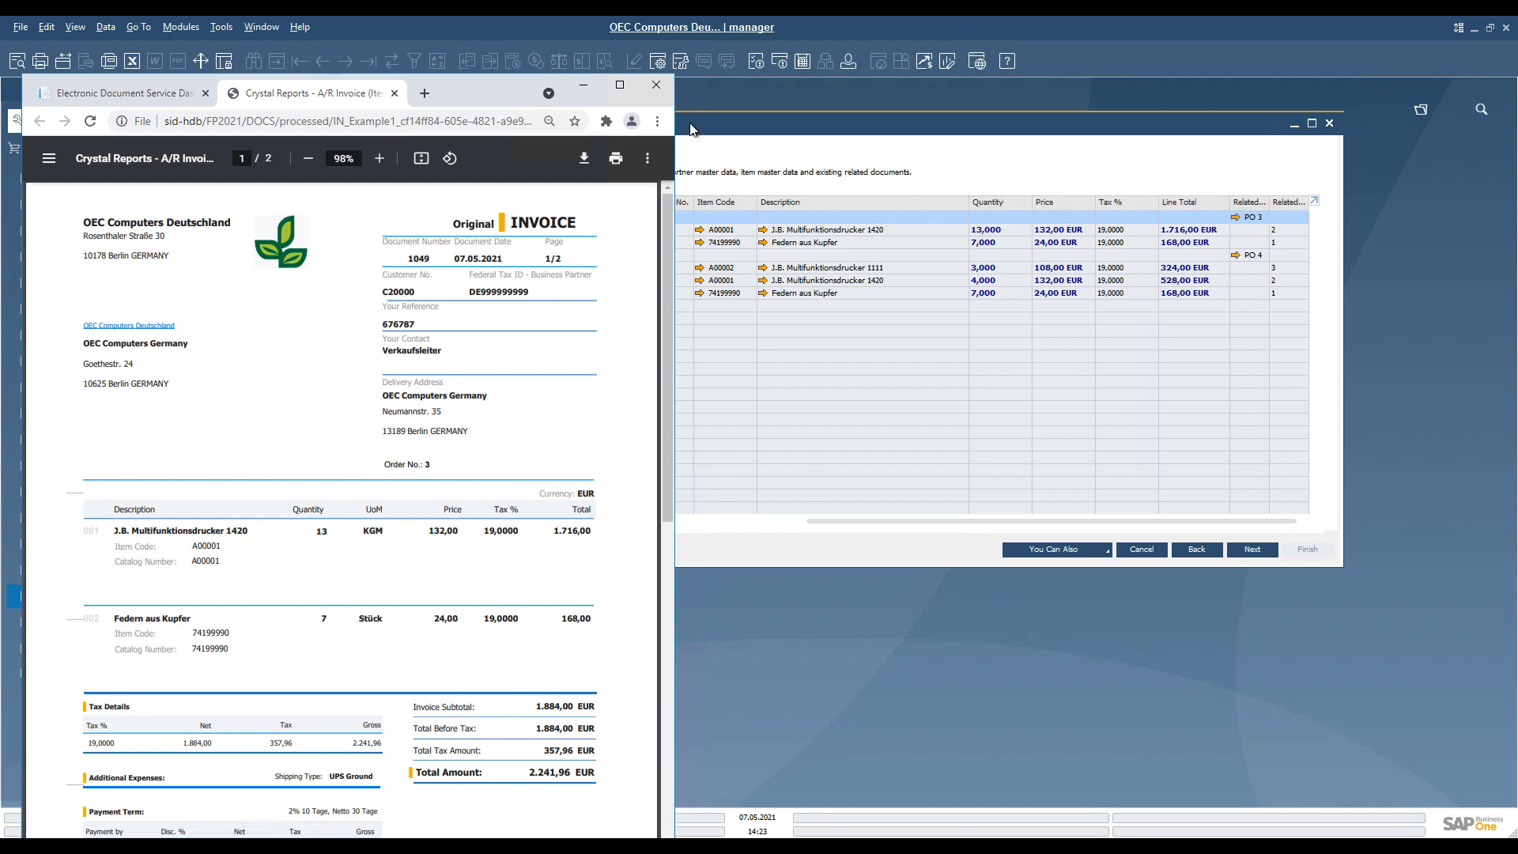
mouse_move(693, 130)
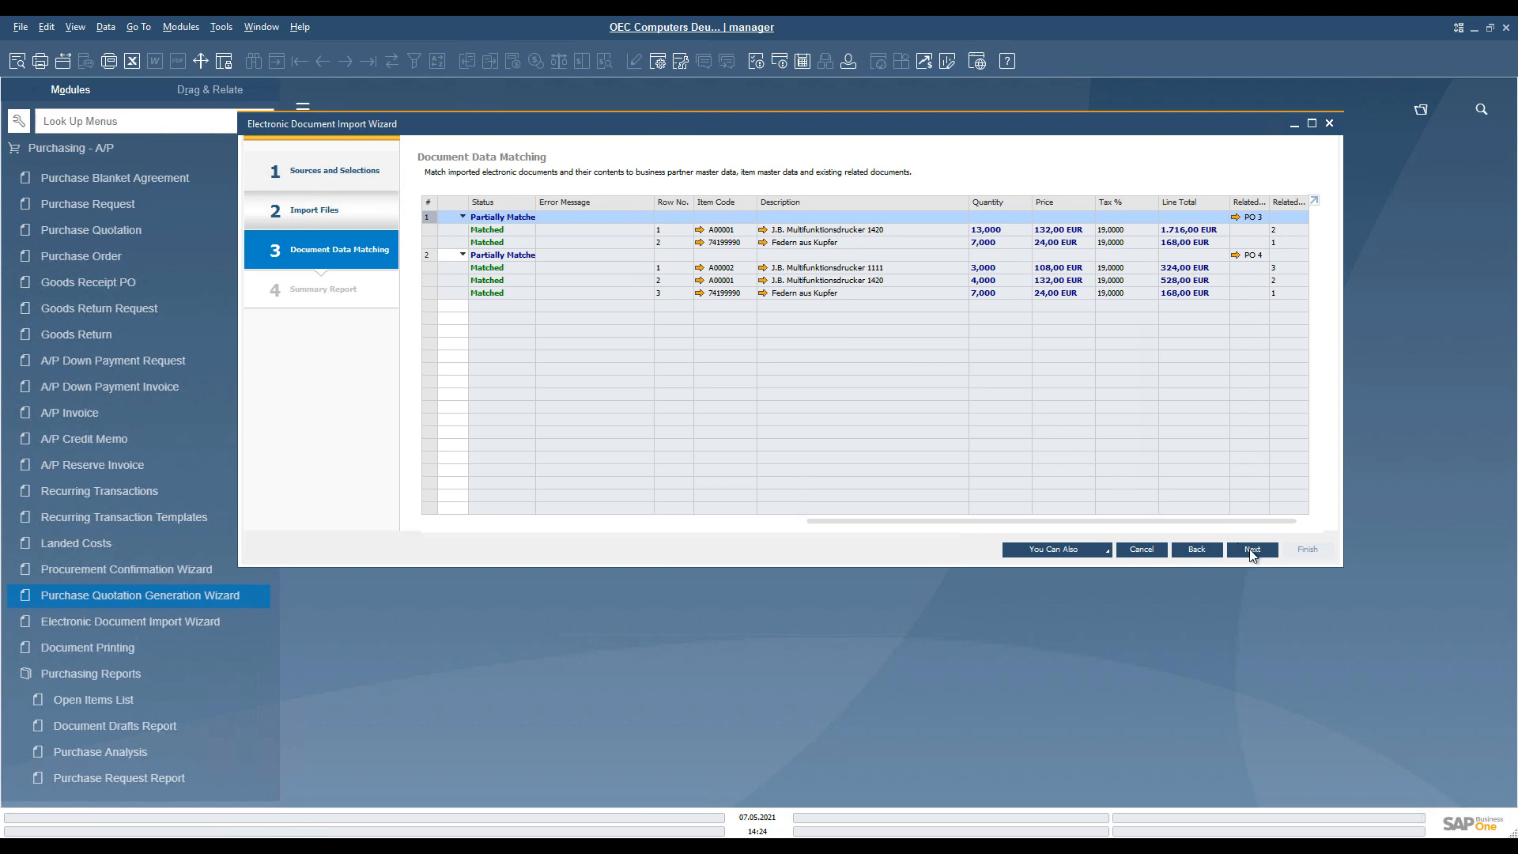
Generate the two A/P invoice drafts, review the summary and close the wizard
click(1252, 551)
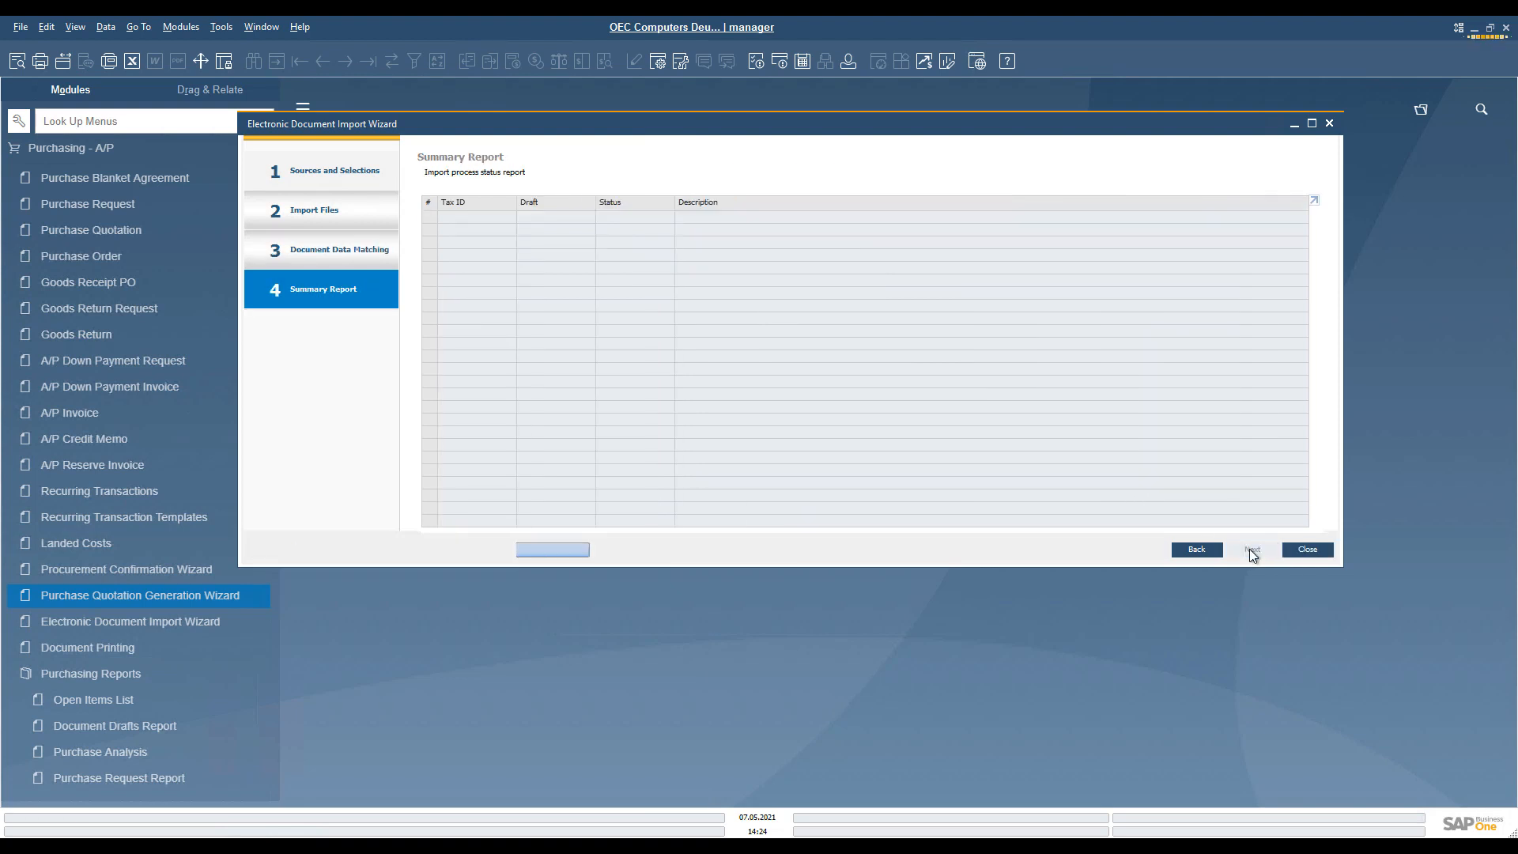
click(1253, 550)
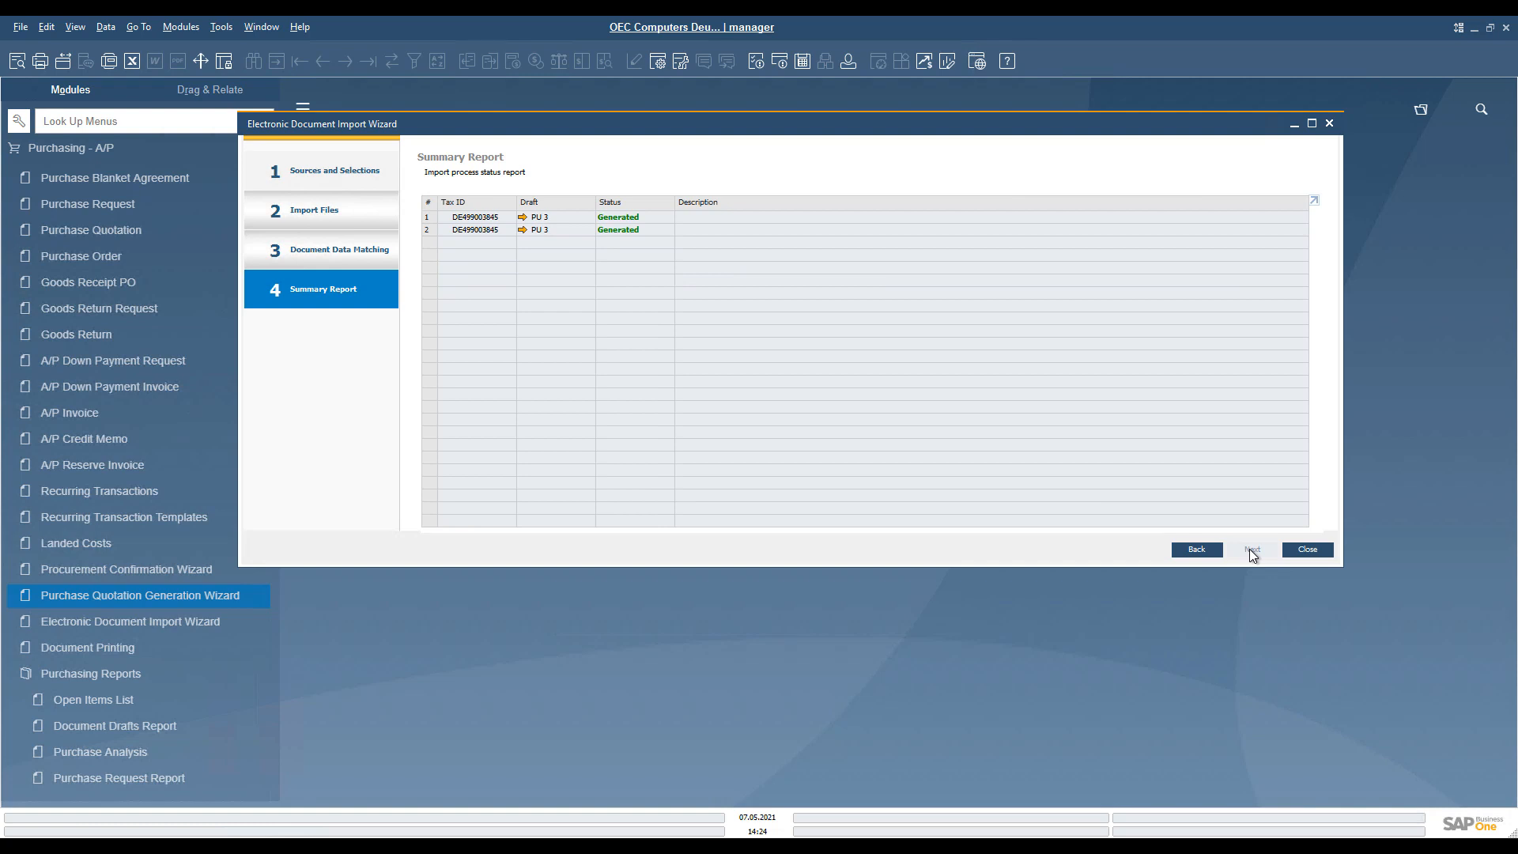
mouse_move(1303, 555)
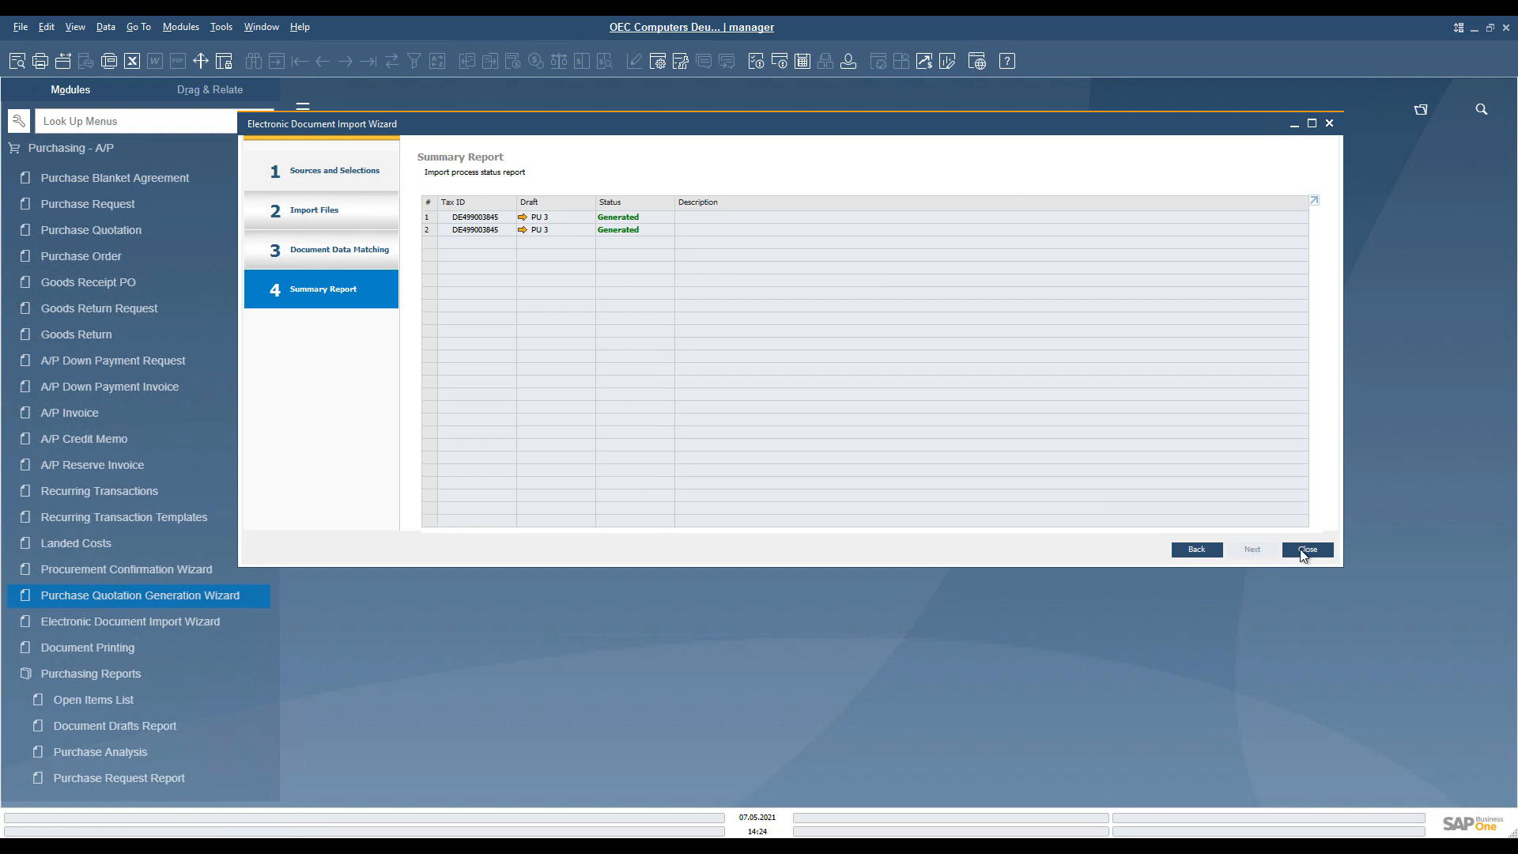
click(1308, 550)
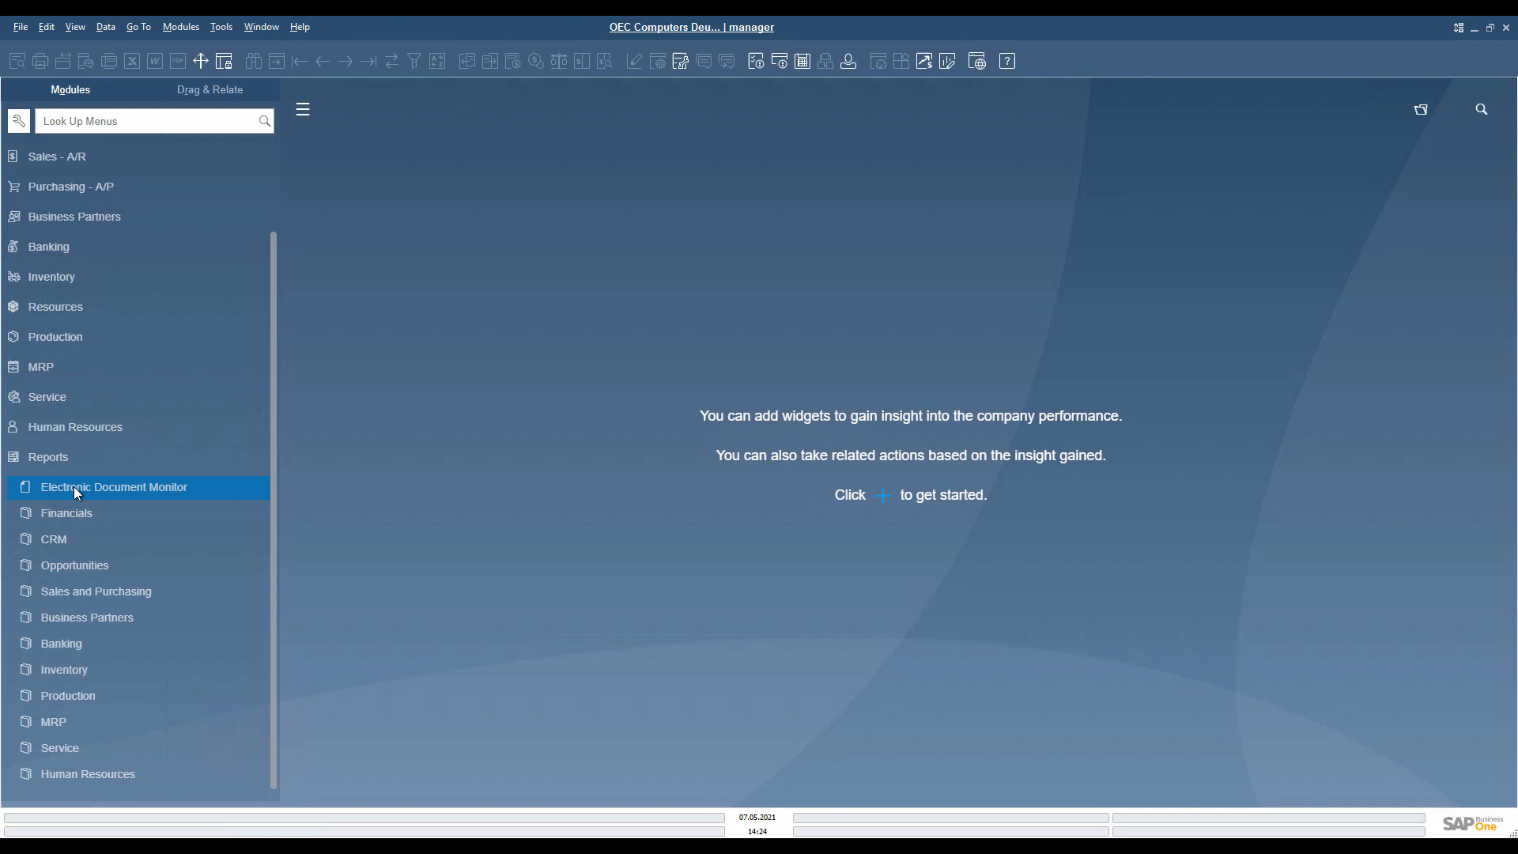
click(114, 487)
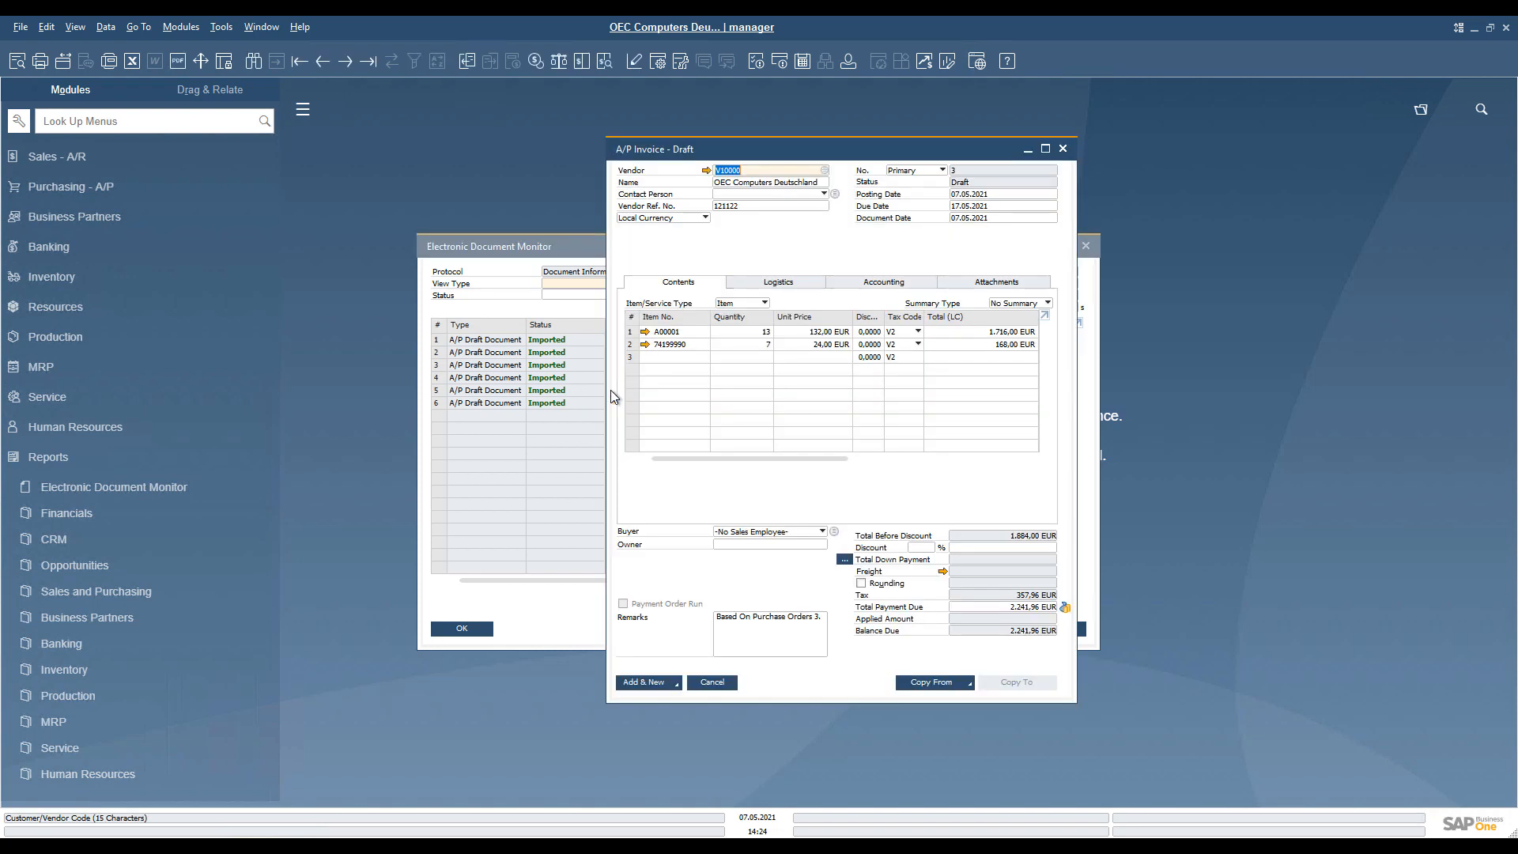
click(800, 634)
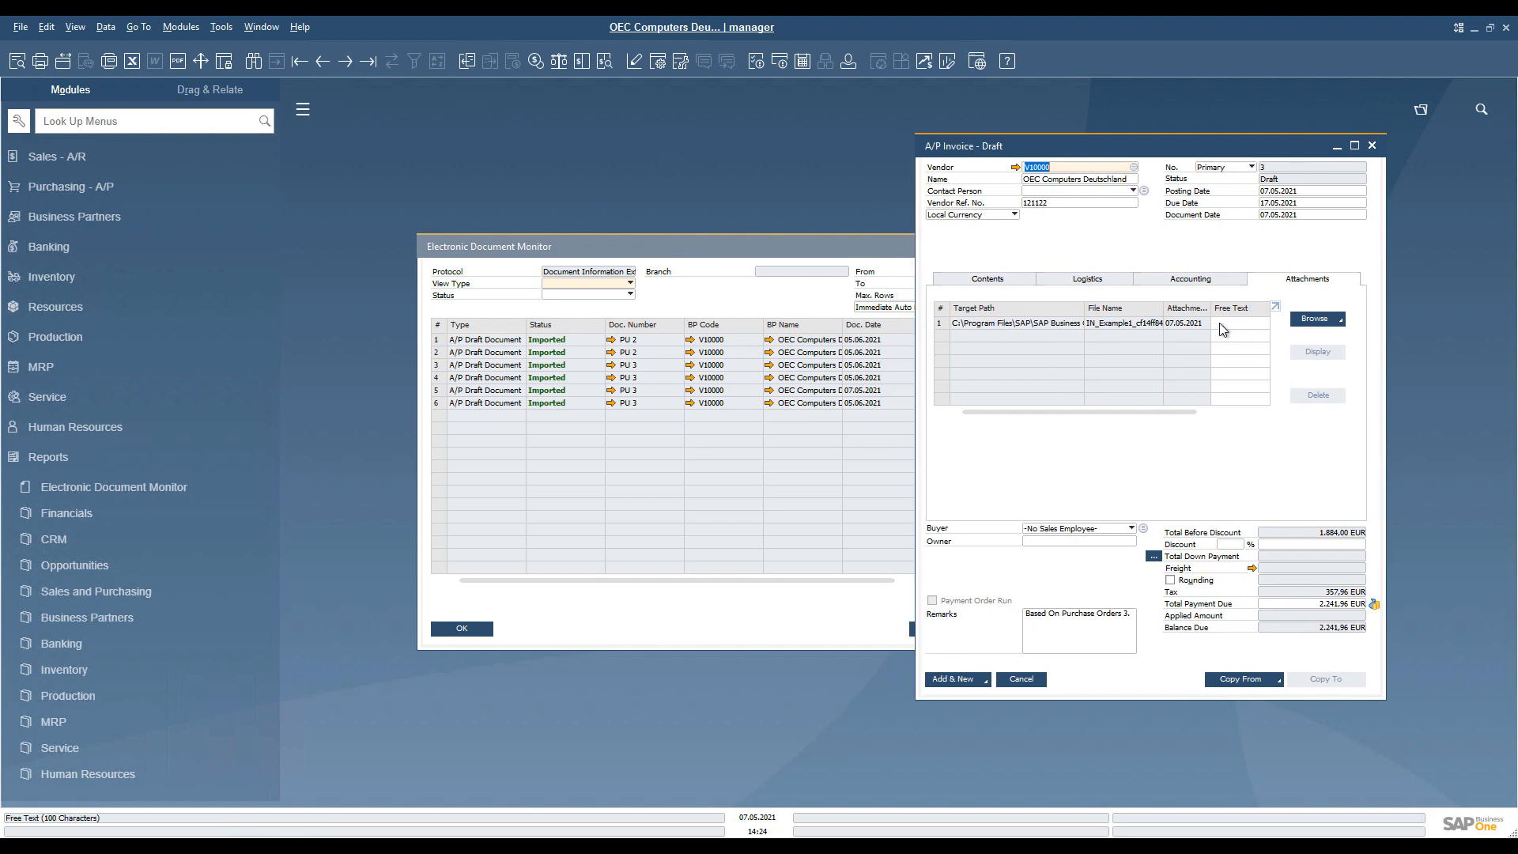
click(1079, 323)
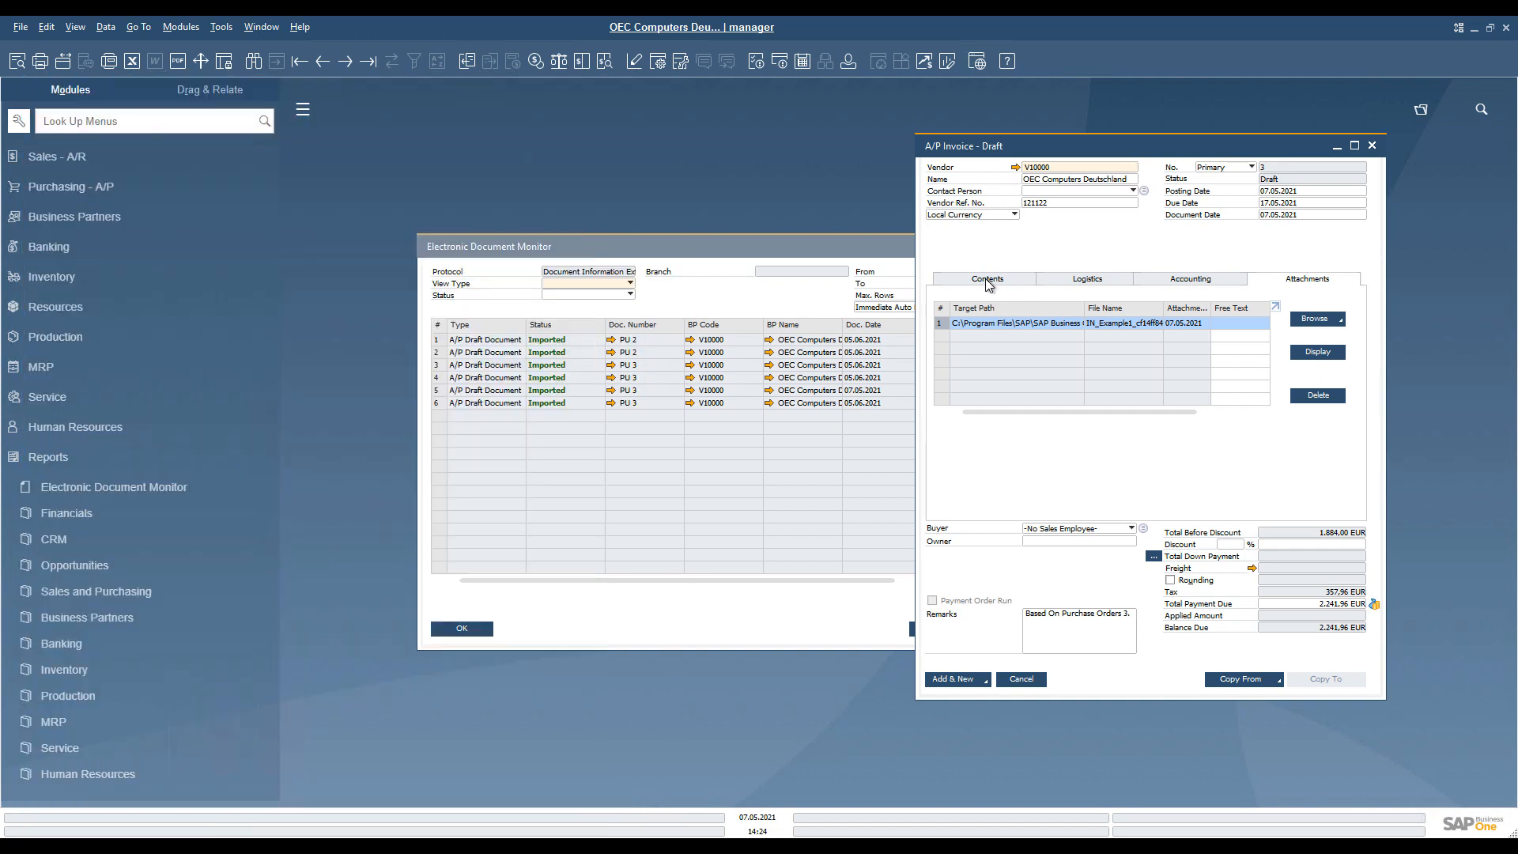
click(987, 279)
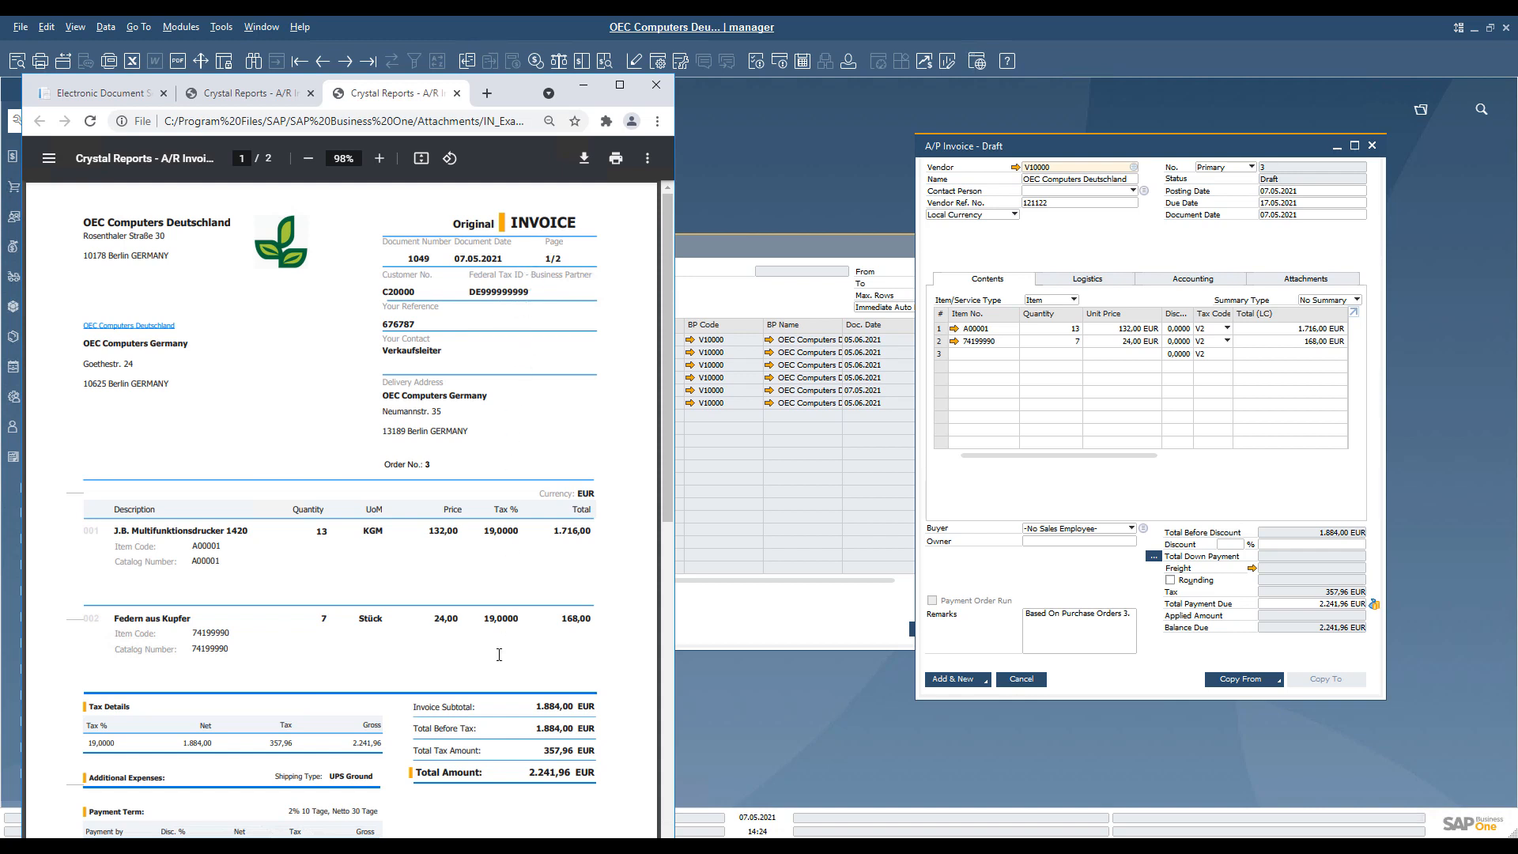
mouse_move(817, 710)
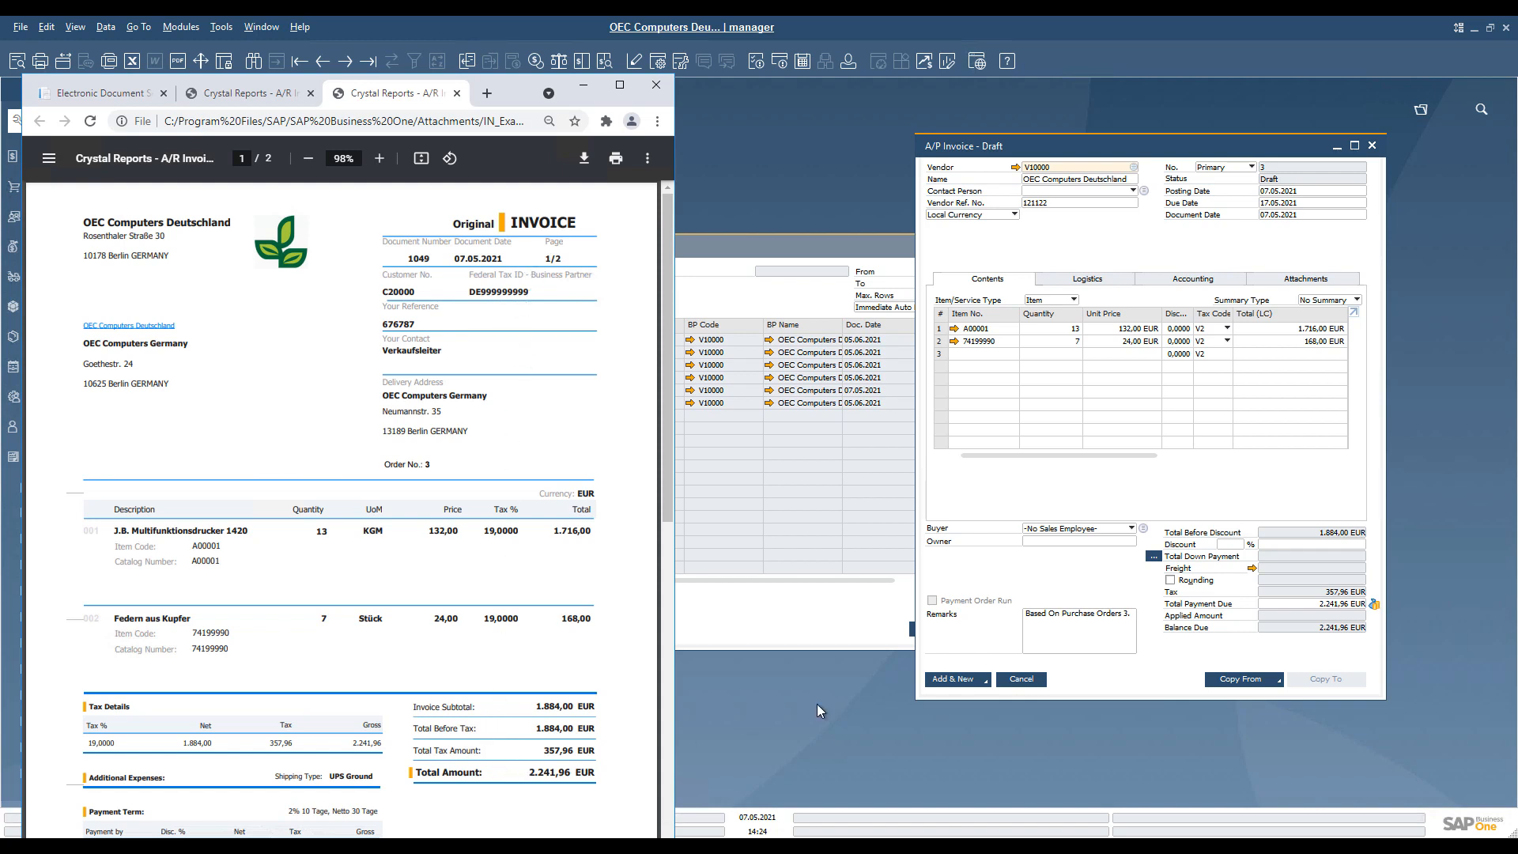
mouse_move(1328, 631)
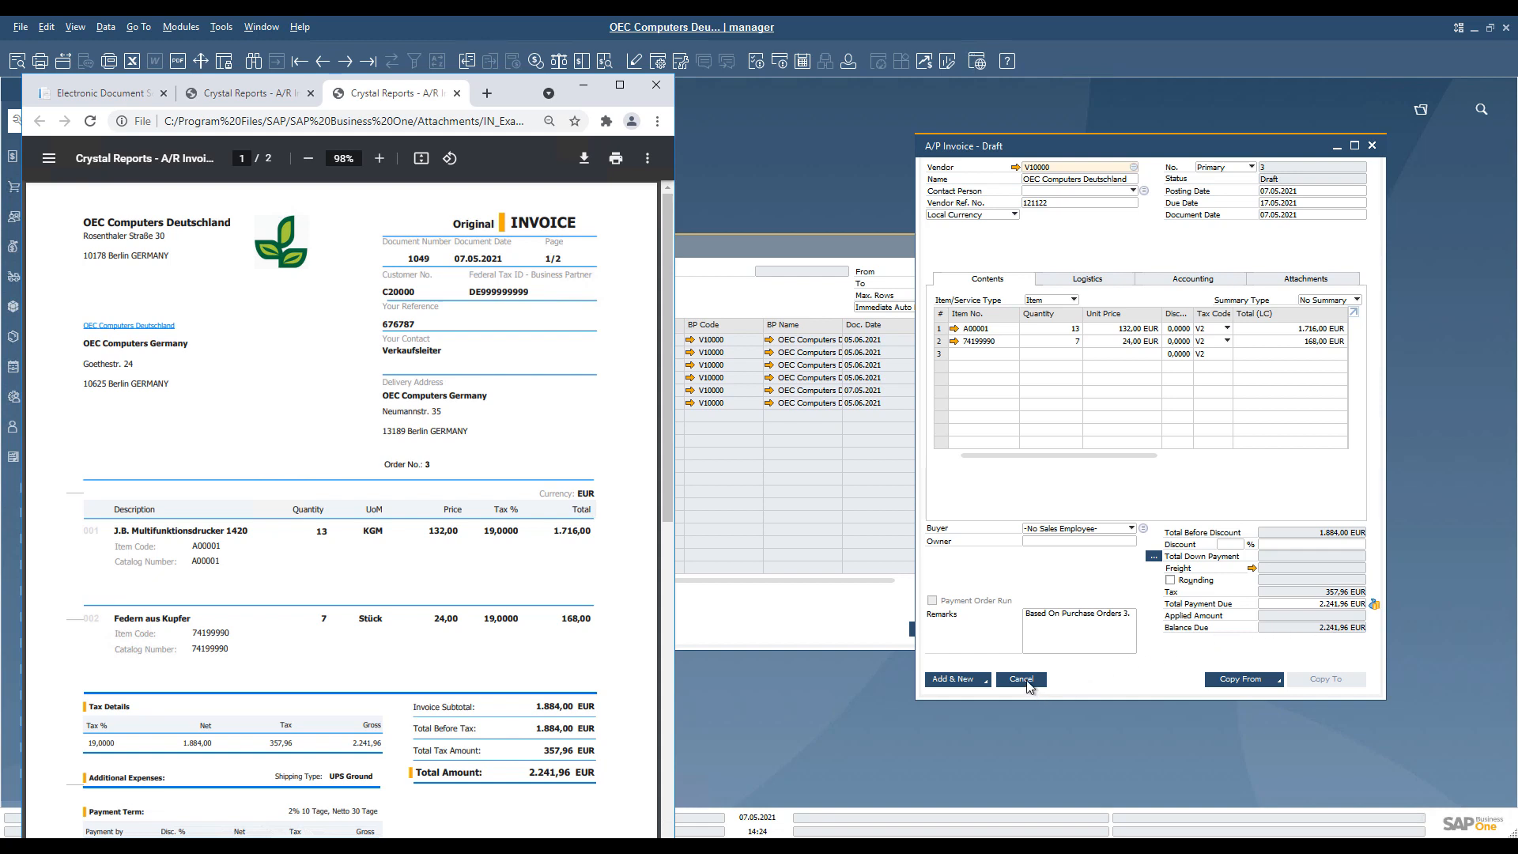
click(1020, 680)
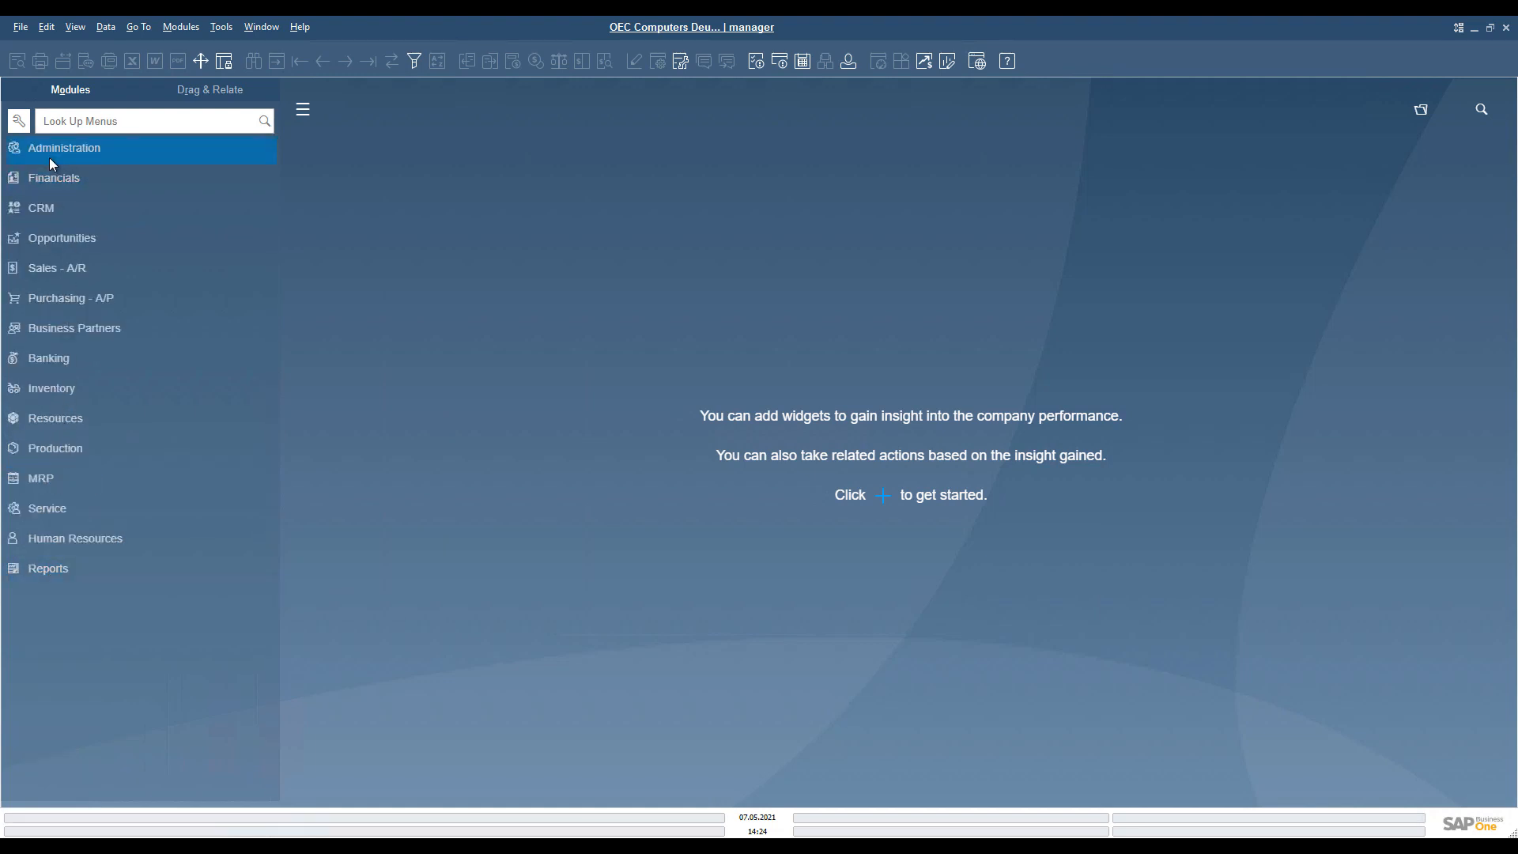
Run the Document Drafts Report from Purchasing Reports with default criteria
click(69, 298)
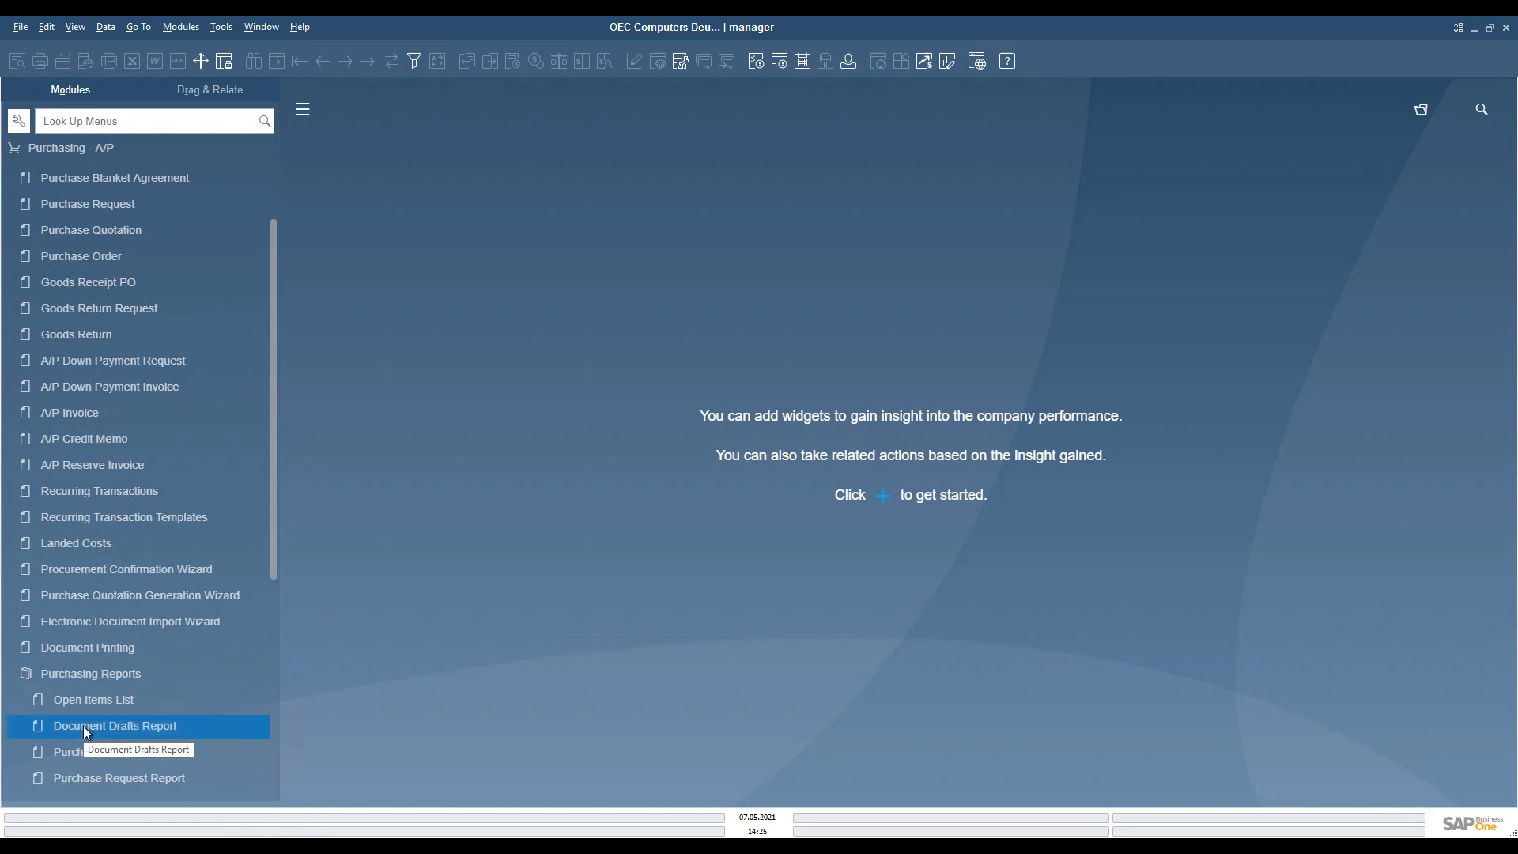
double_click(103, 726)
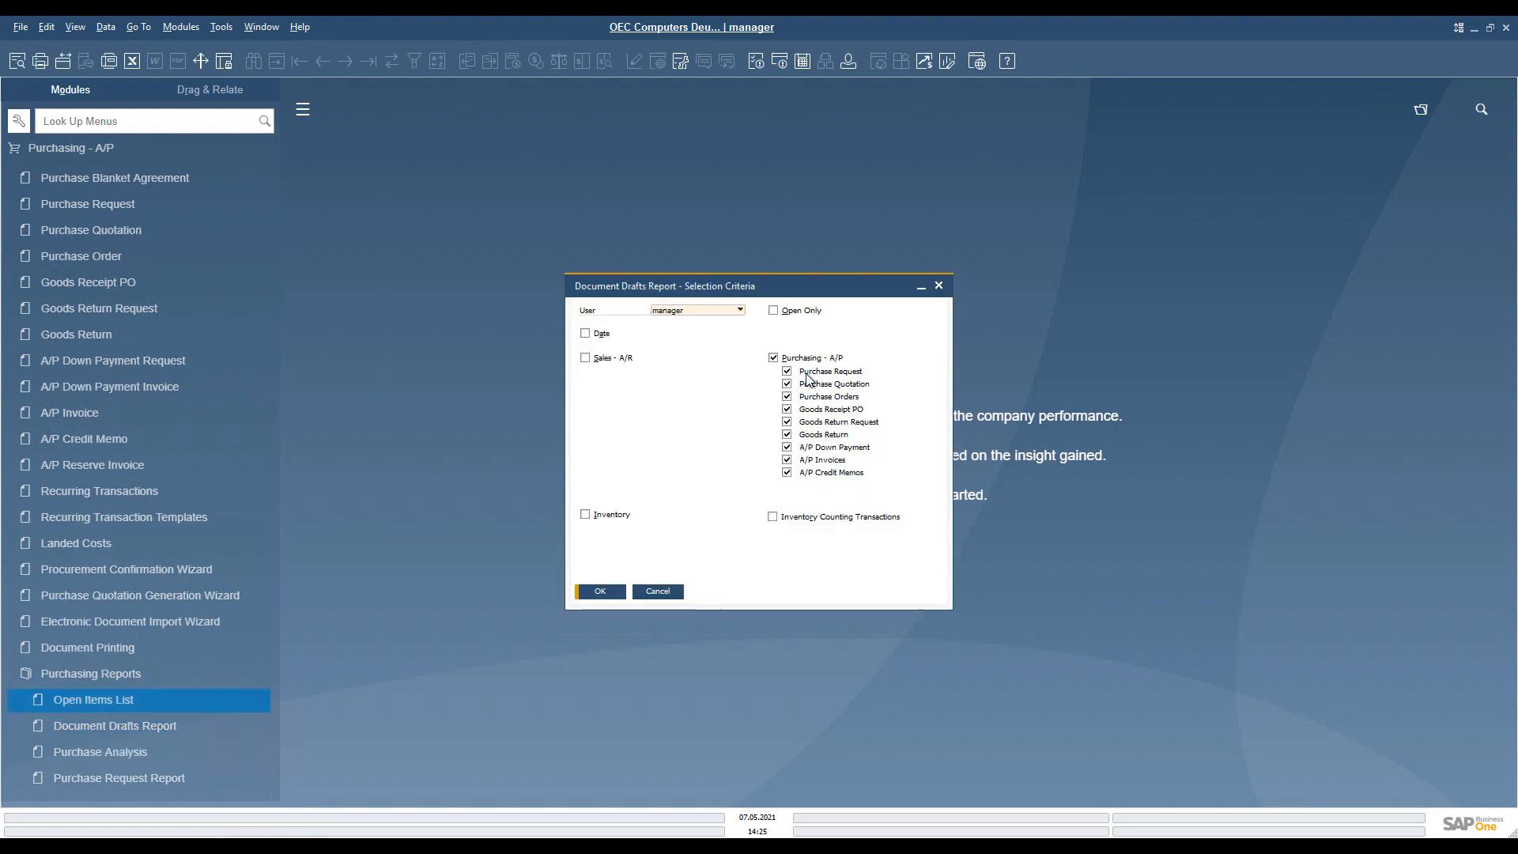
mouse_move(756, 348)
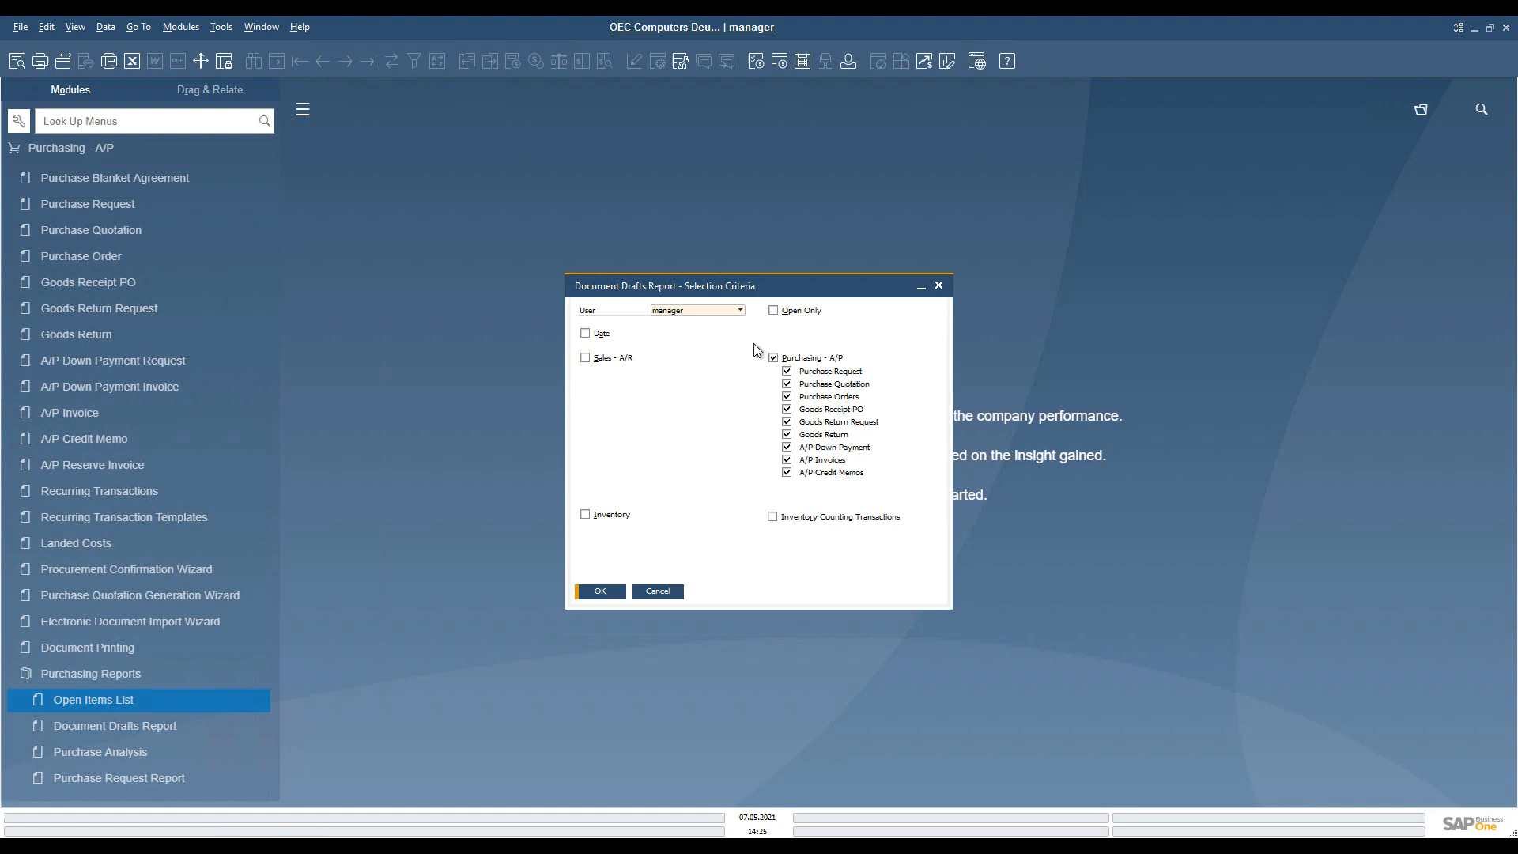
mouse_move(647, 512)
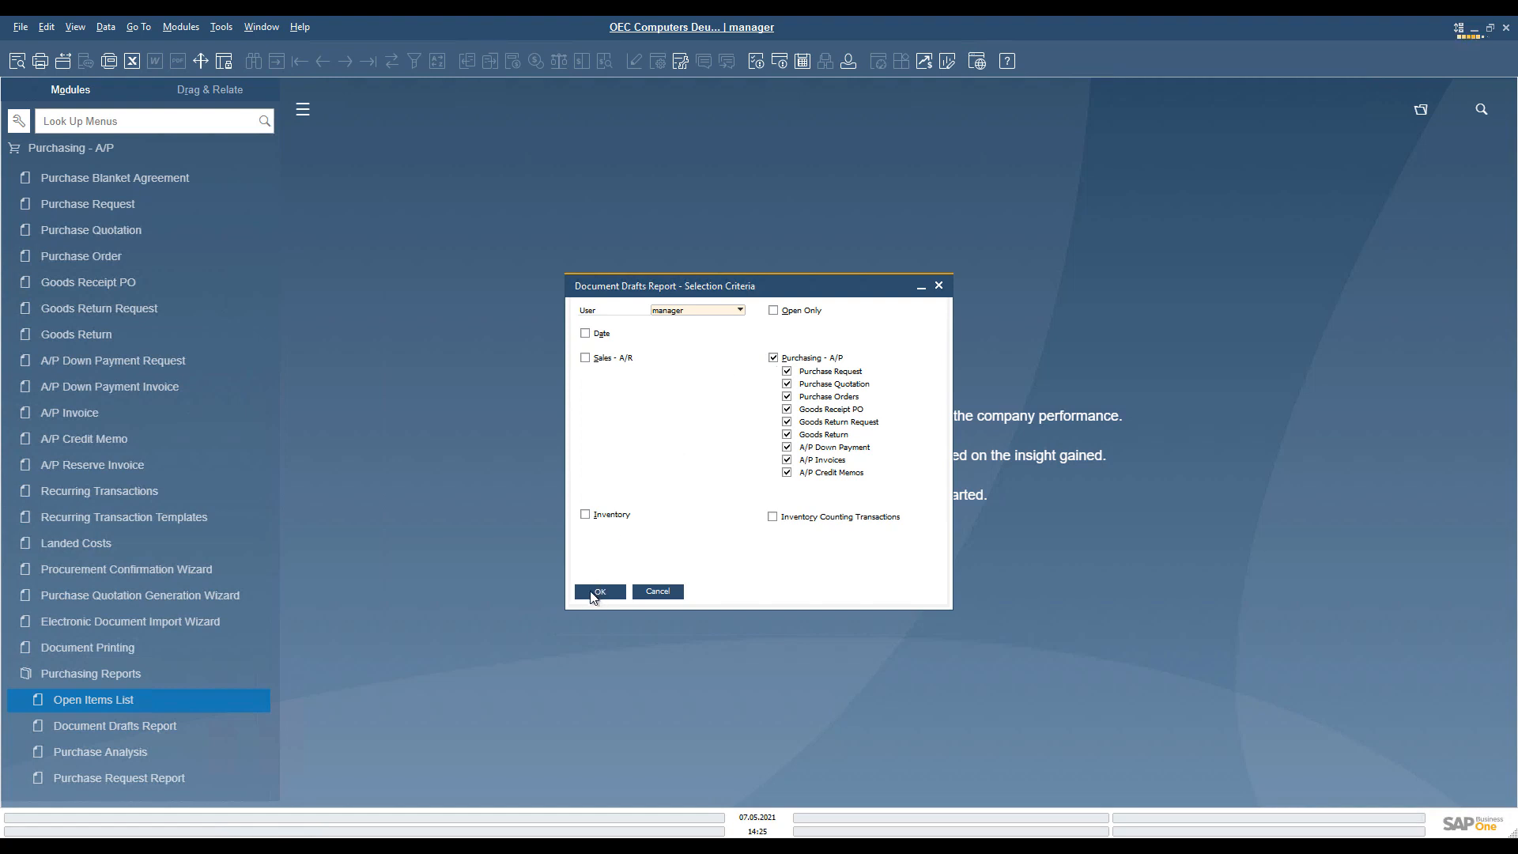
click(599, 592)
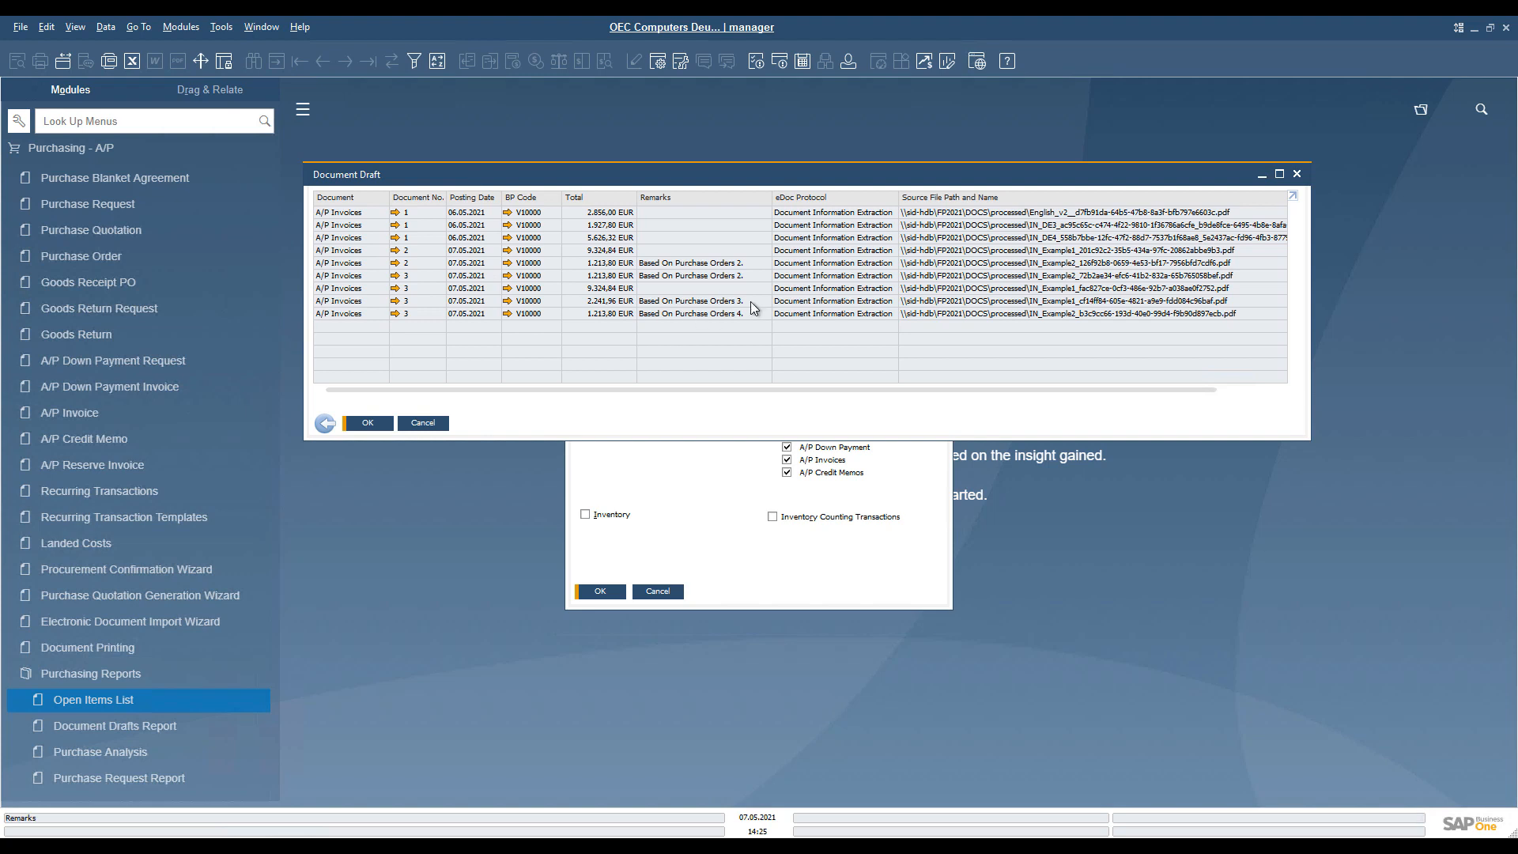
mouse_move(801, 277)
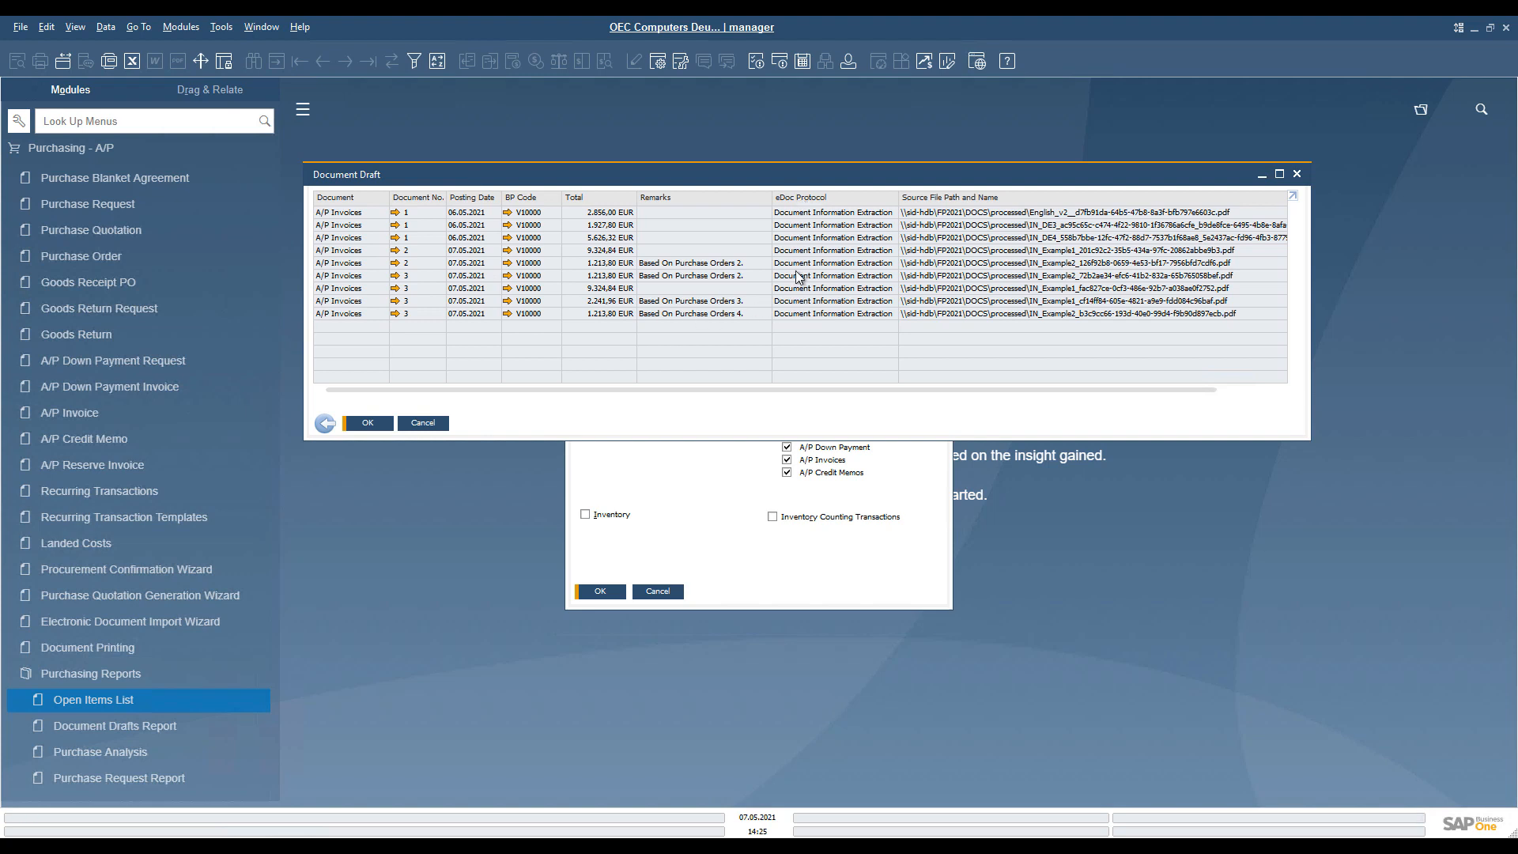
mouse_move(941, 206)
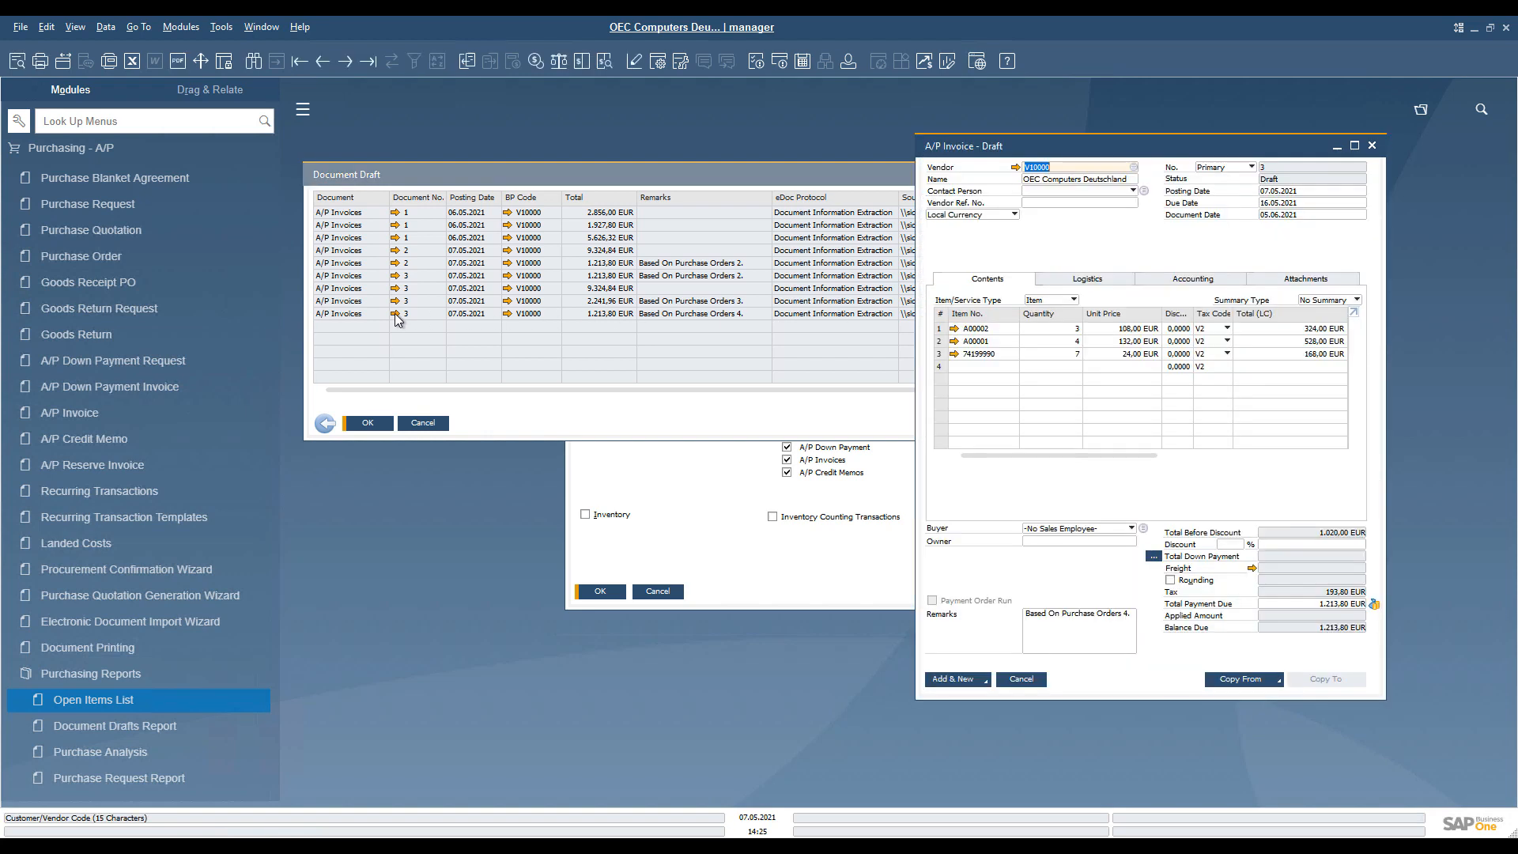
mouse_move(1323, 282)
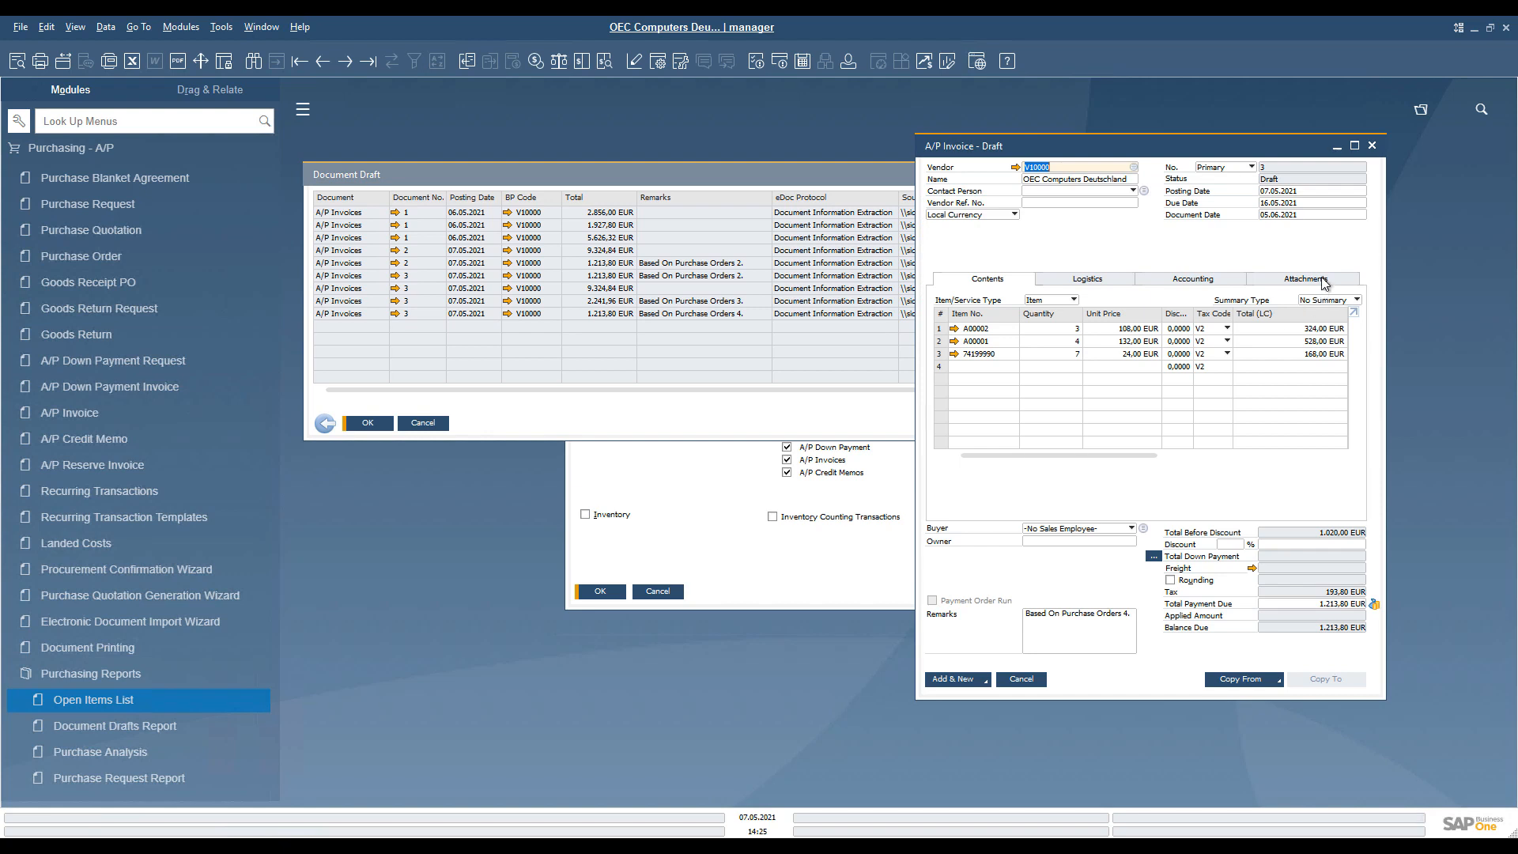
Display the draft's attached source PDF from Attachments and return to its item lines
click(1307, 279)
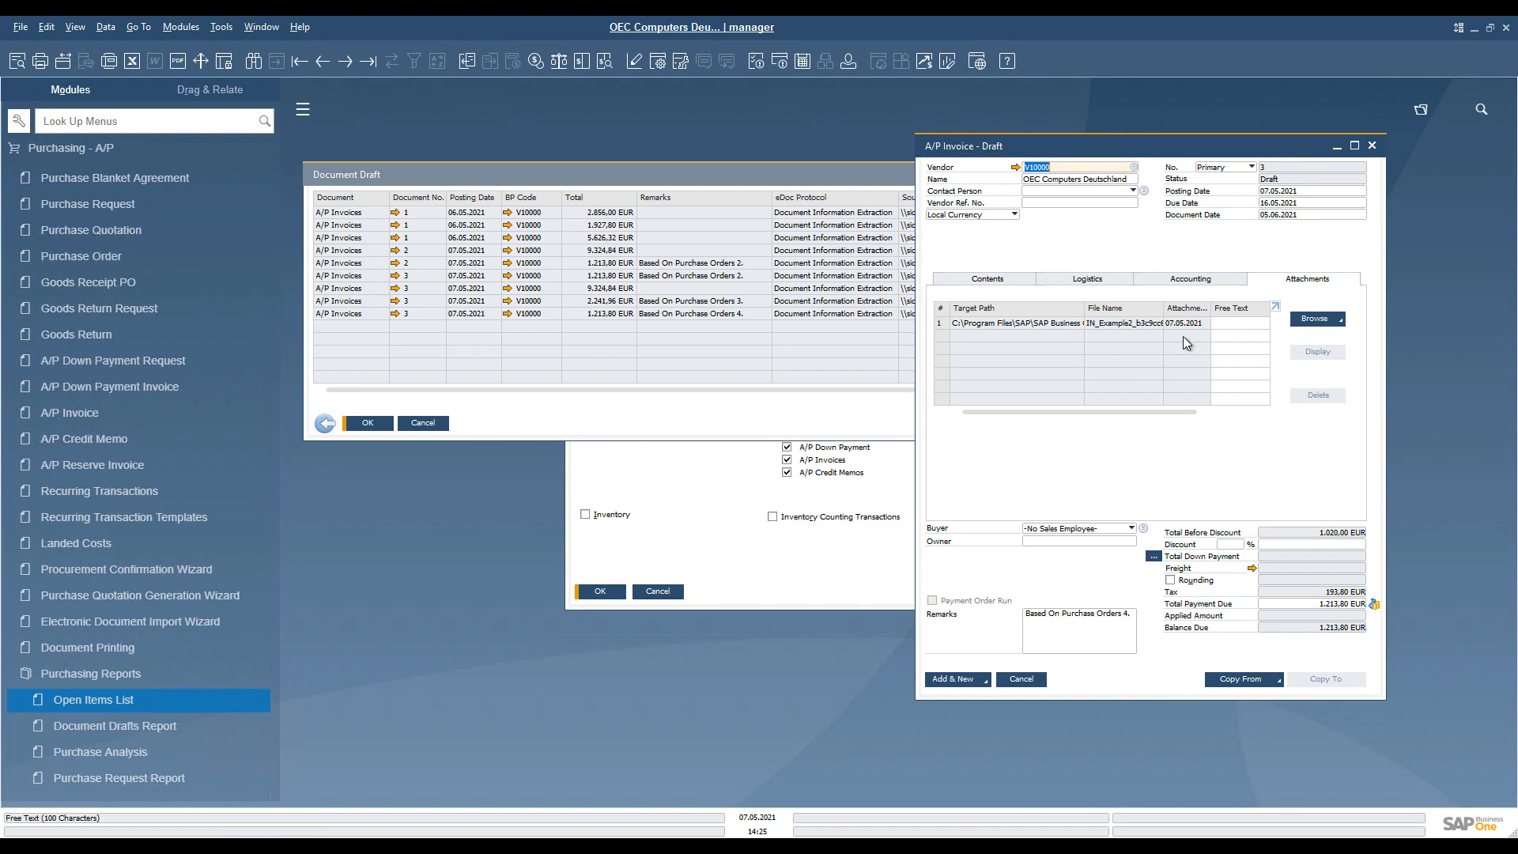
click(1317, 351)
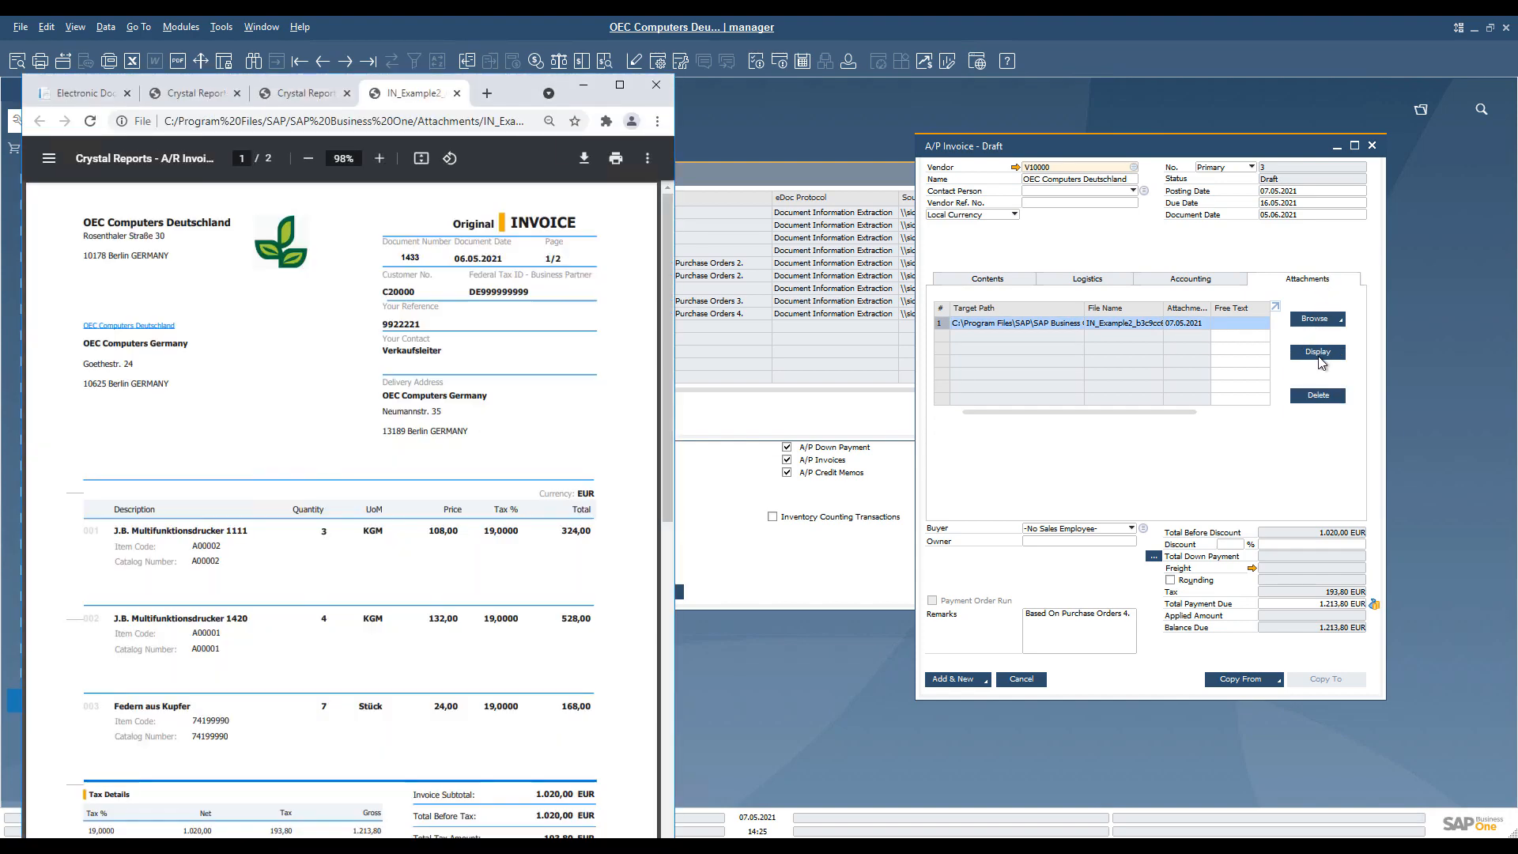
click(1317, 351)
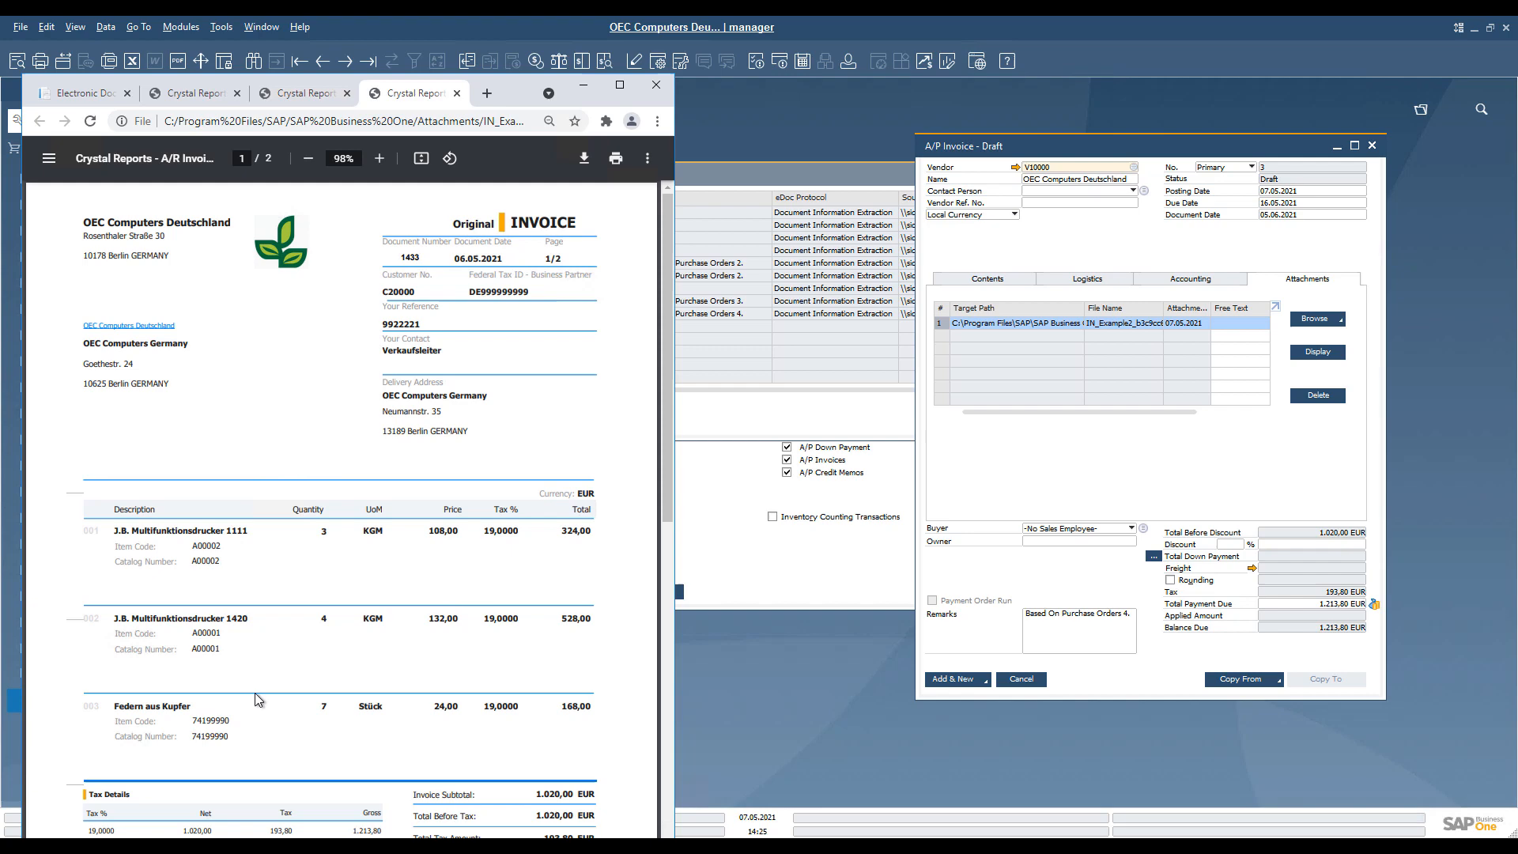
mouse_move(648, 481)
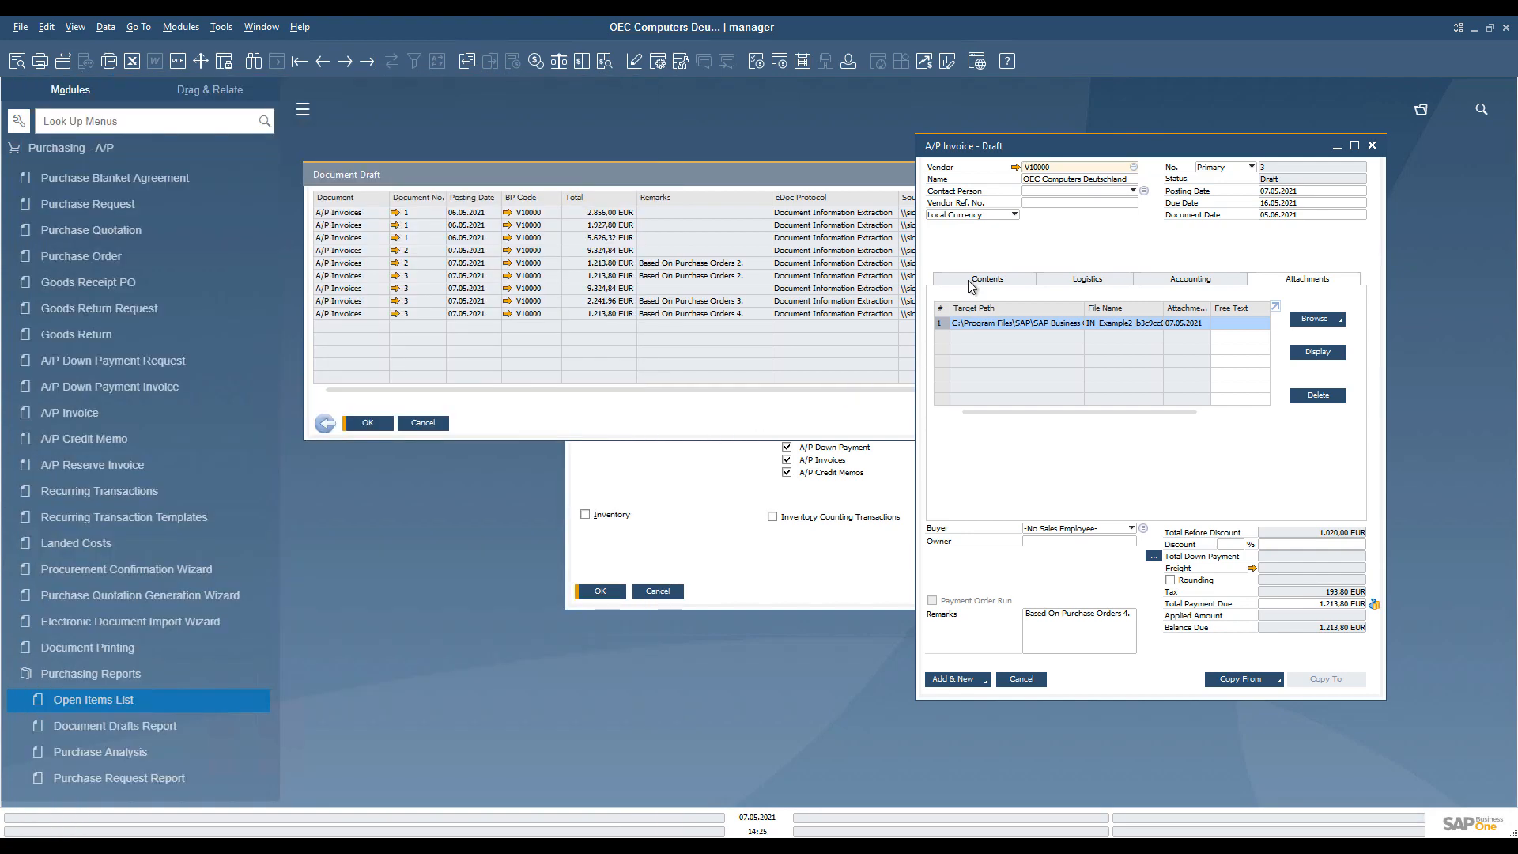
click(1317, 351)
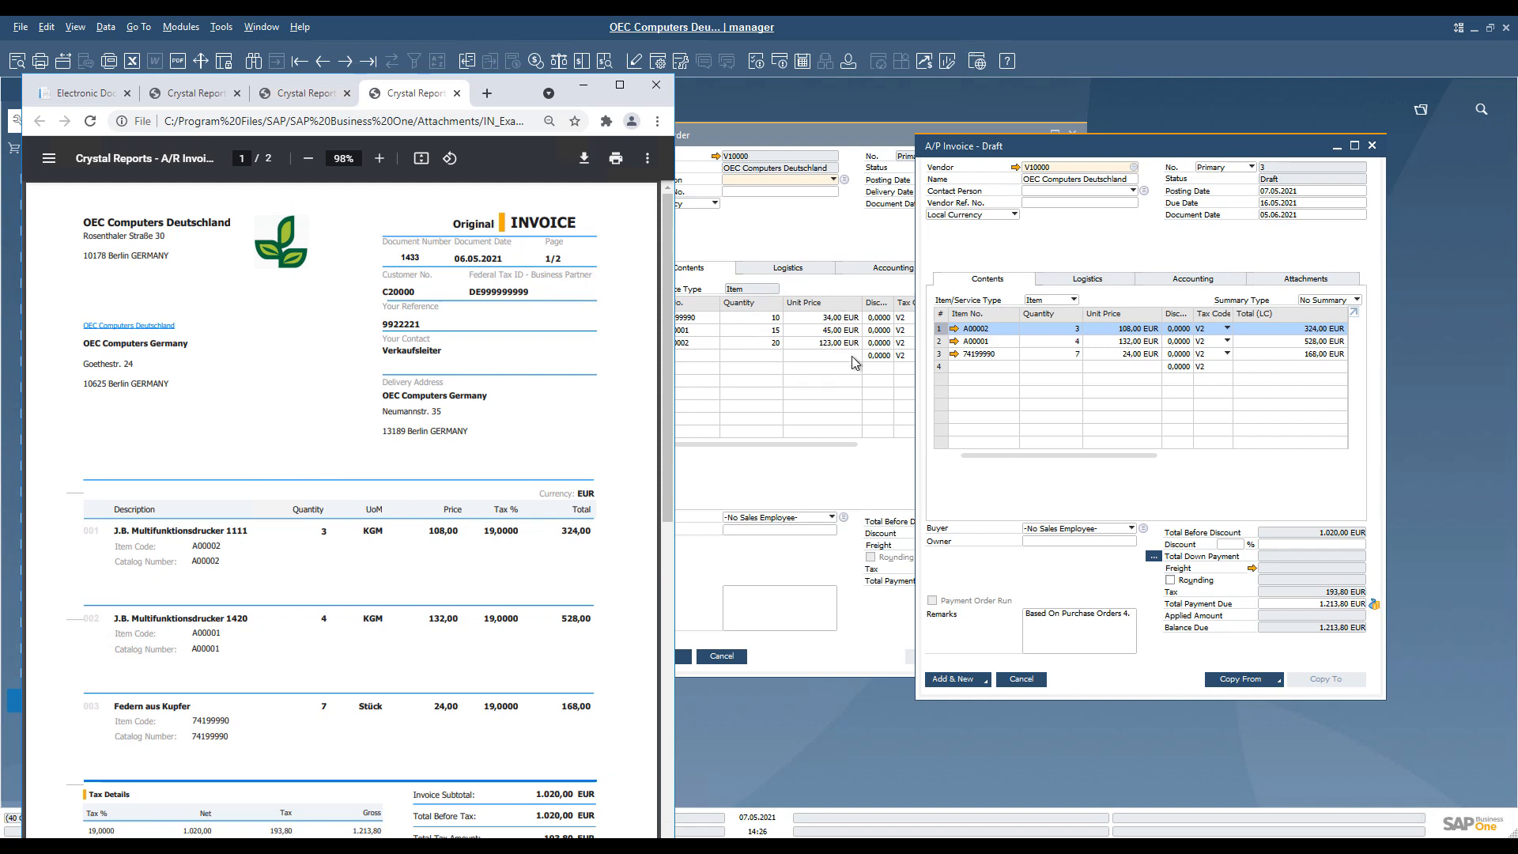
mouse_move(1059, 316)
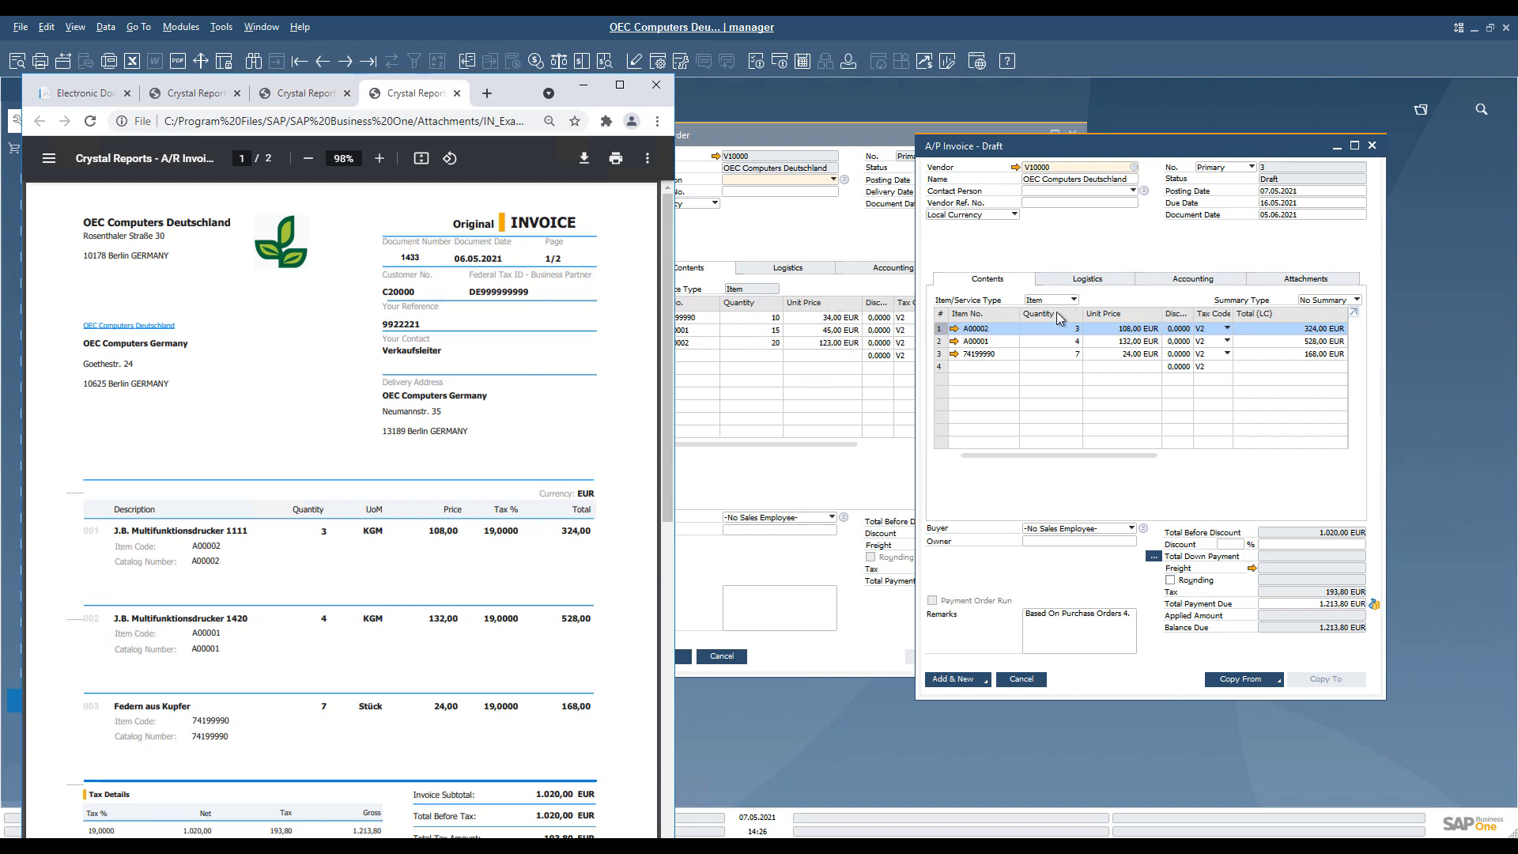
mouse_move(297, 705)
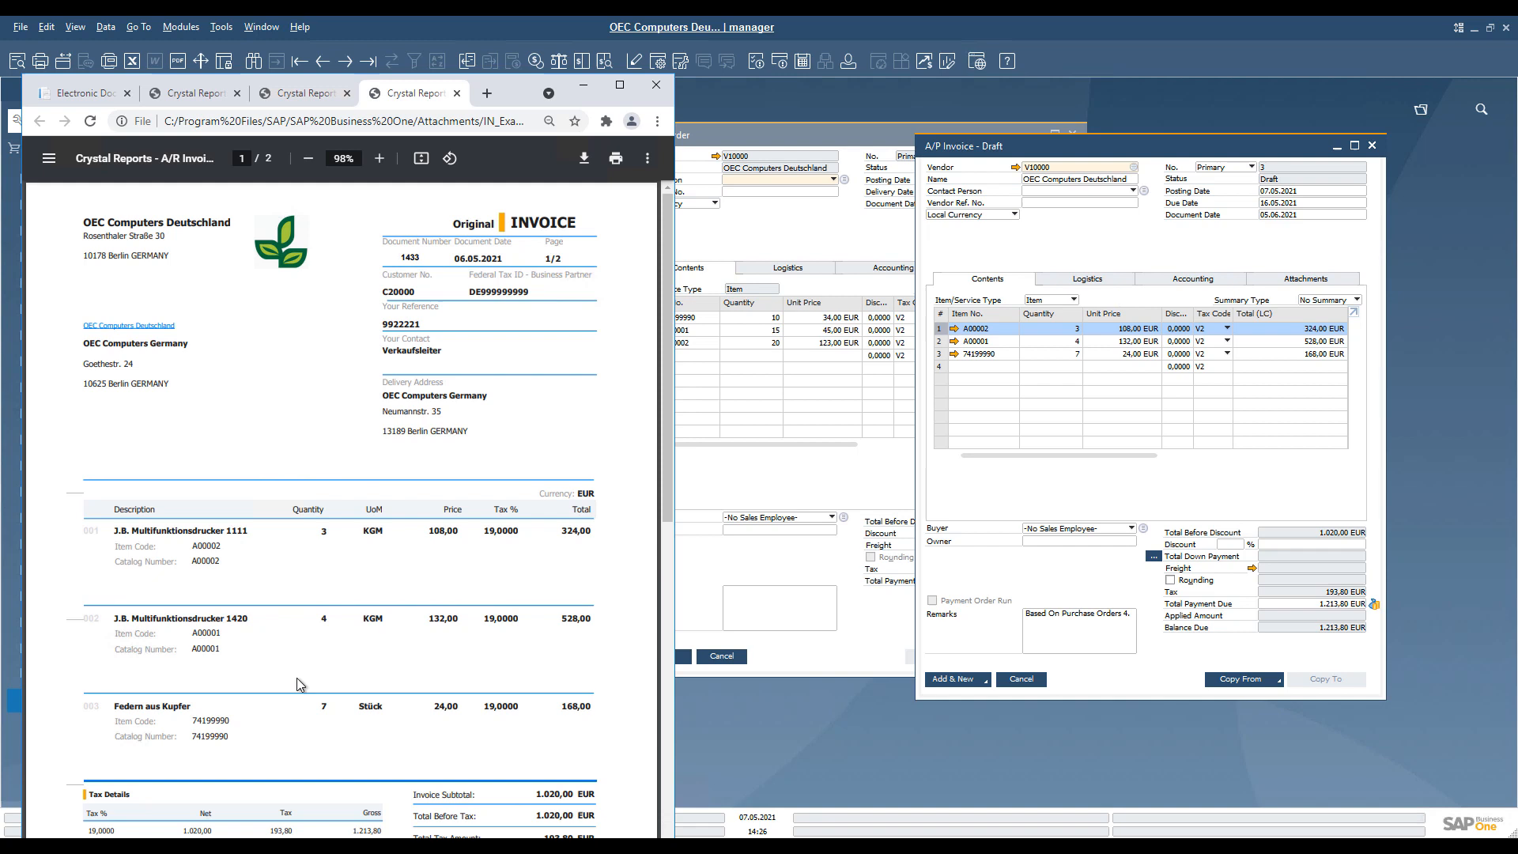
mouse_move(519, 750)
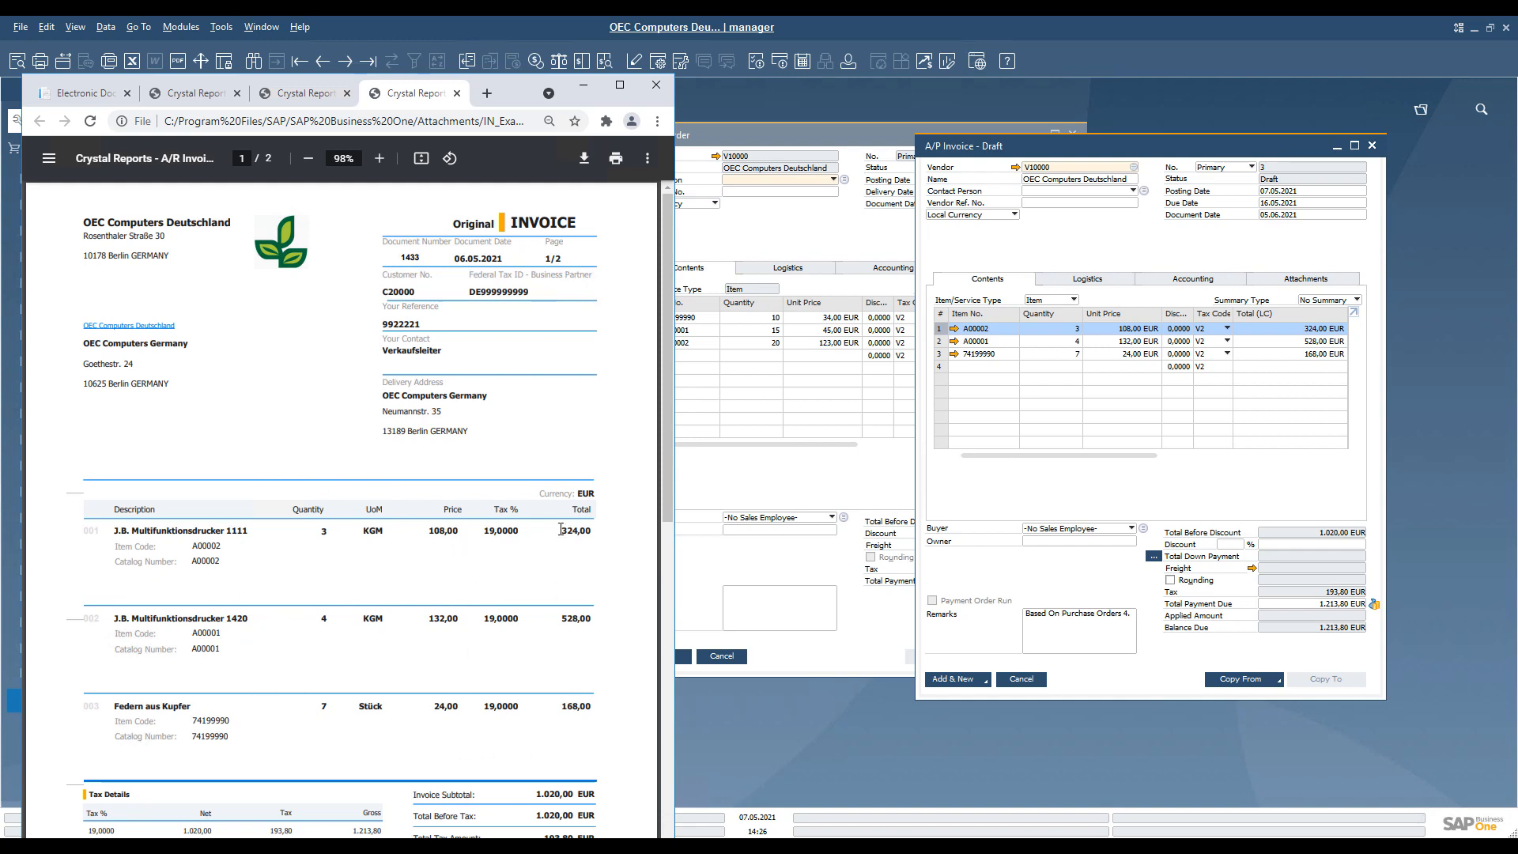
mouse_move(800, 254)
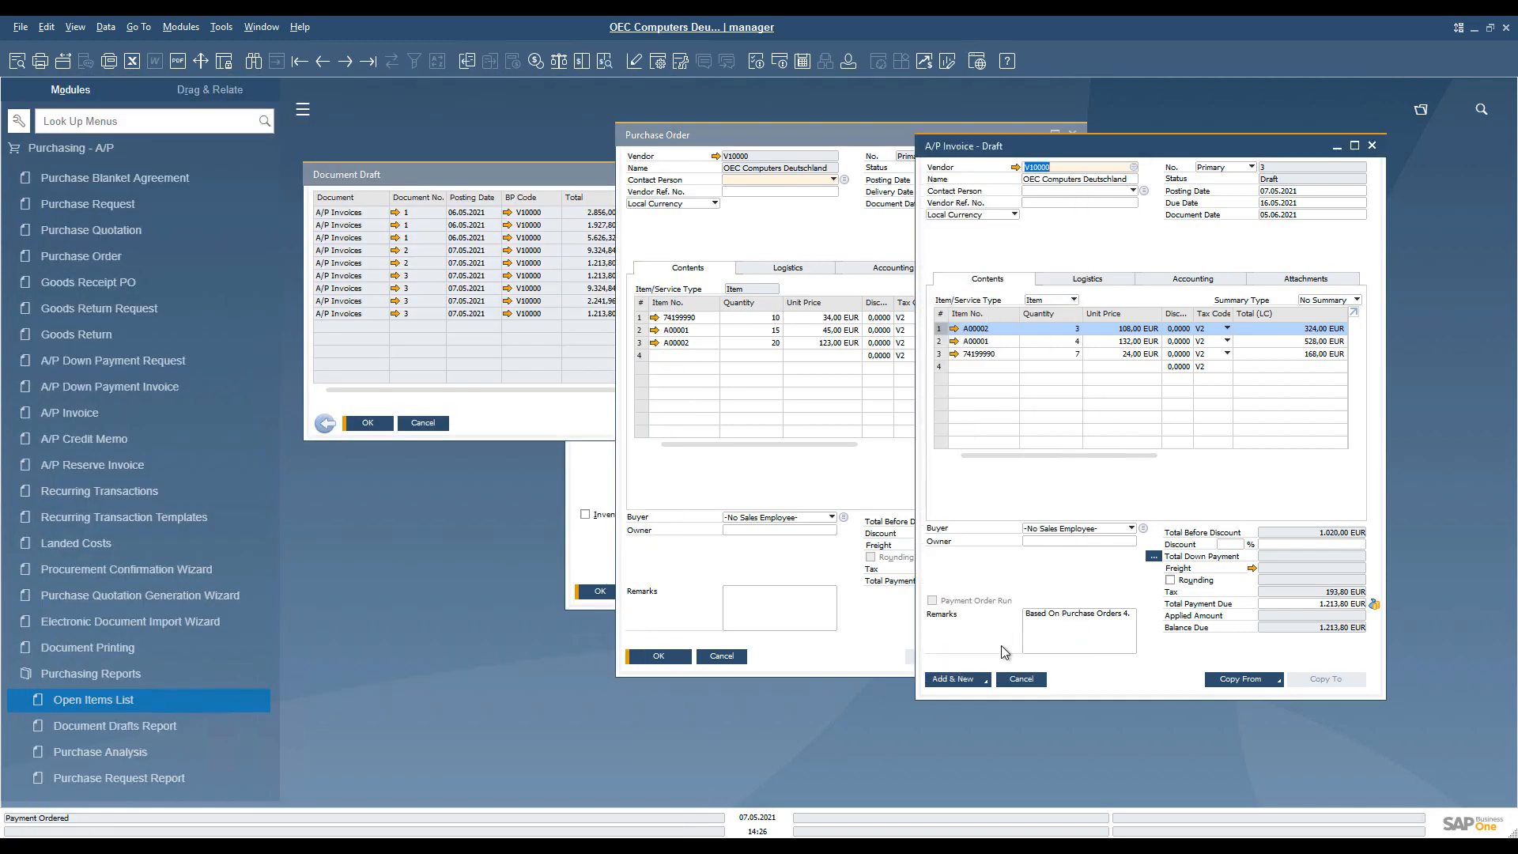
mouse_move(958, 690)
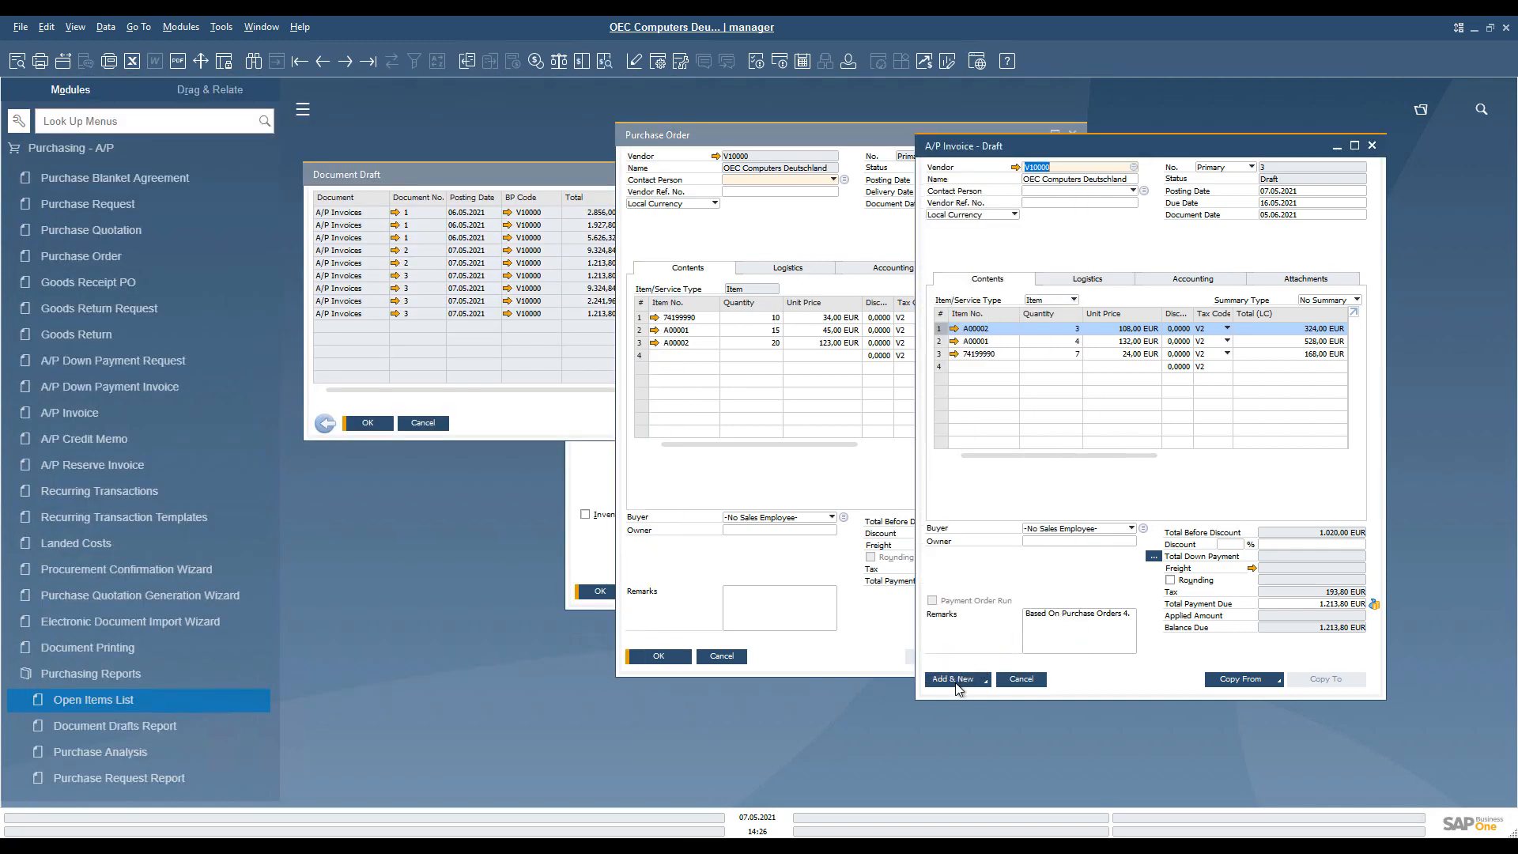
Add the draft as a final A/P invoice with Add & New and confirm
click(952, 680)
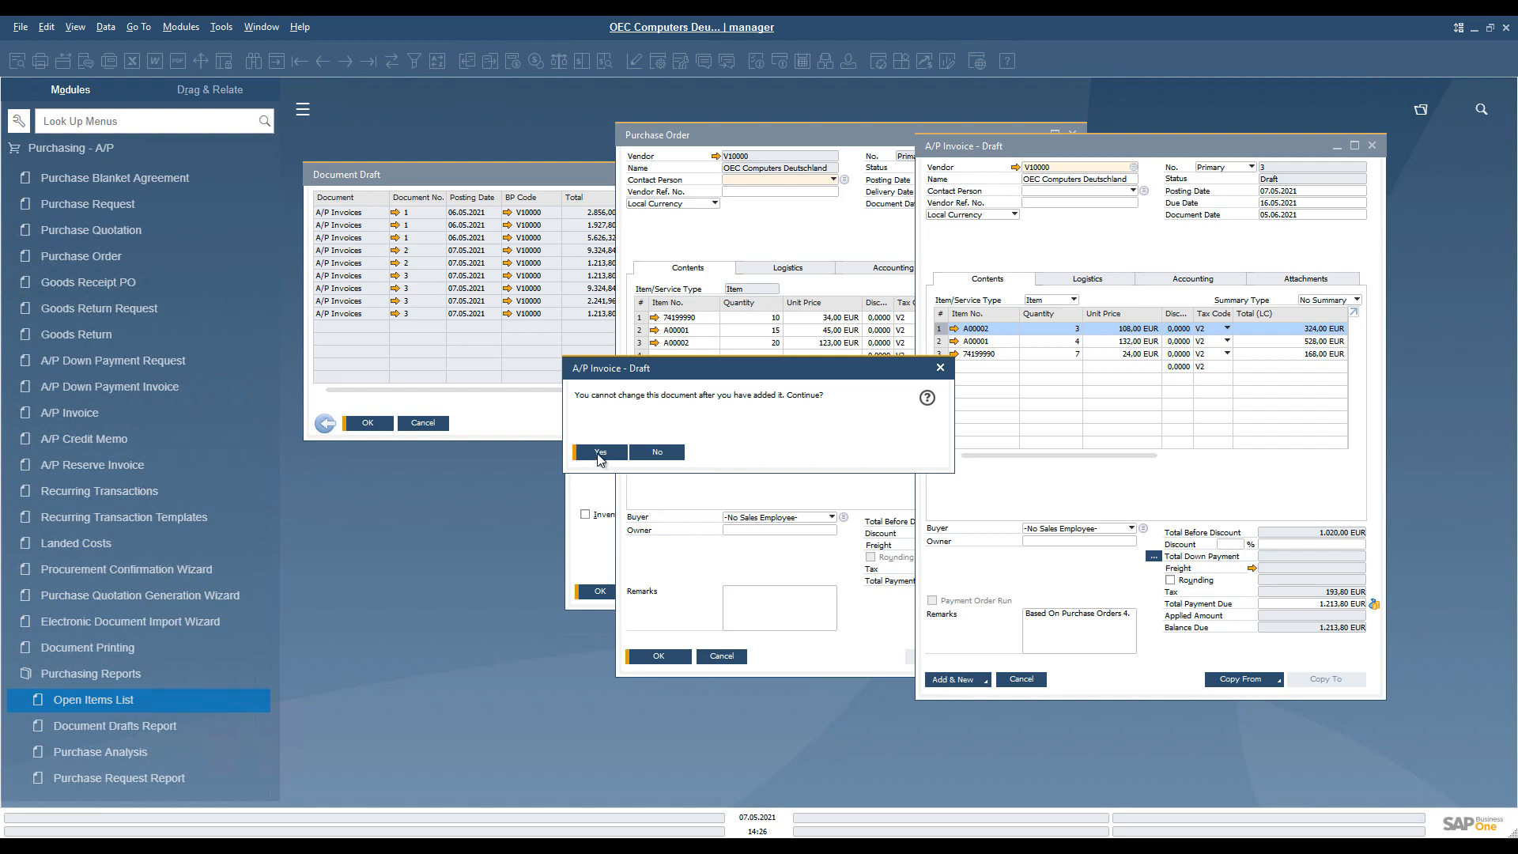
click(597, 453)
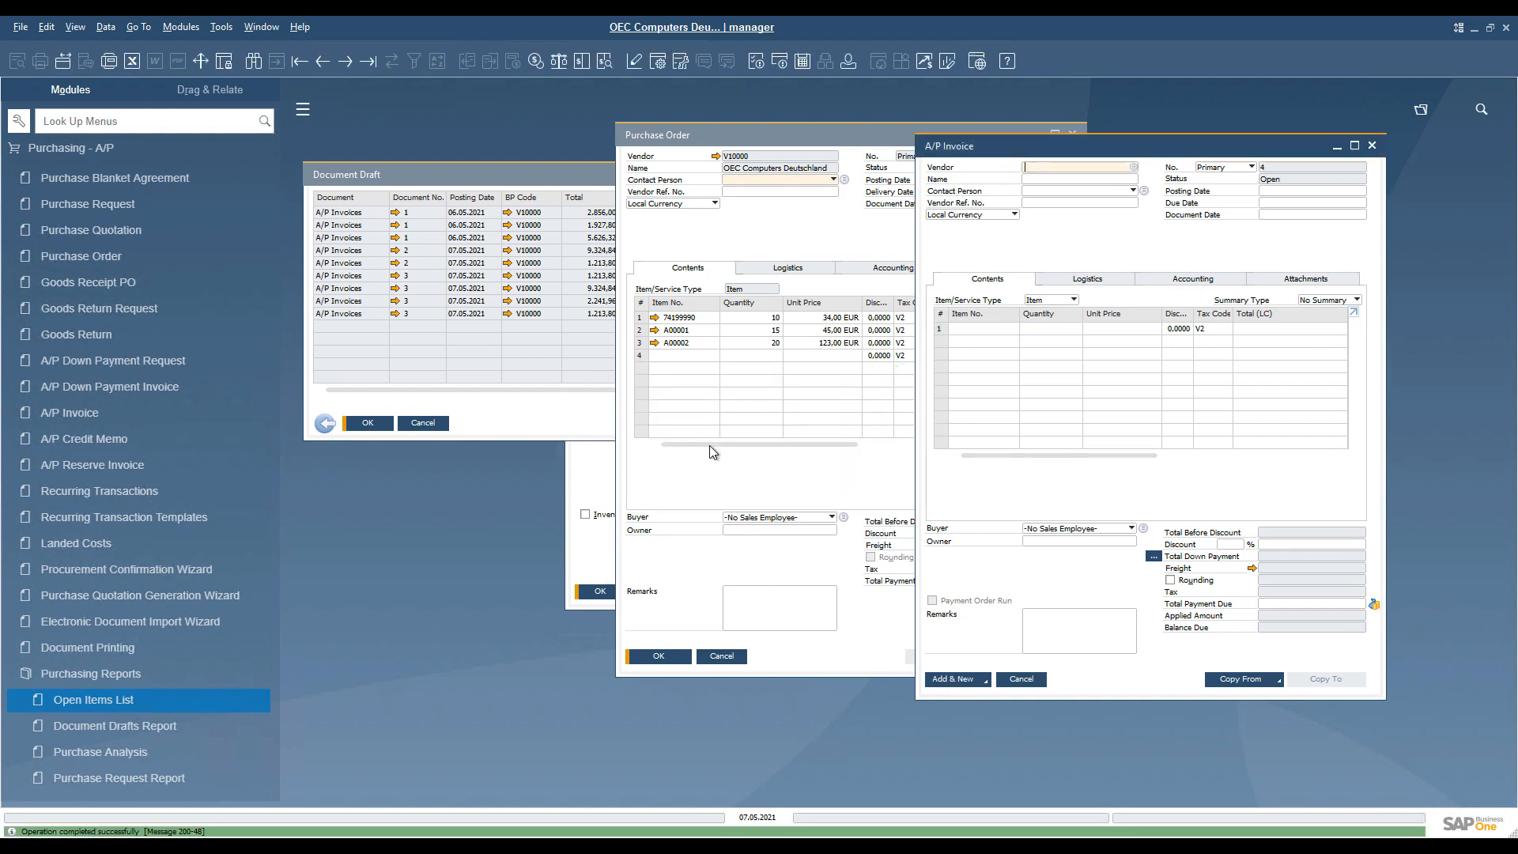